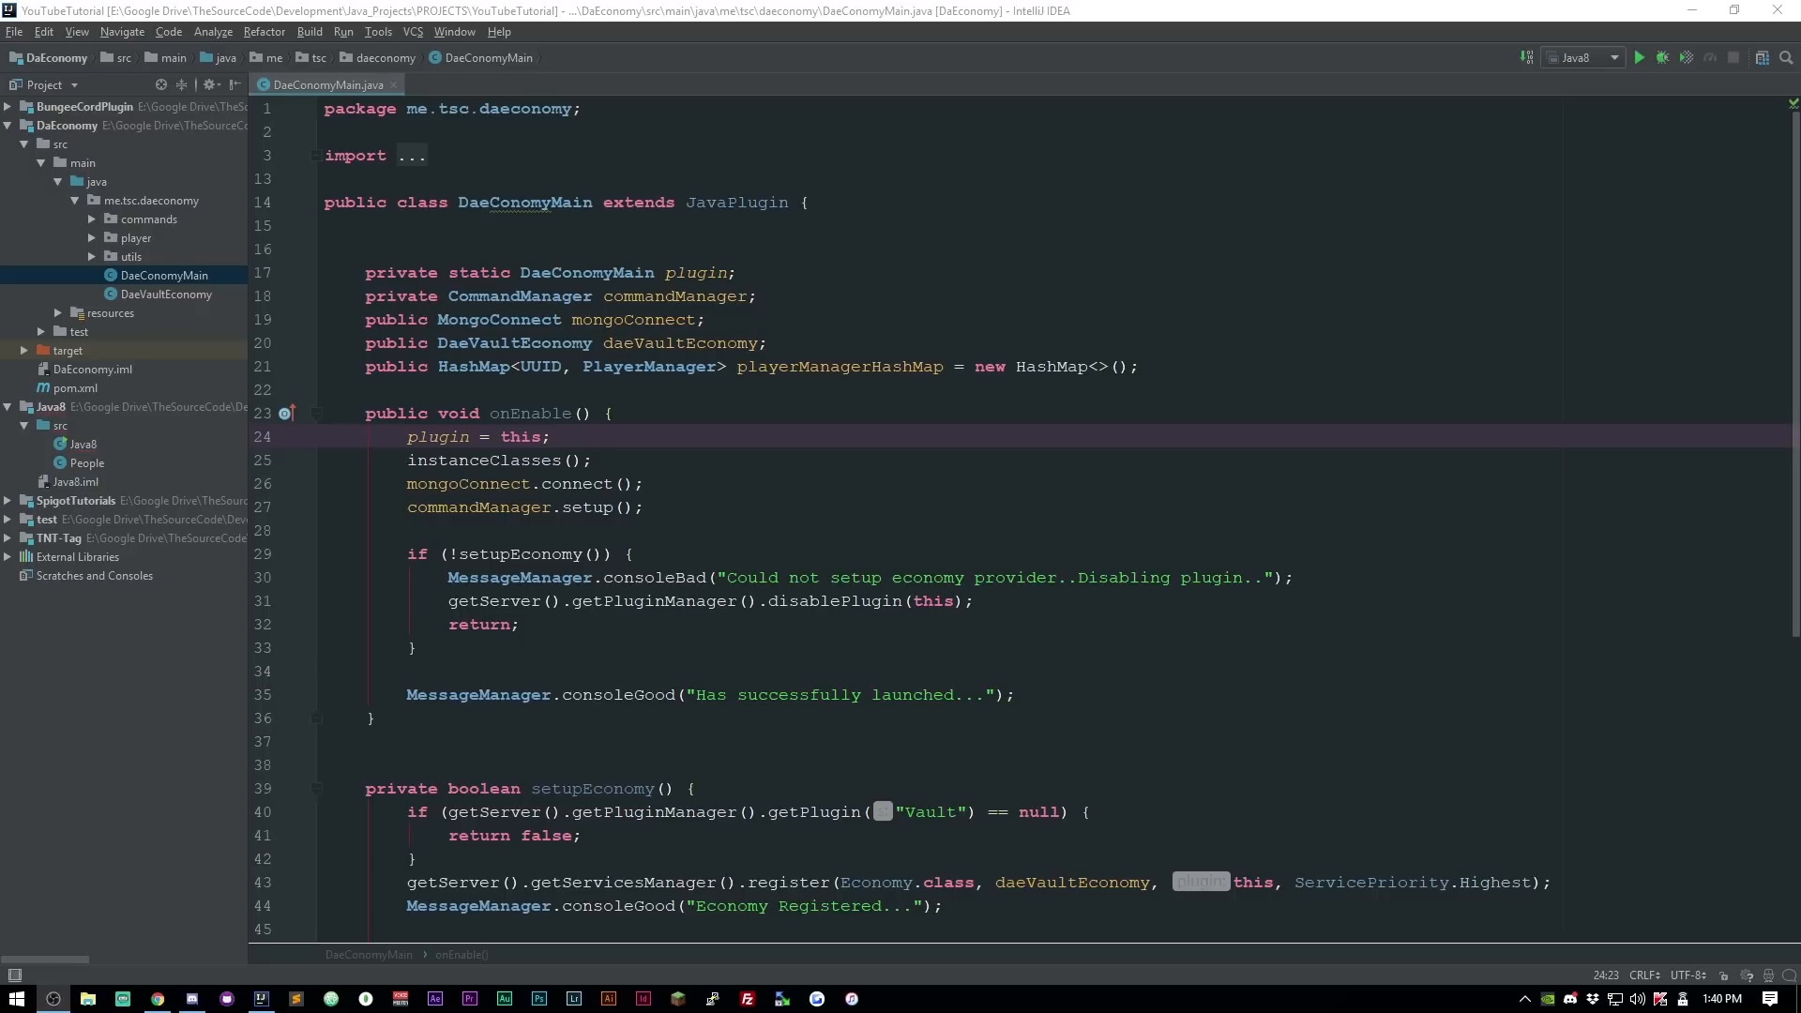
# Scroll down the DaeConomyMain class before moving to the Vault 1.6.6 page.
pyautogui.scroll(-3)
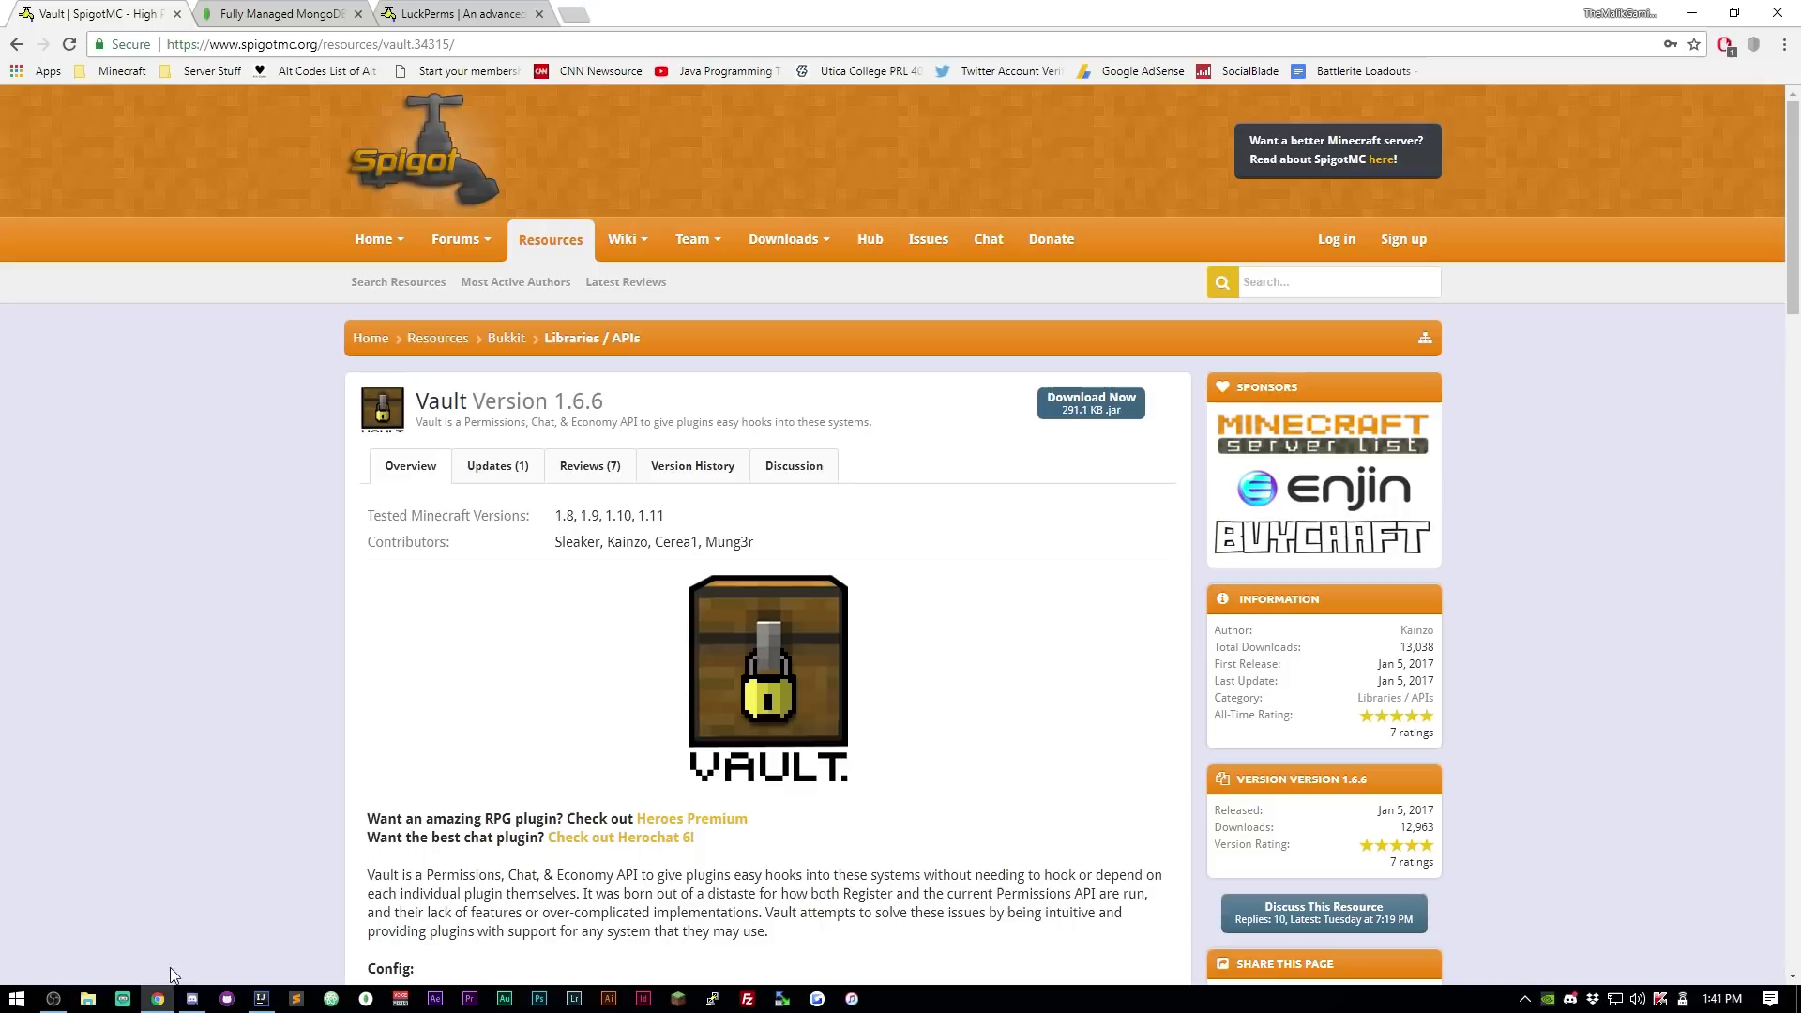
pyautogui.moveTo(793, 410)
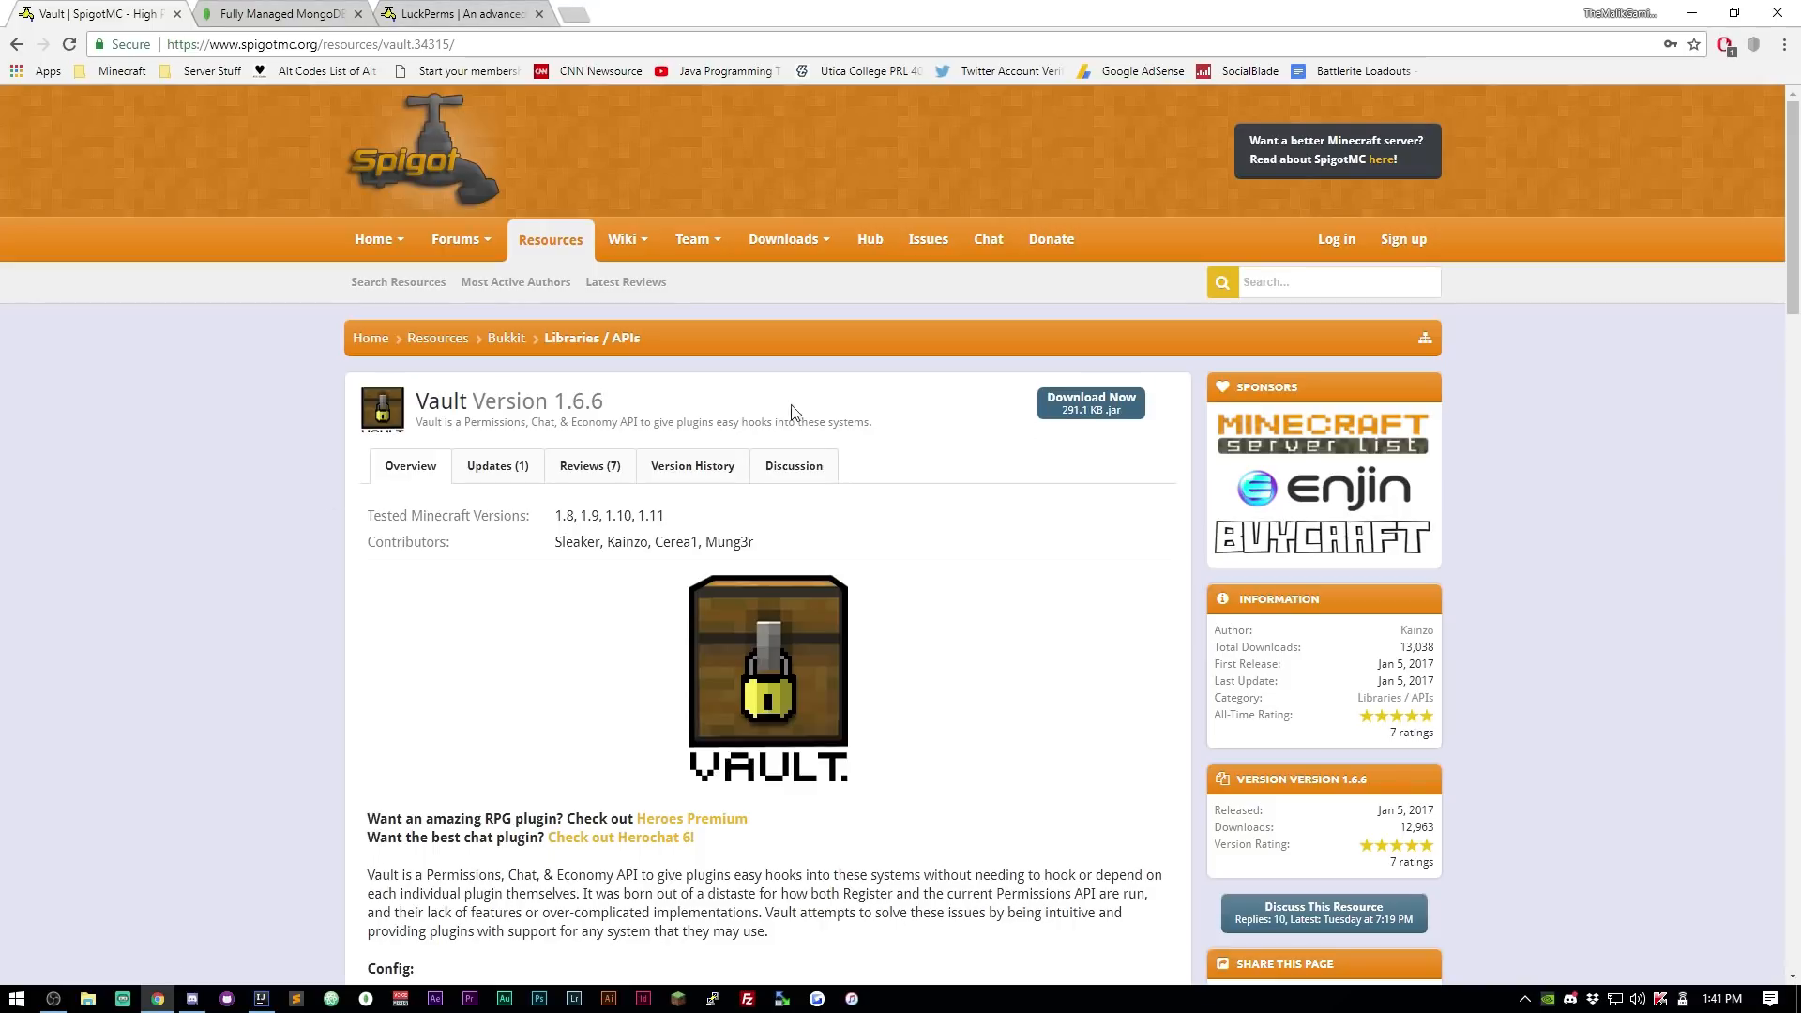
pyautogui.moveTo(626, 409)
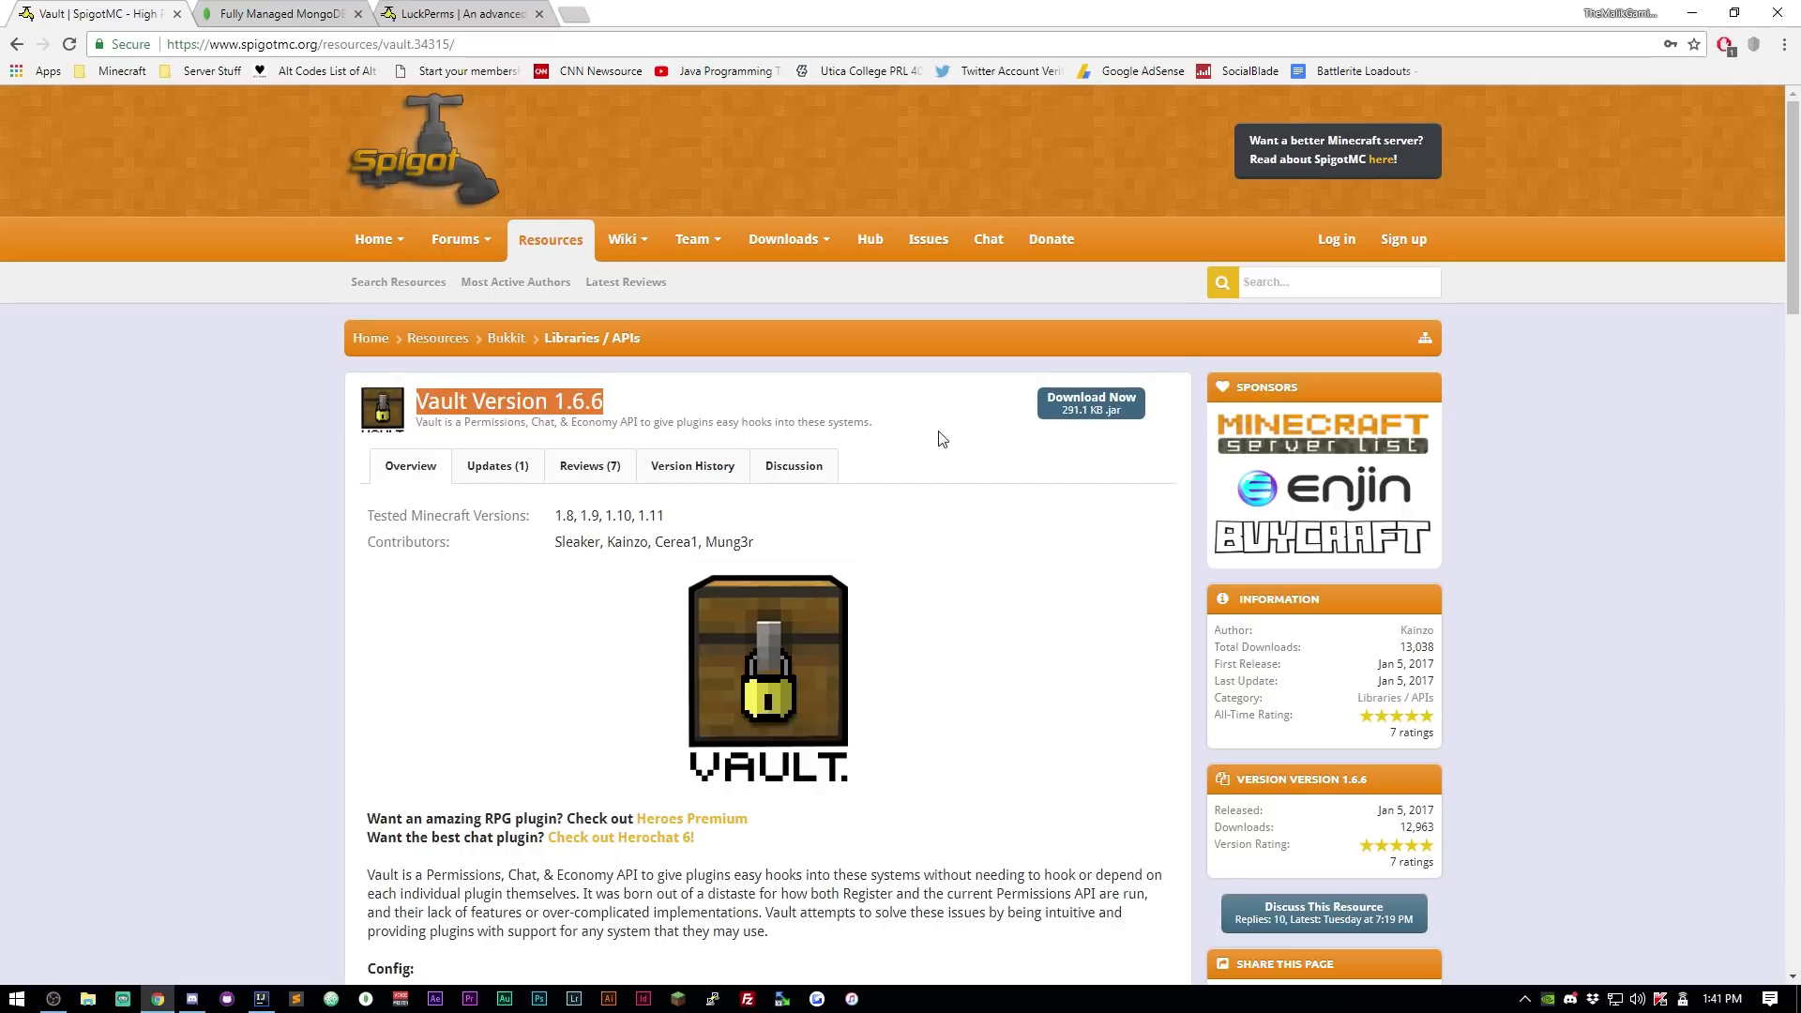
# Read Vault's supported permissions and economy plugins list, then show the LuckPerms page.
pyautogui.scroll(-3)
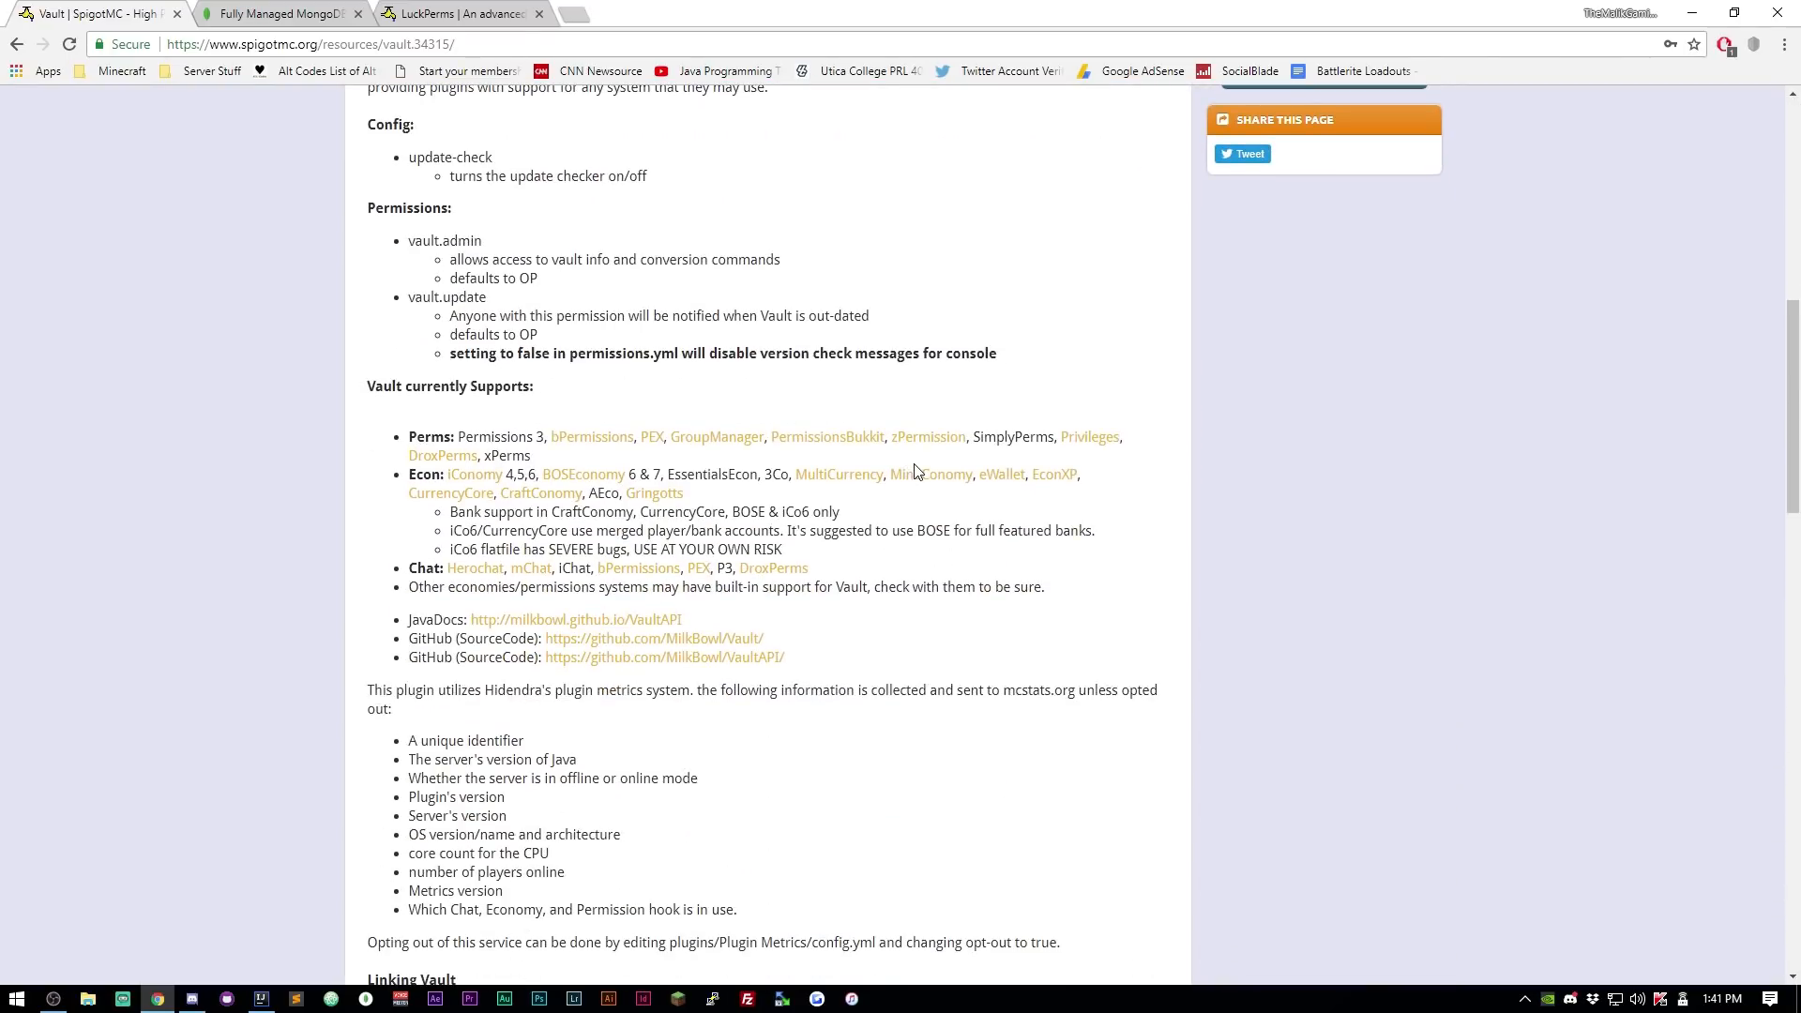
pyautogui.scroll(-3)
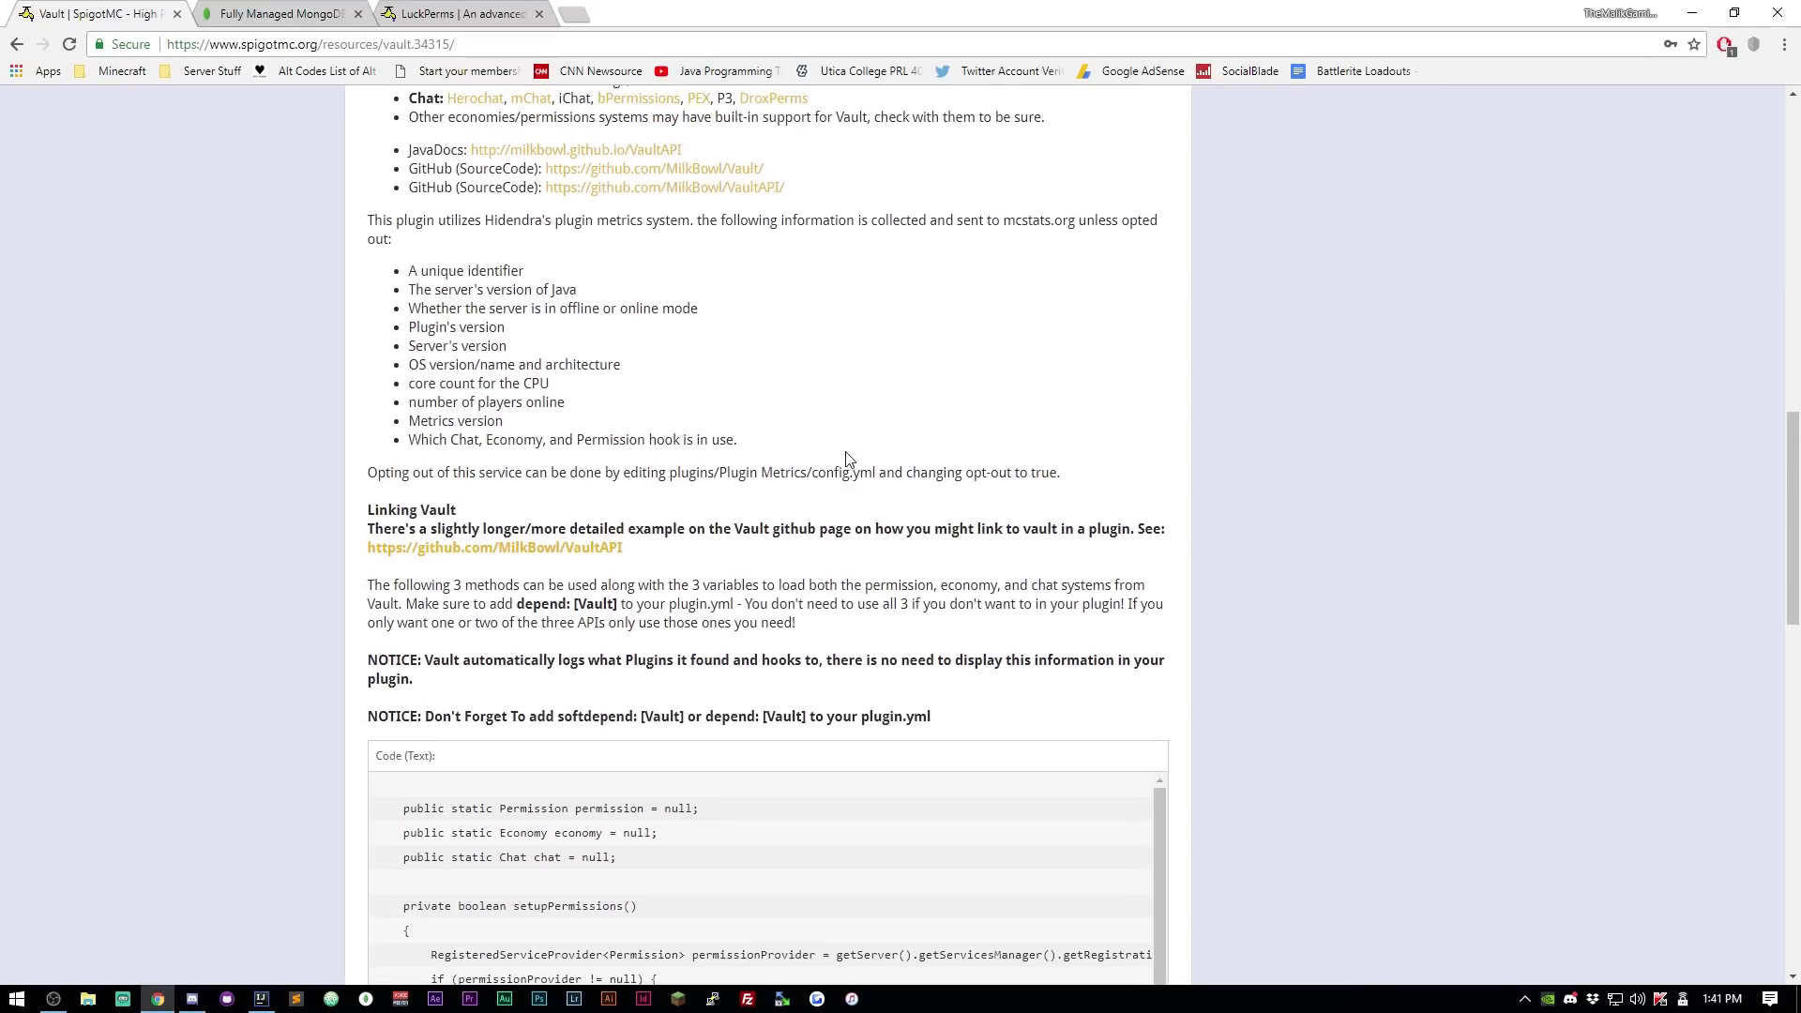
pyautogui.scroll(3)
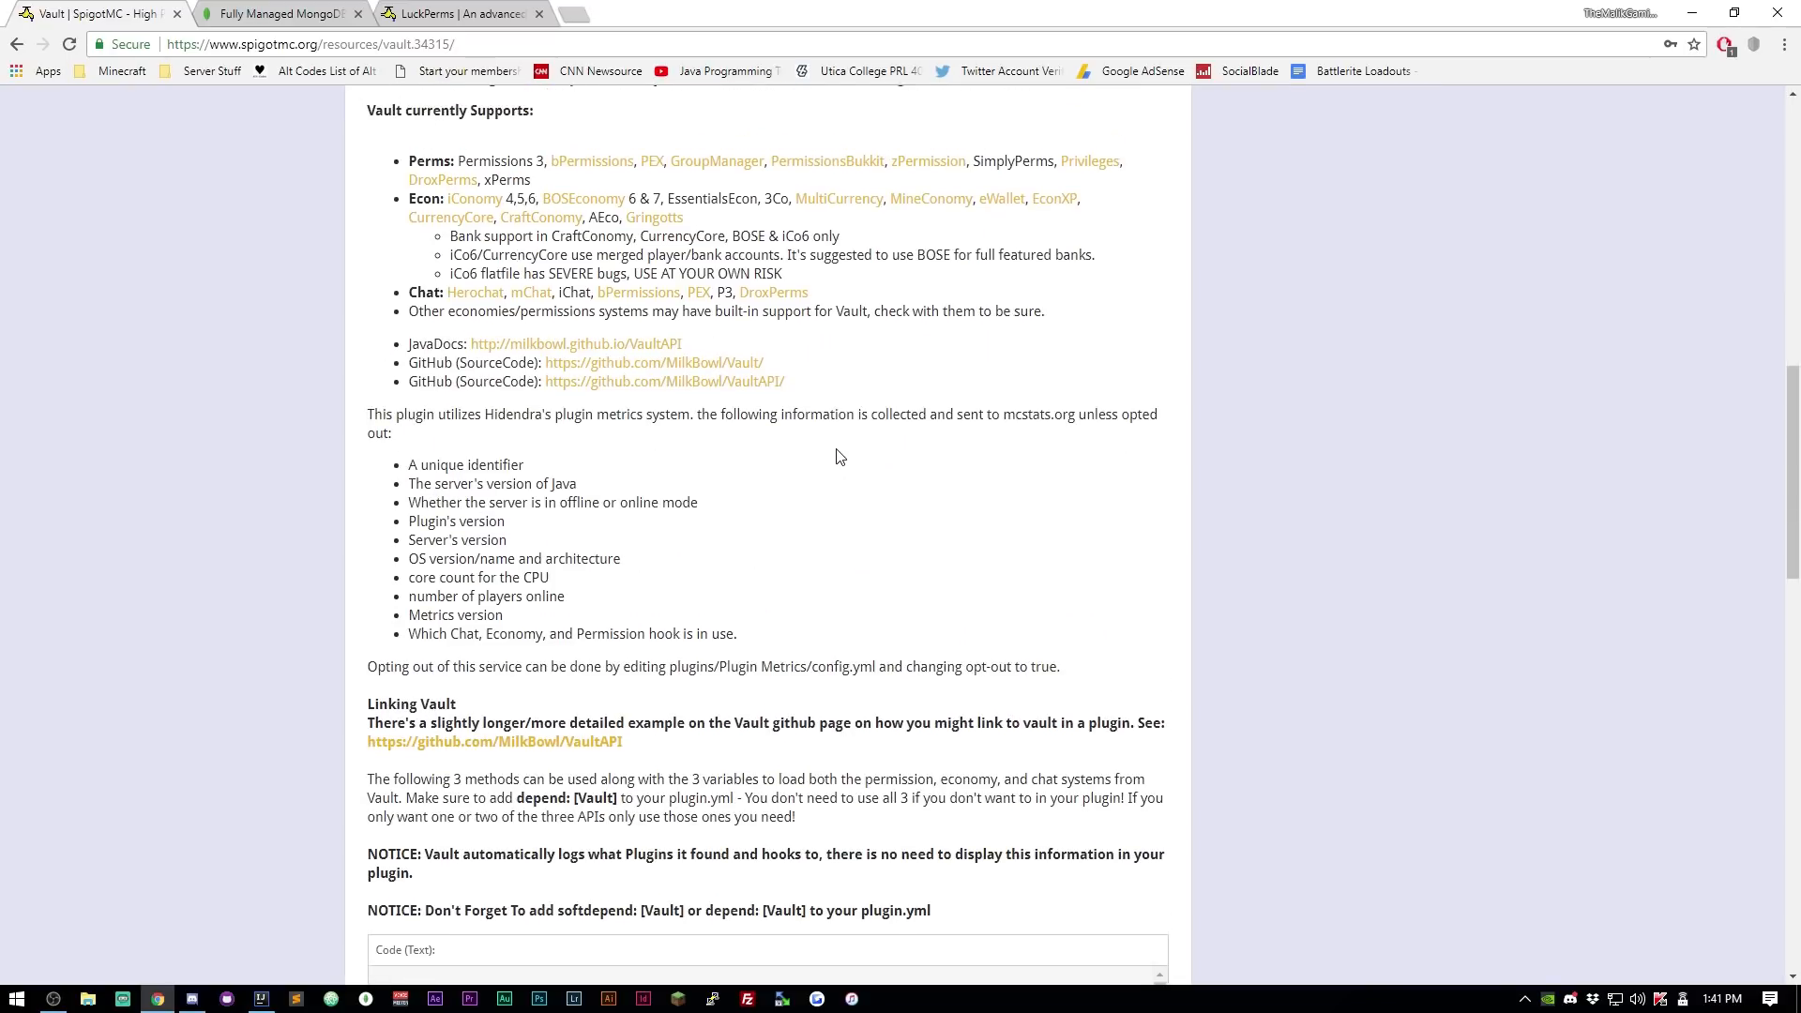
pyautogui.scroll(3)
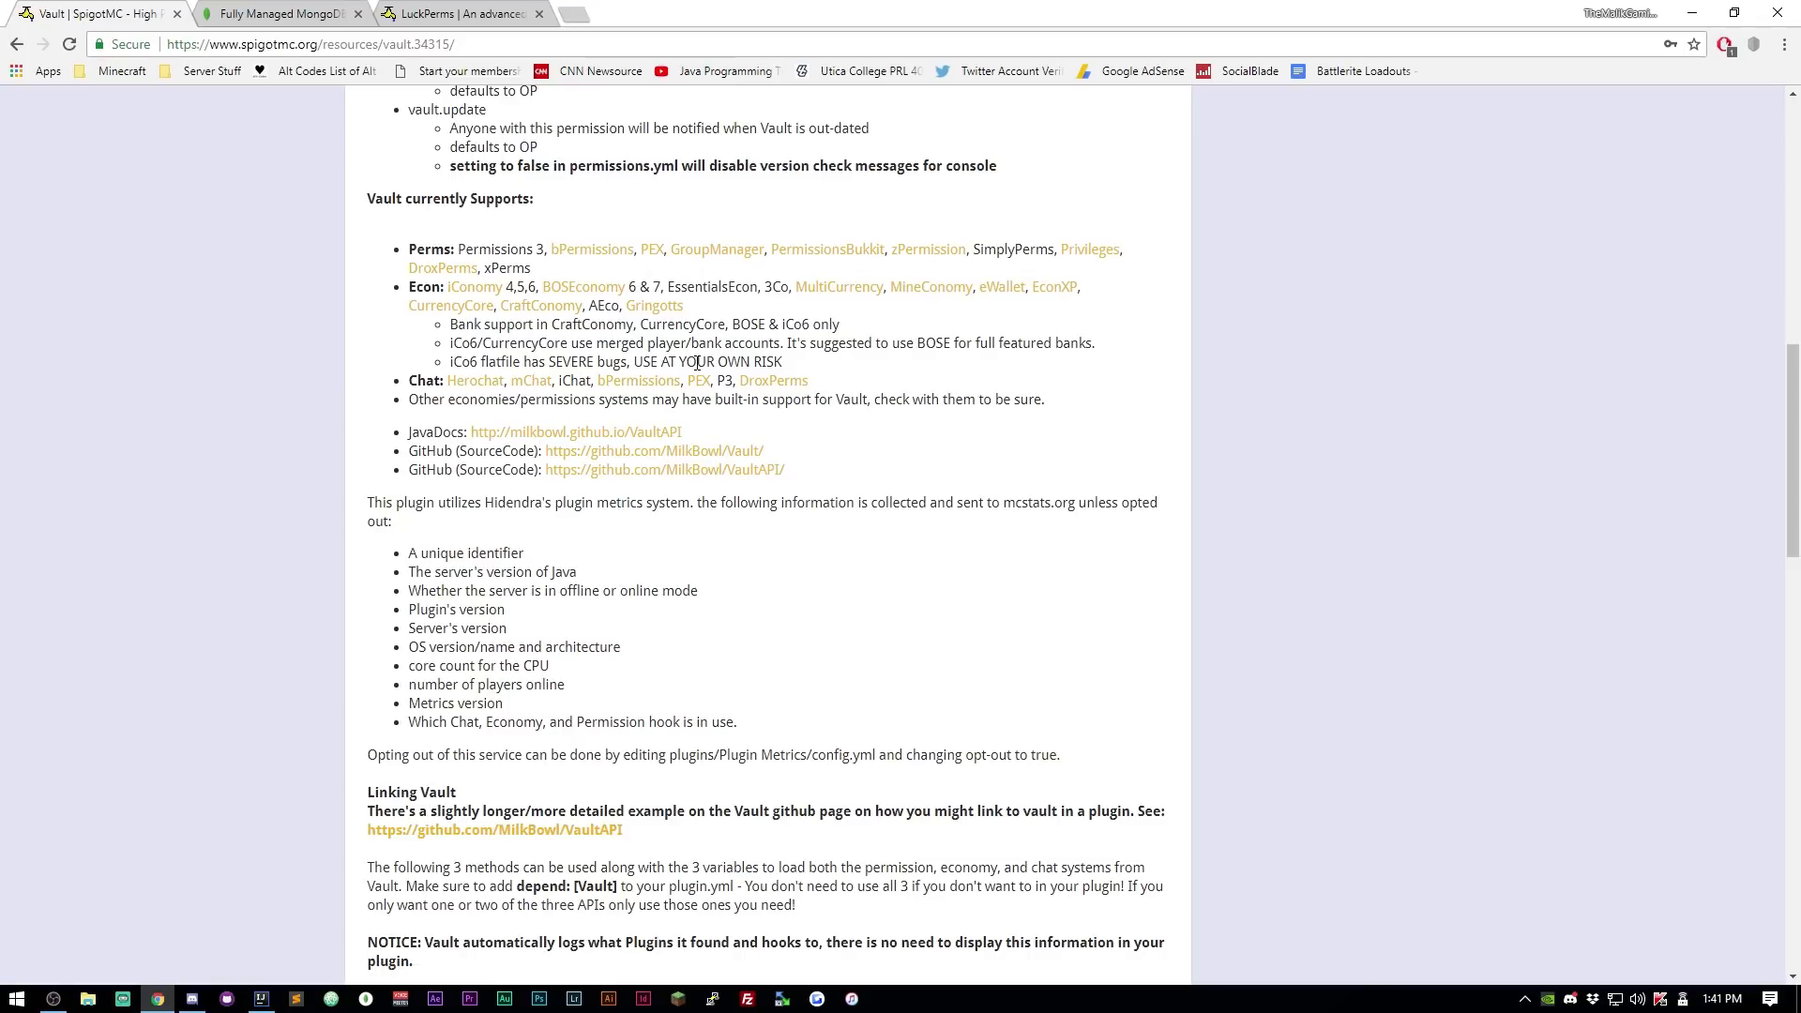
pyautogui.scroll(-3)
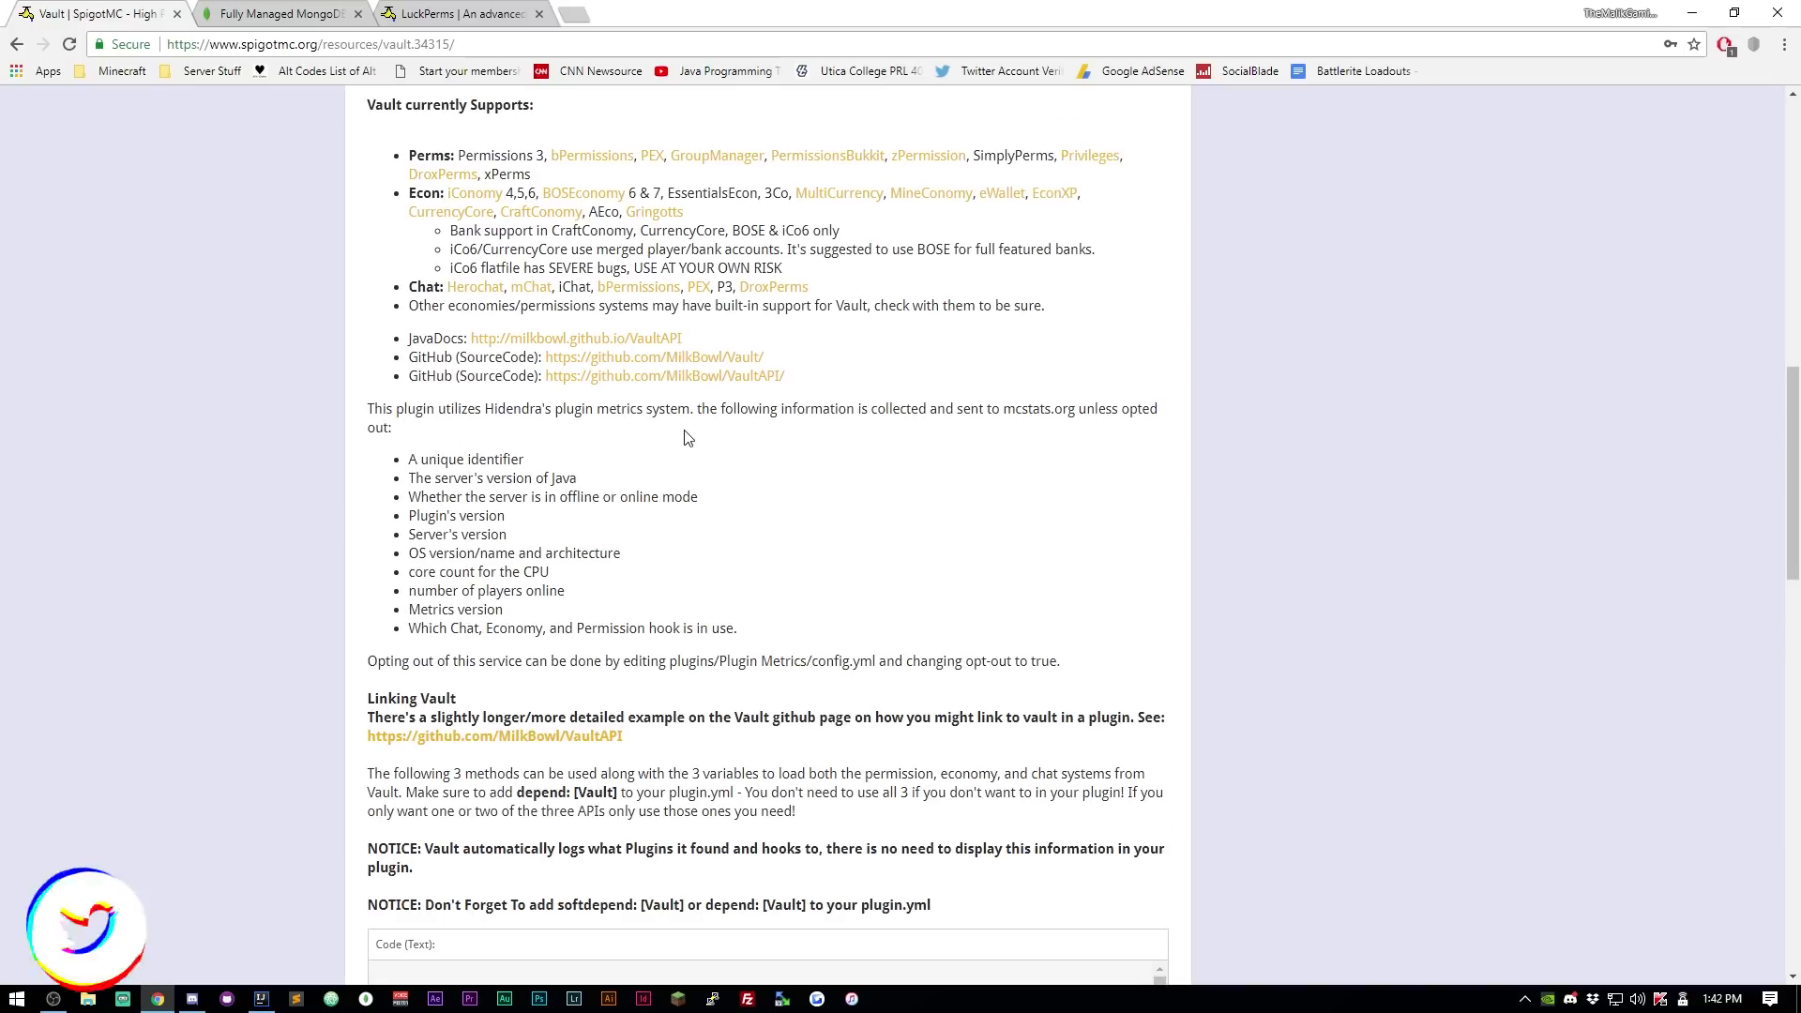
pyautogui.scroll(3)
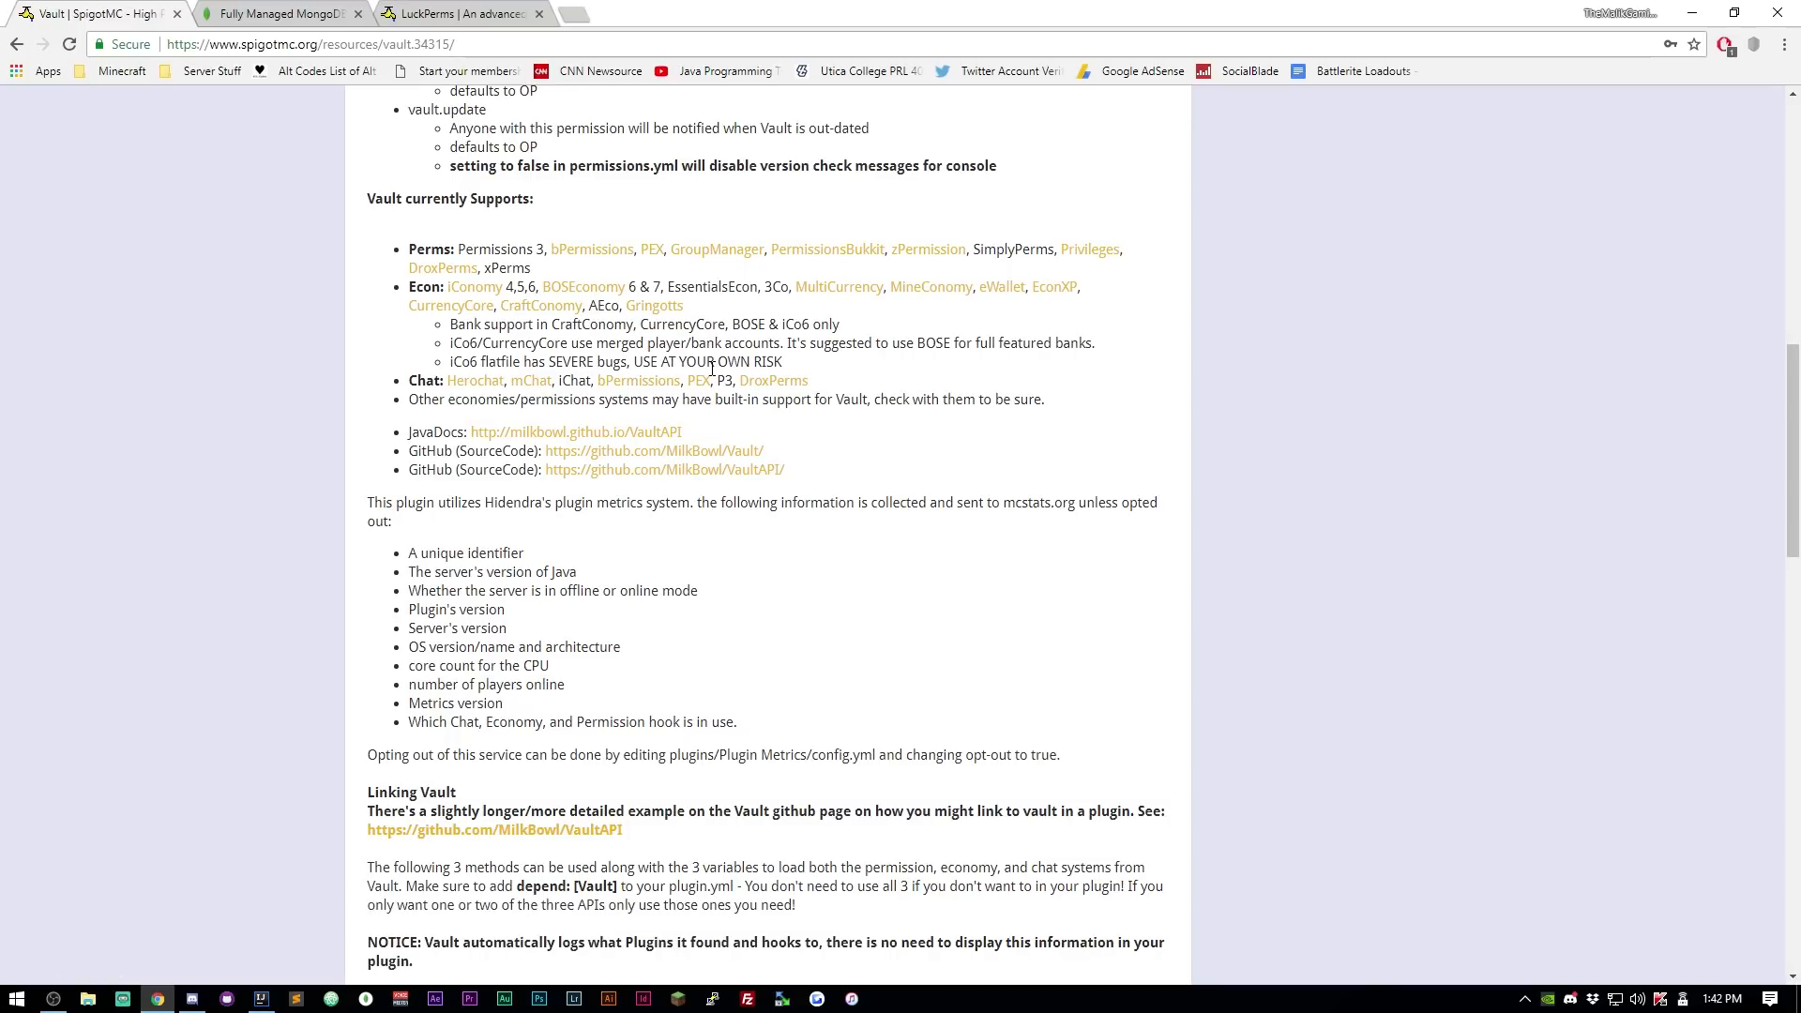
pyautogui.scroll(3)
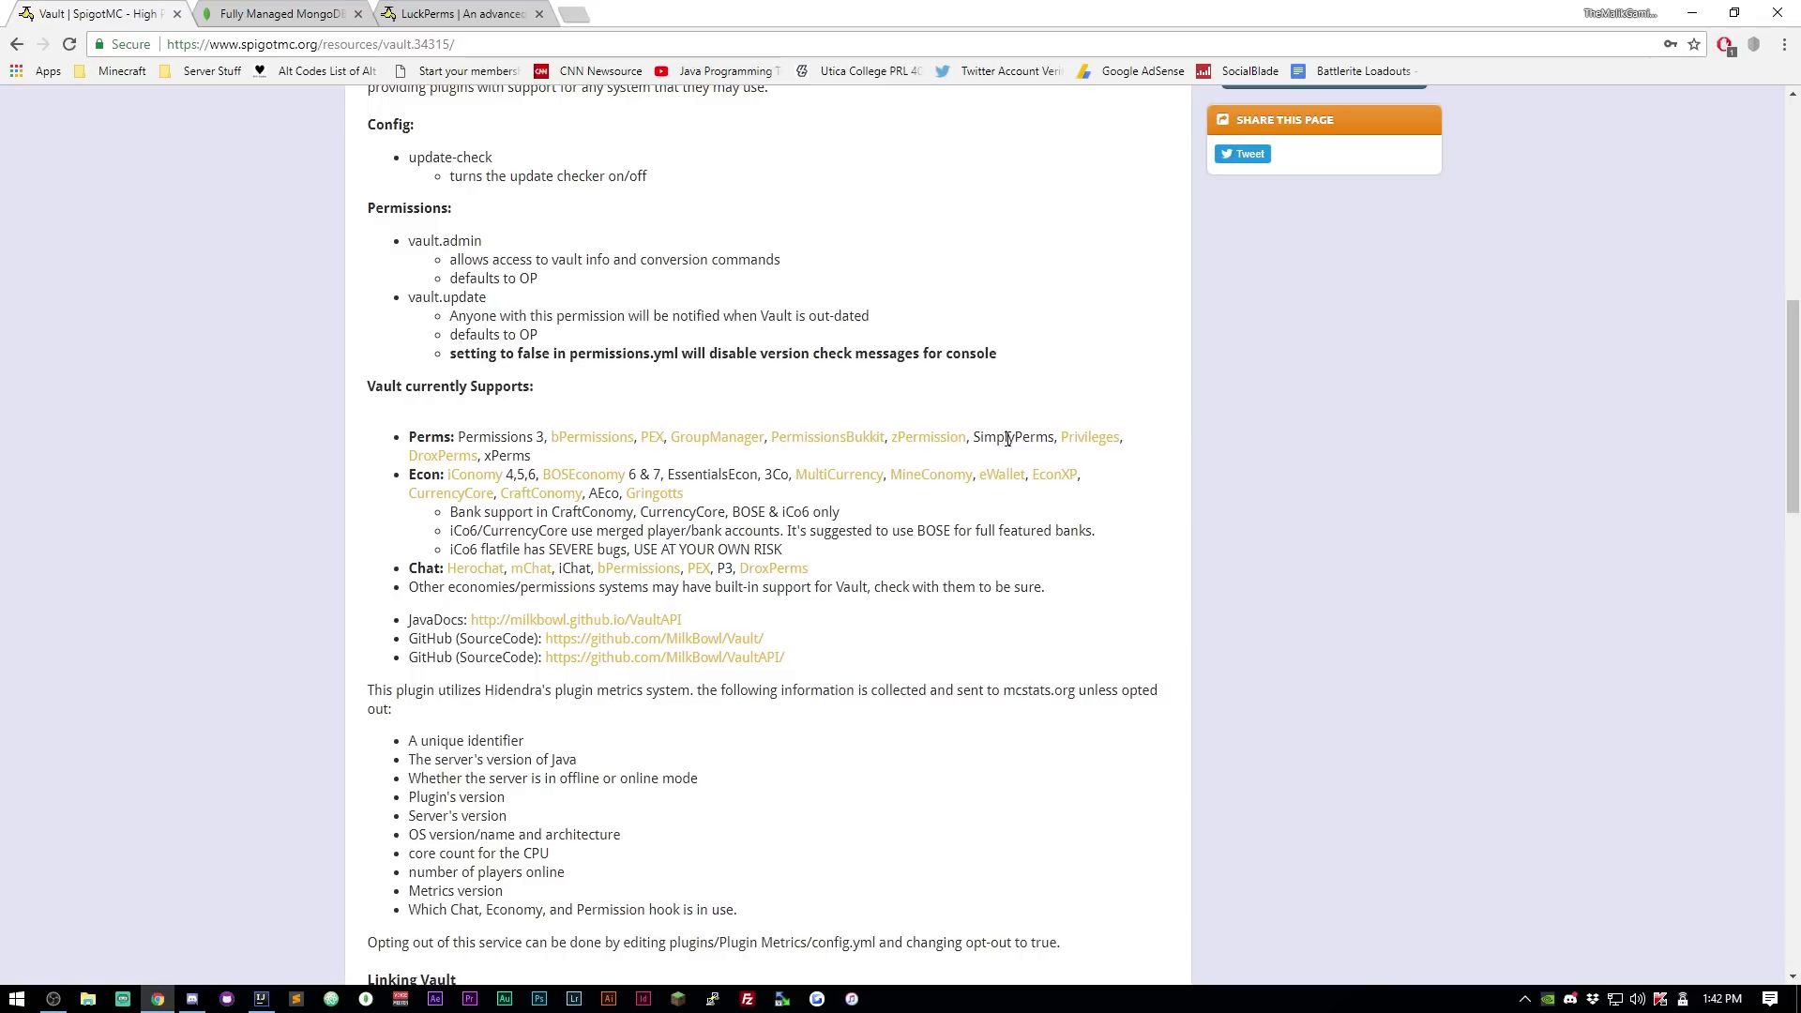
pyautogui.click(458, 13)
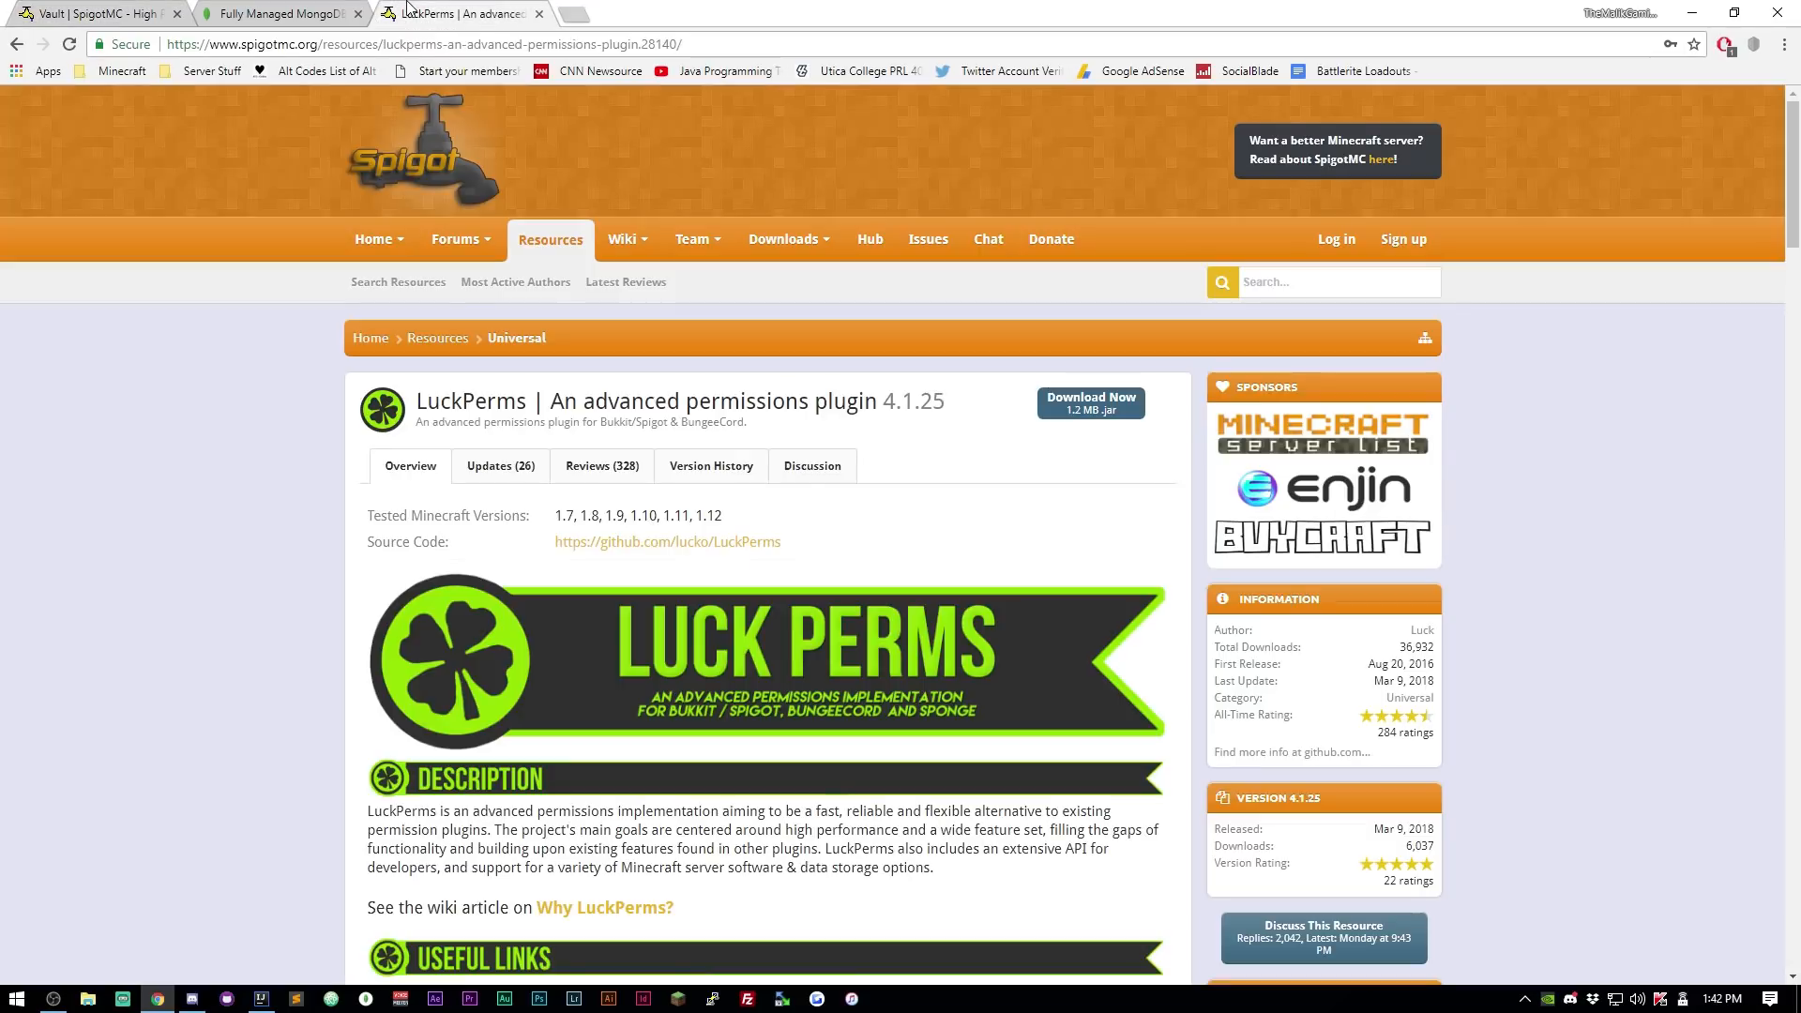
# Scroll through LuckPerms' description, feature comparison chart and migration section, then back up.
pyautogui.scroll(-3)
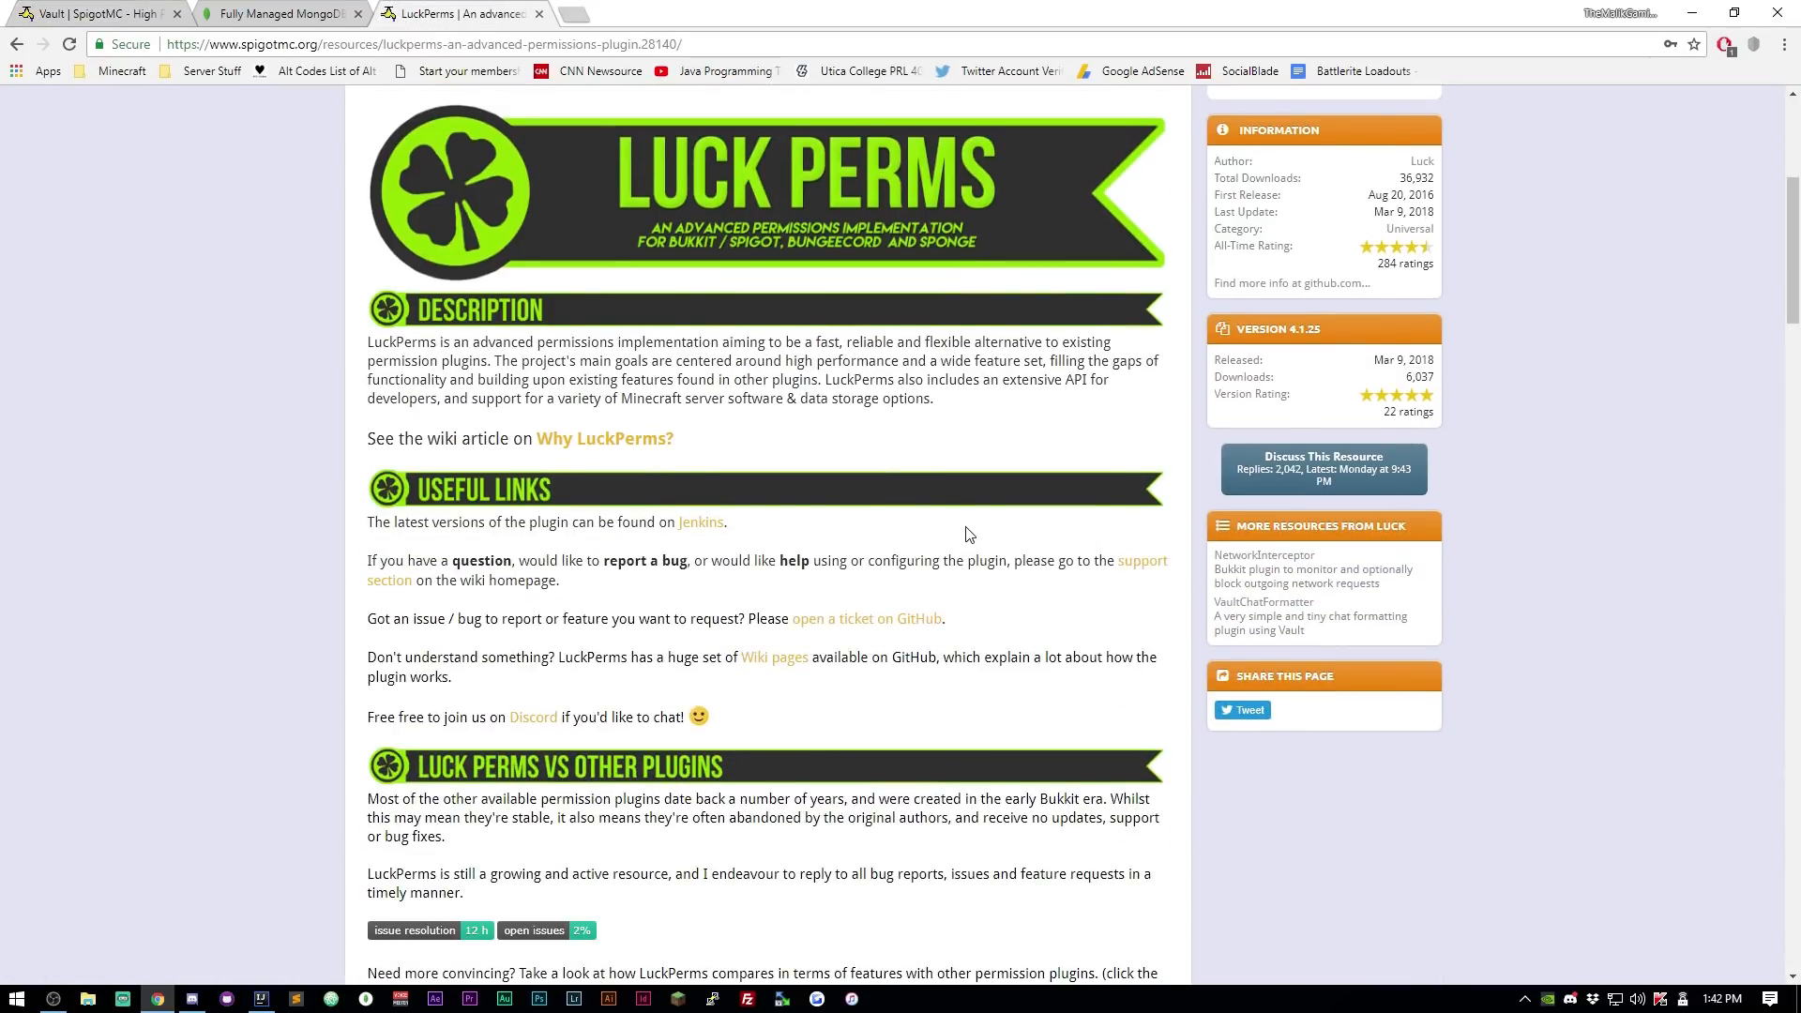
pyautogui.scroll(-3)
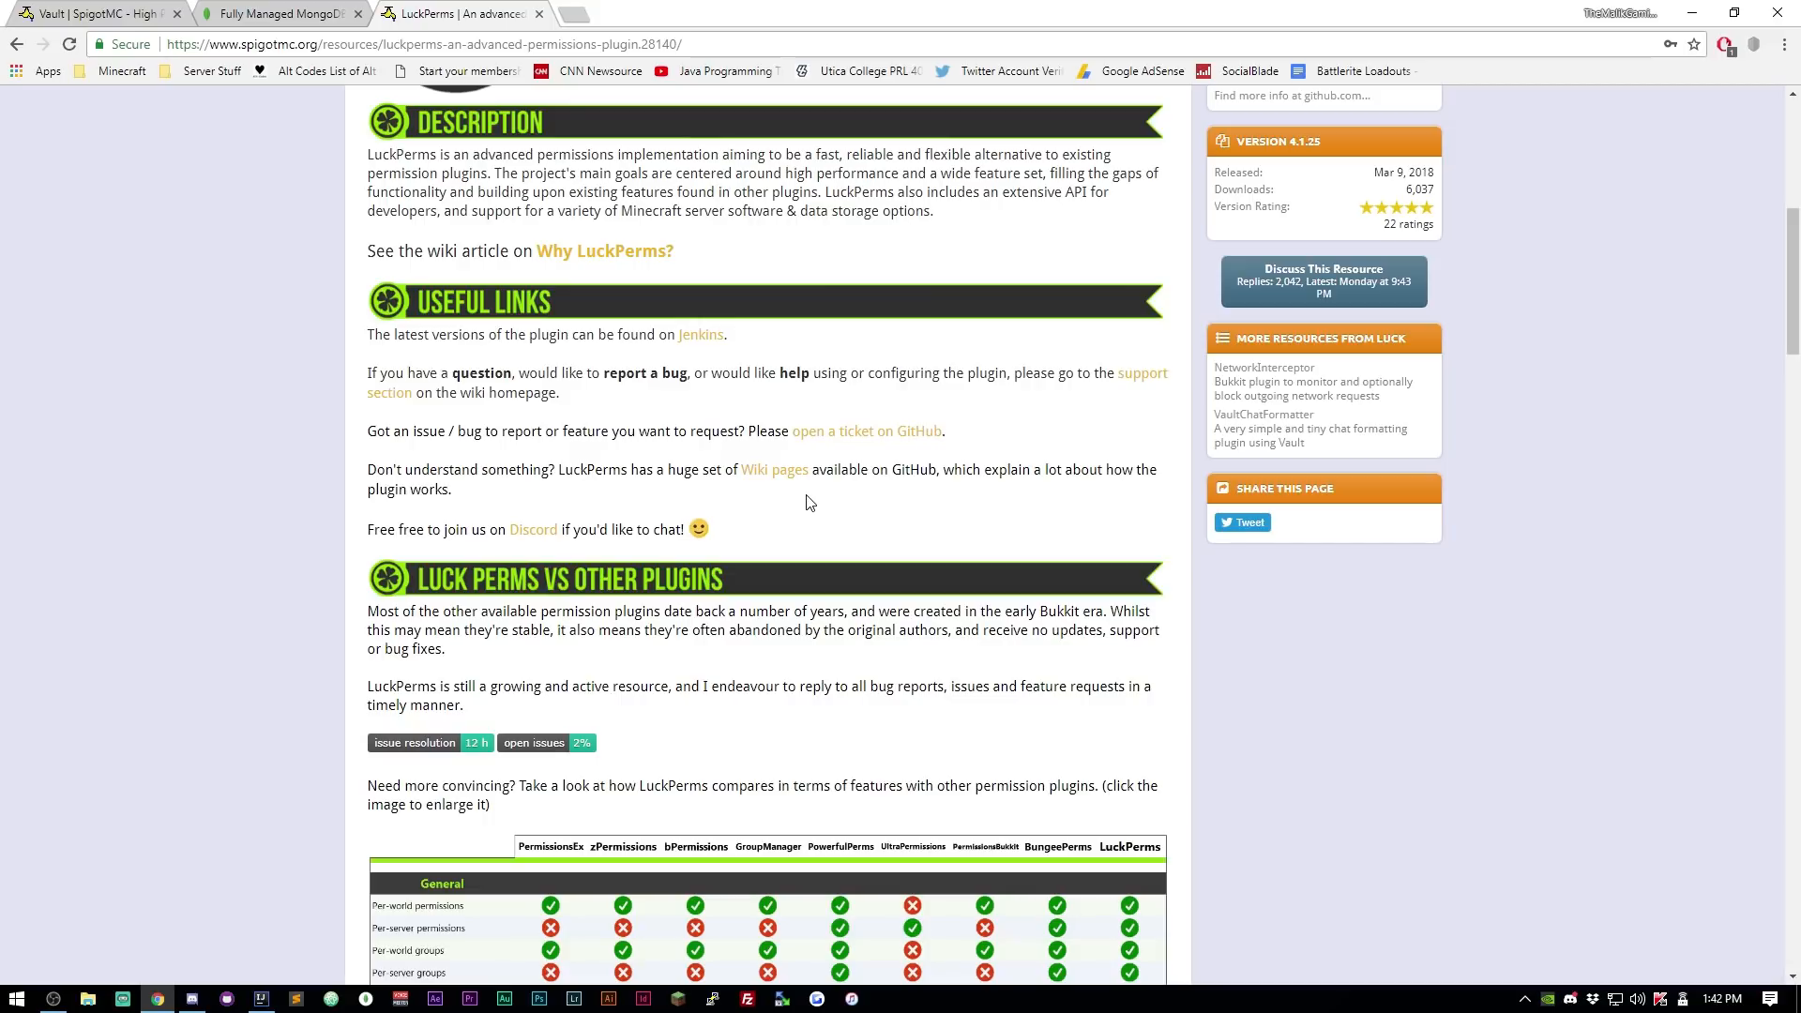
pyautogui.scroll(-3)
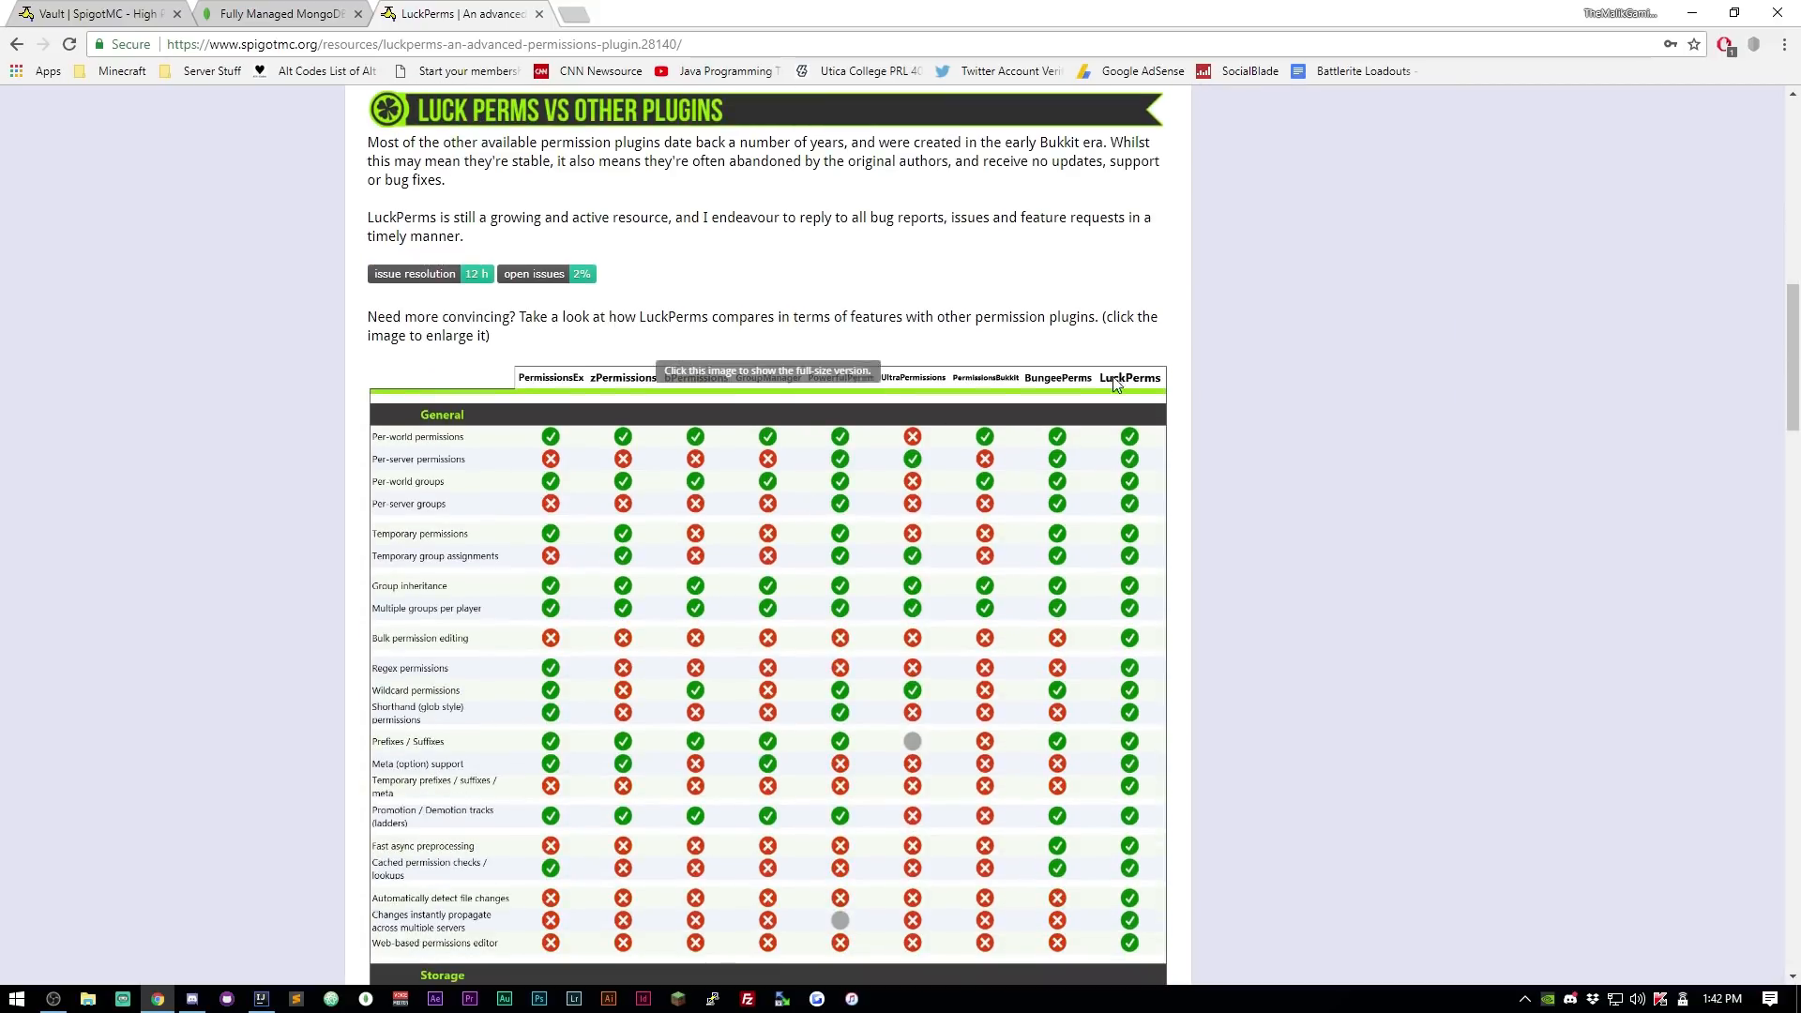
pyautogui.moveTo(1135, 390)
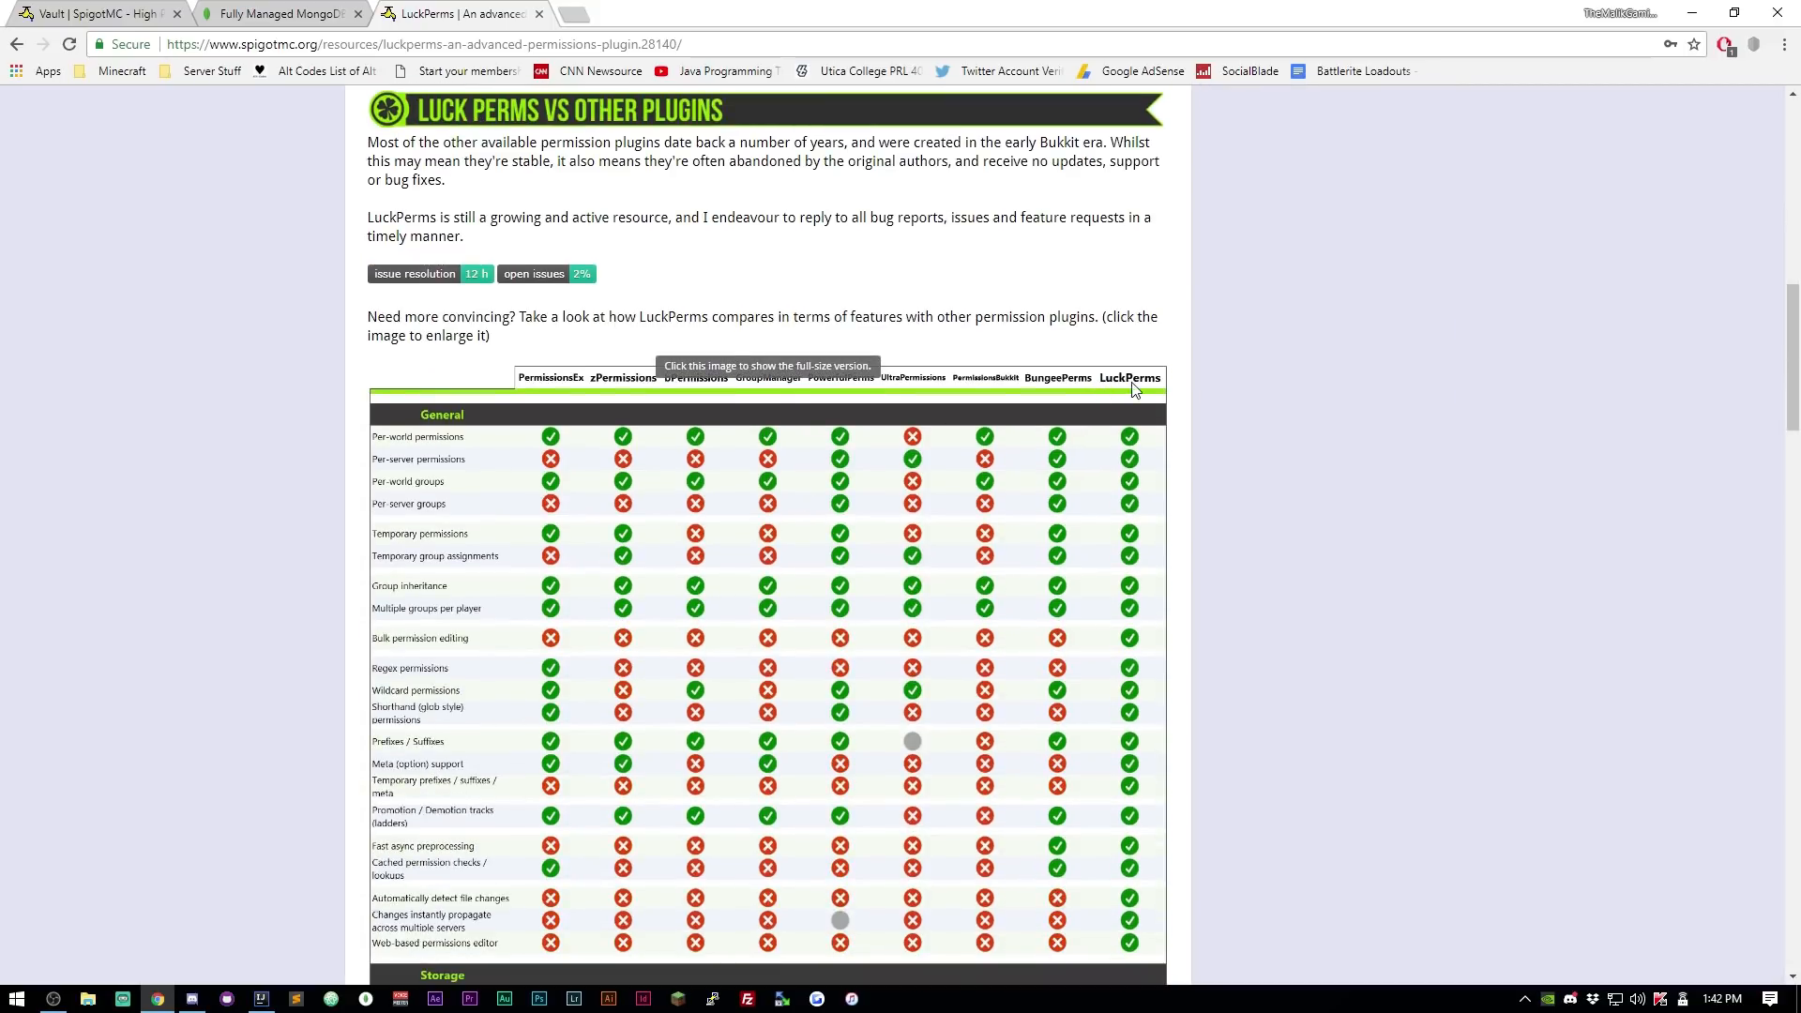
pyautogui.scroll(-3)
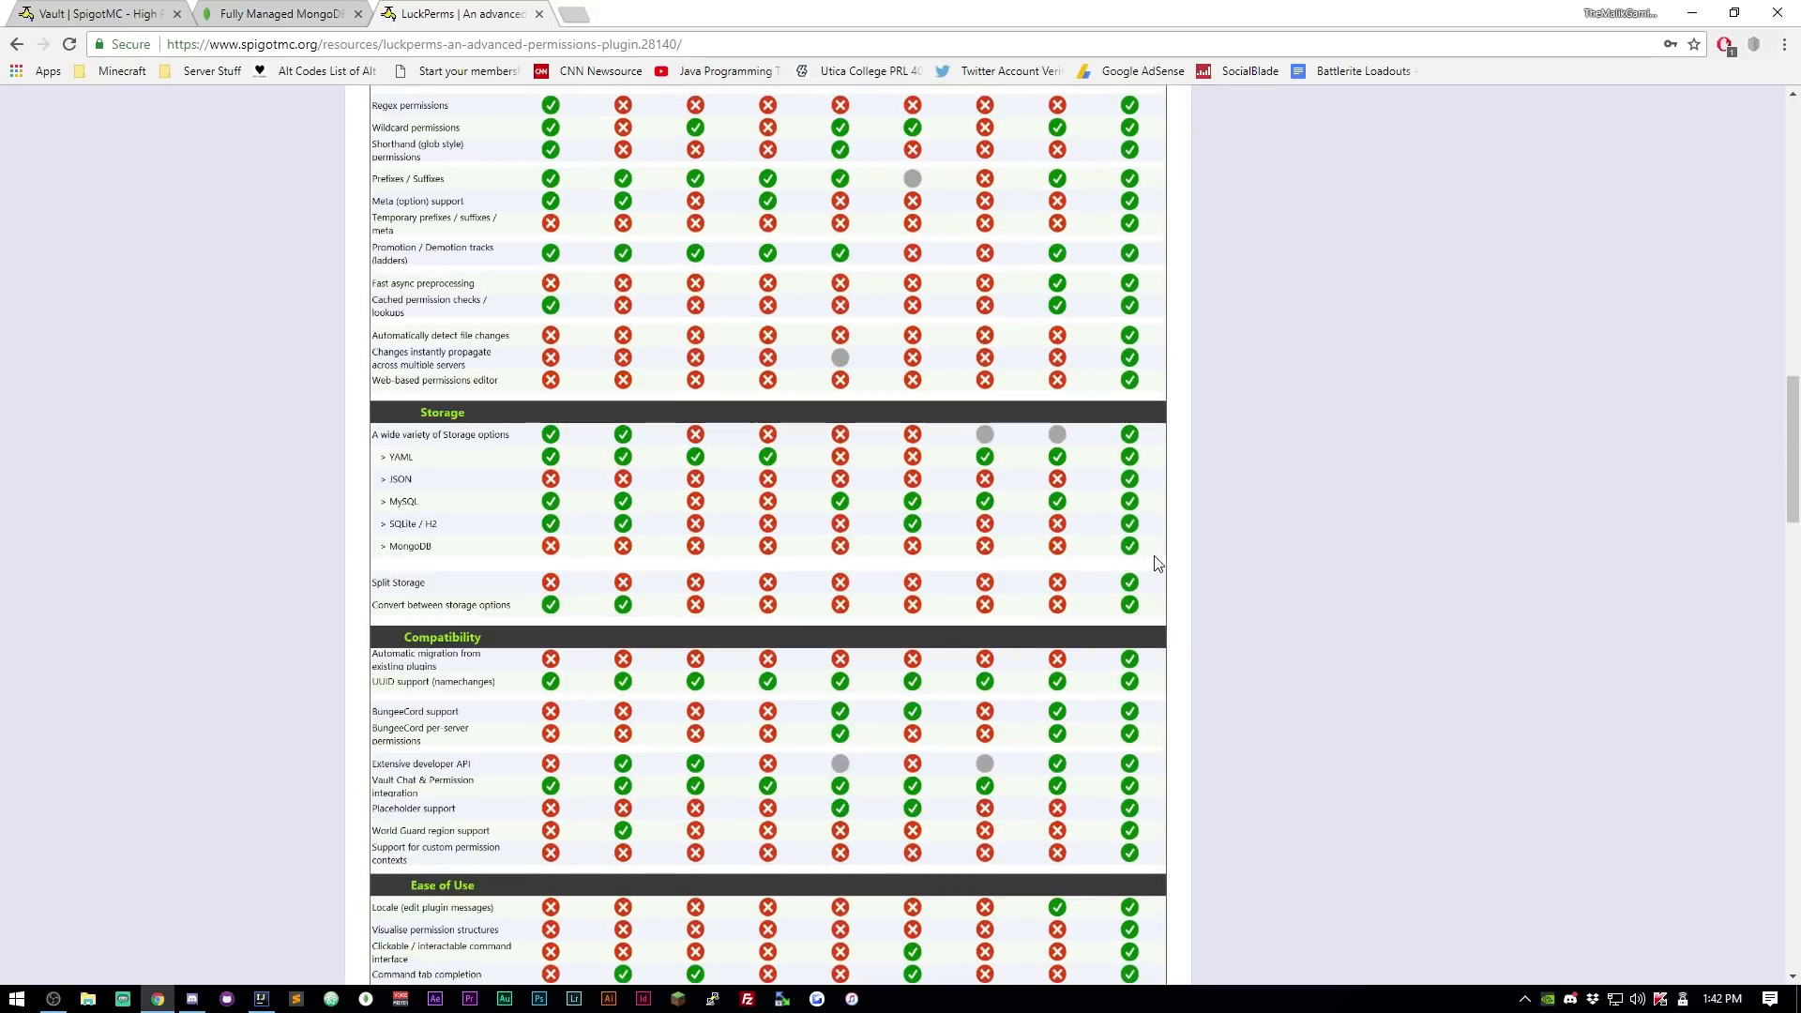
pyautogui.scroll(-3)
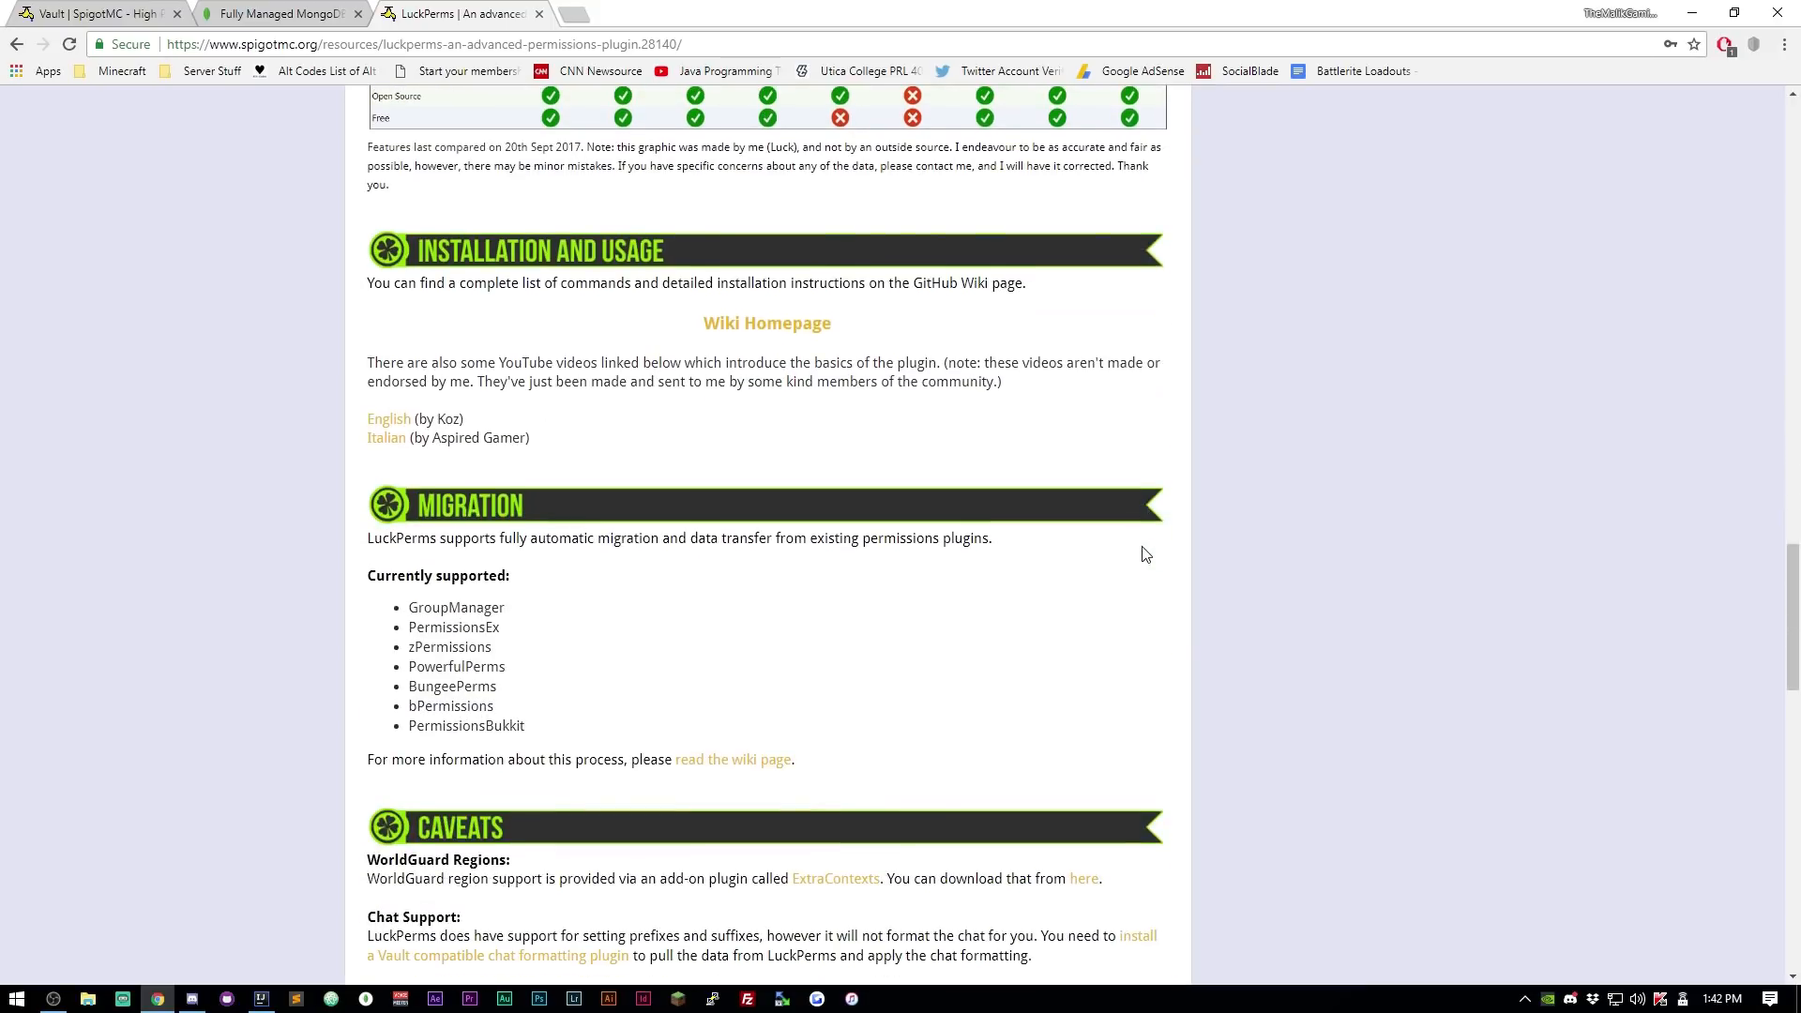
pyautogui.scroll(-3)
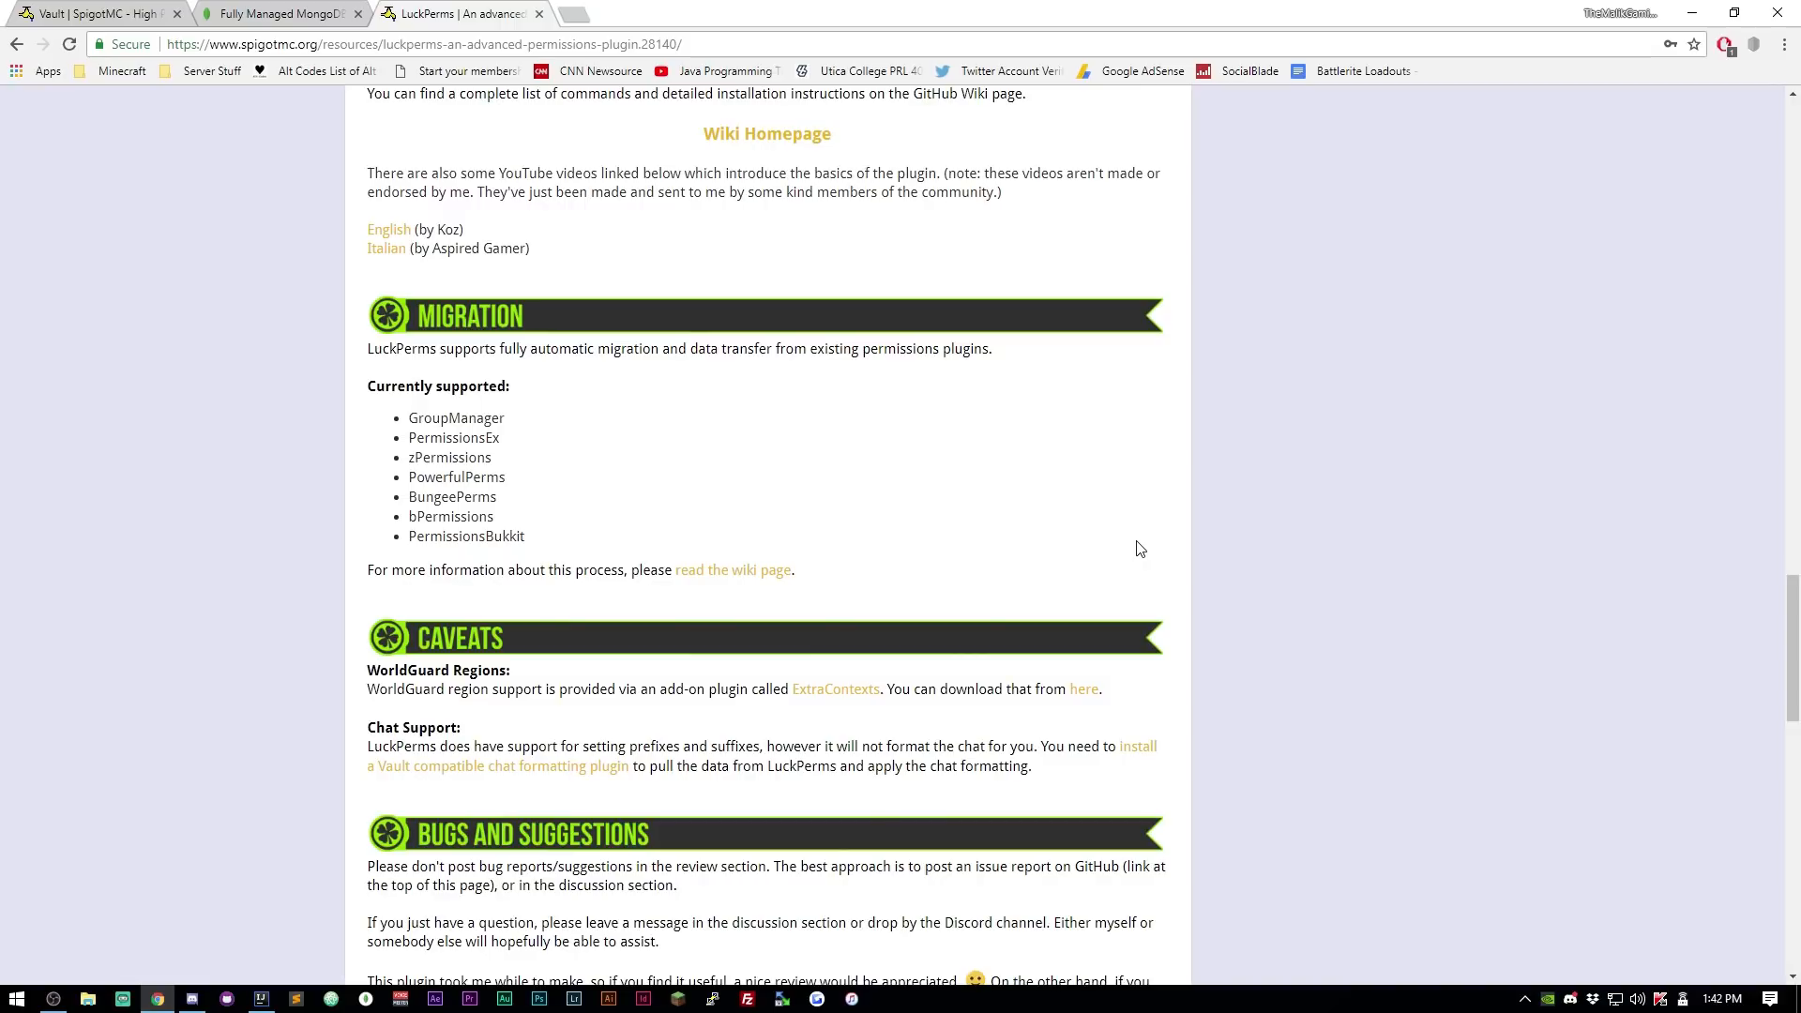
pyautogui.scroll(-3)
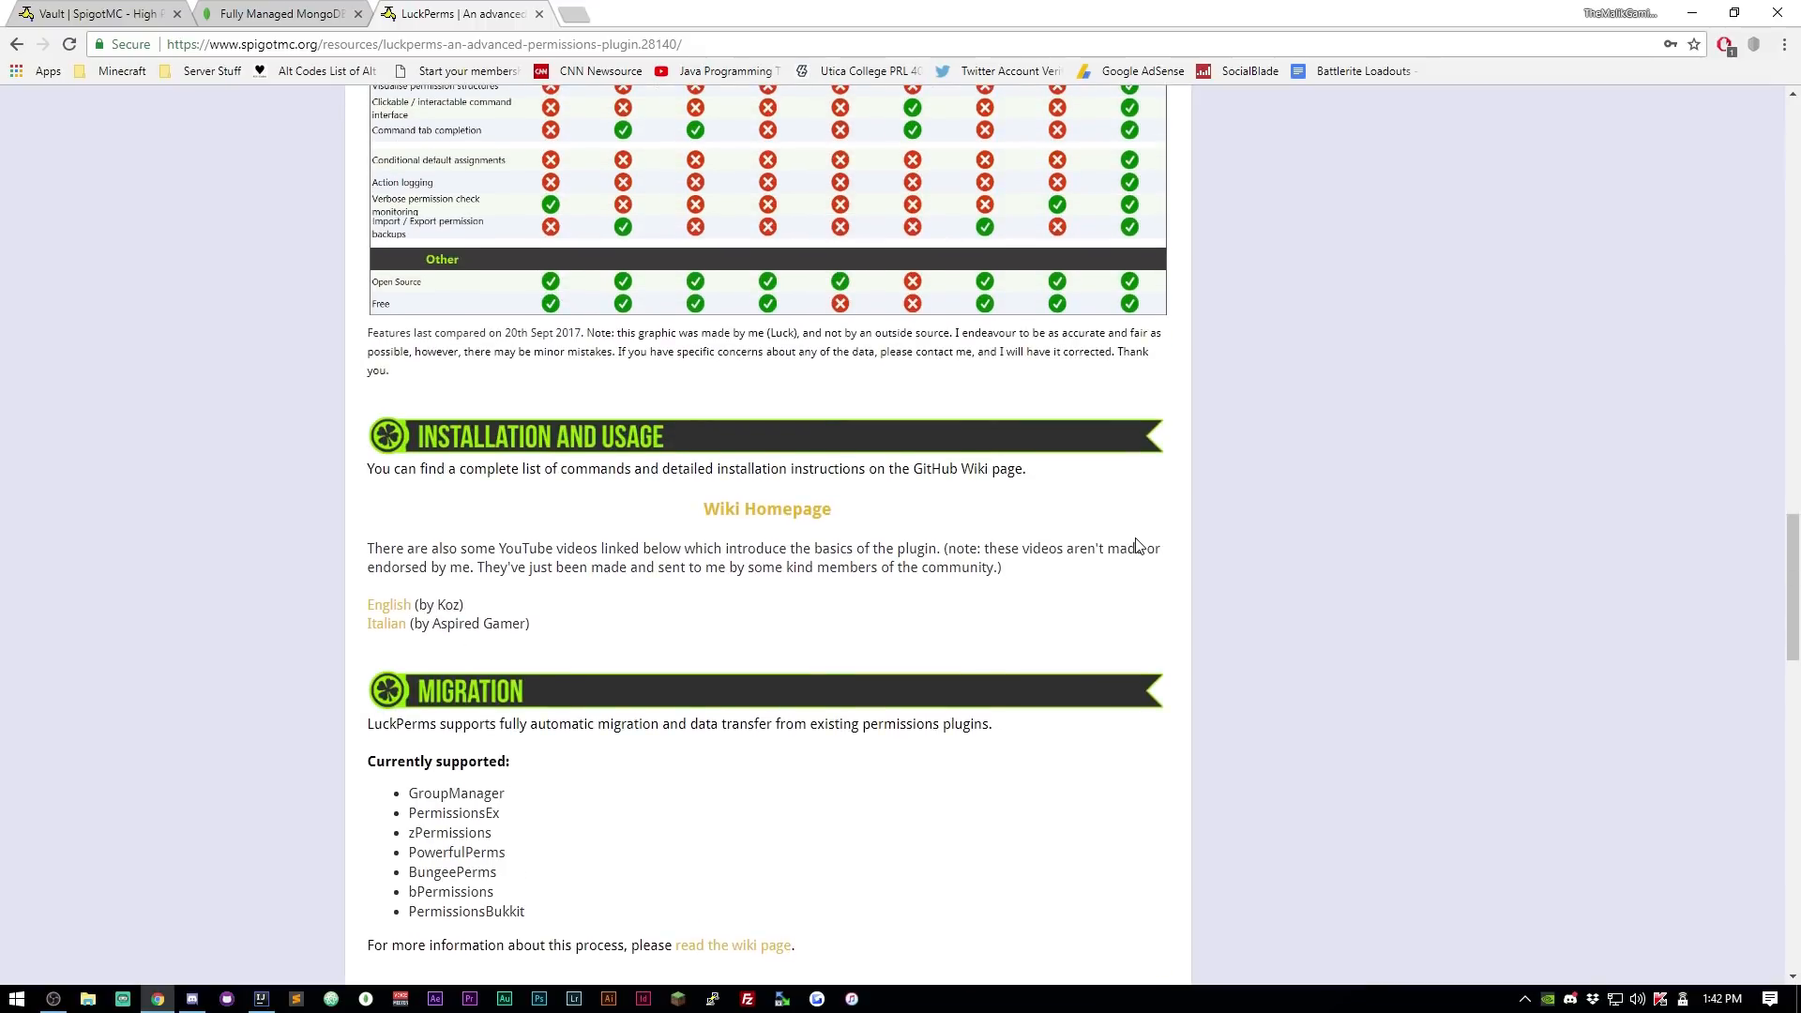
pyautogui.scroll(3)
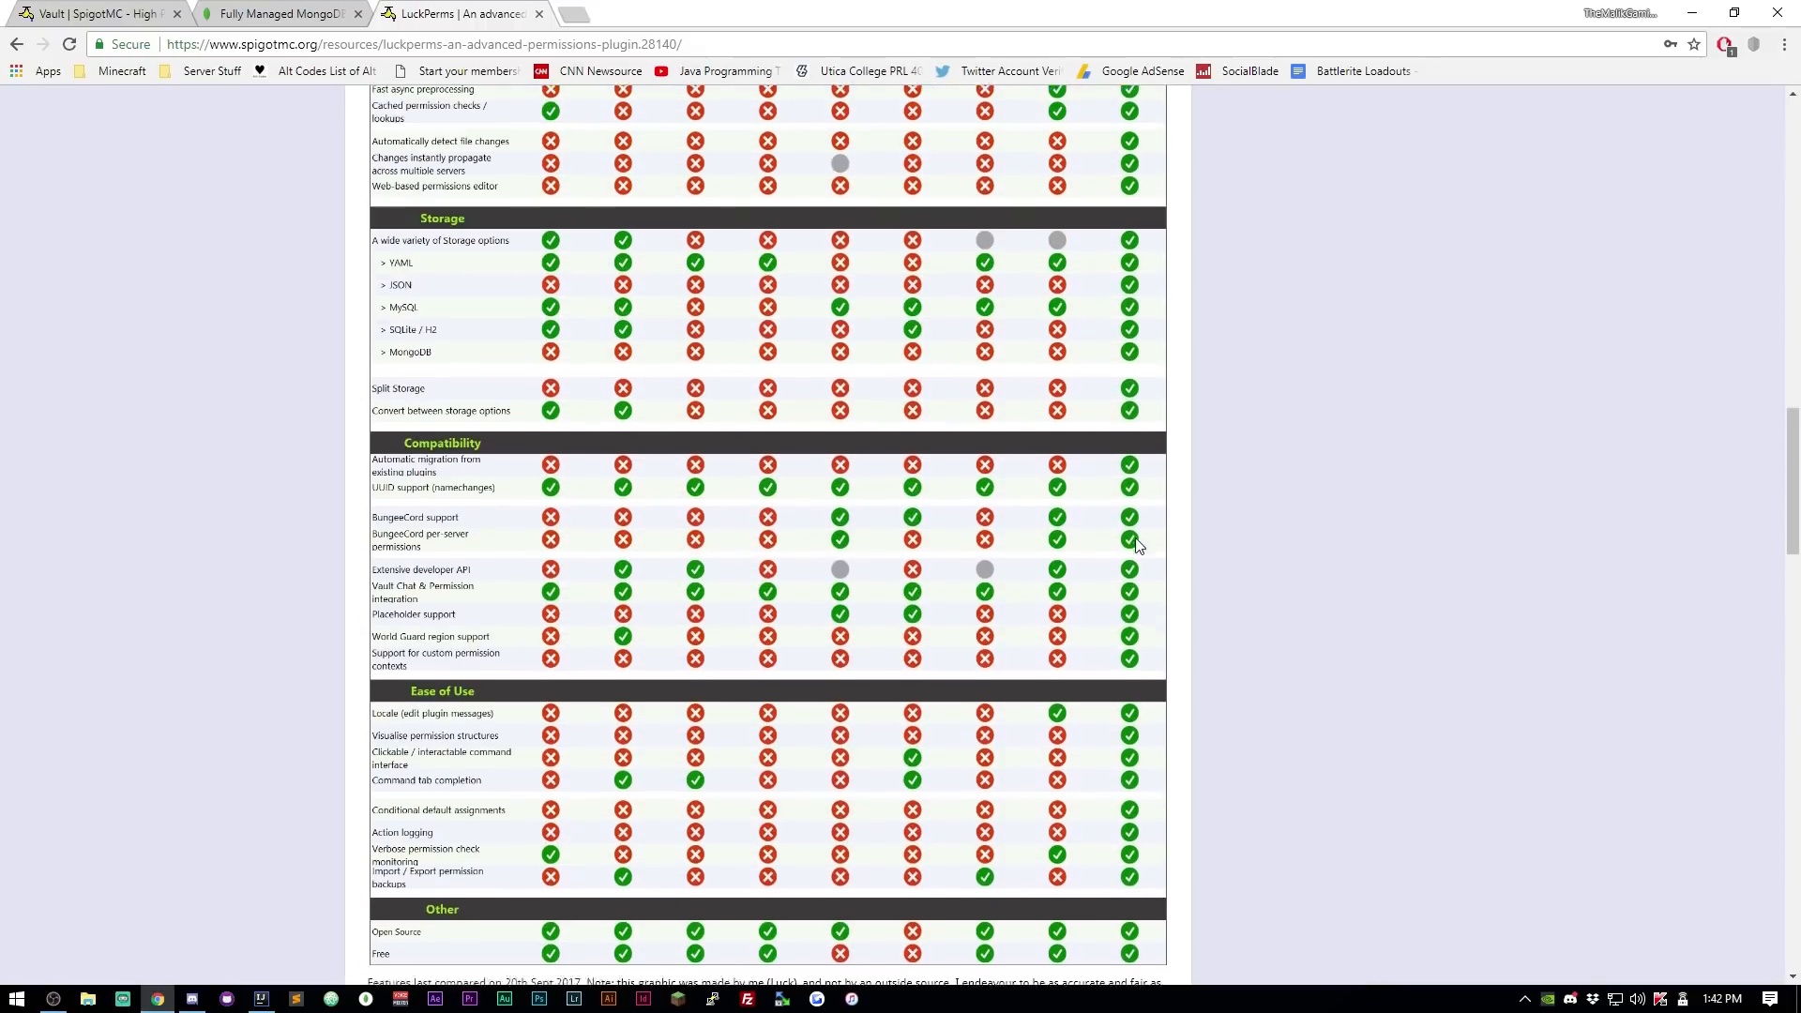
pyautogui.scroll(3)
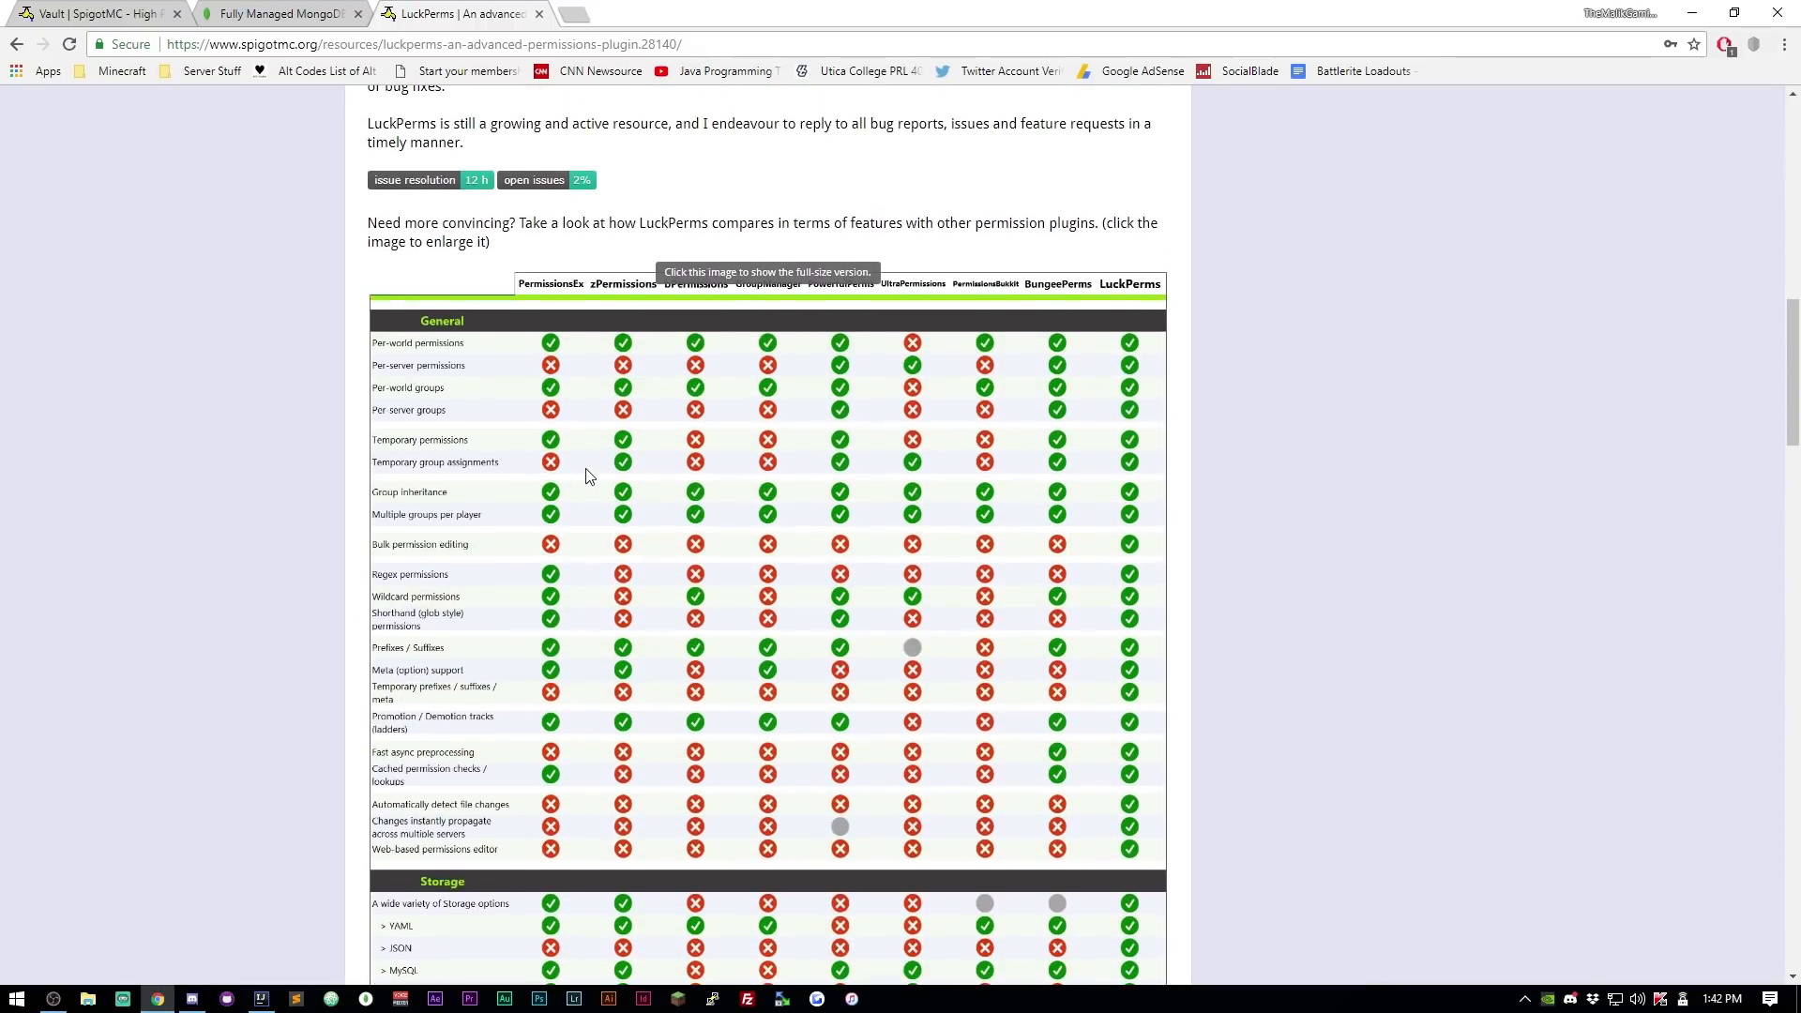
pyautogui.scroll(3)
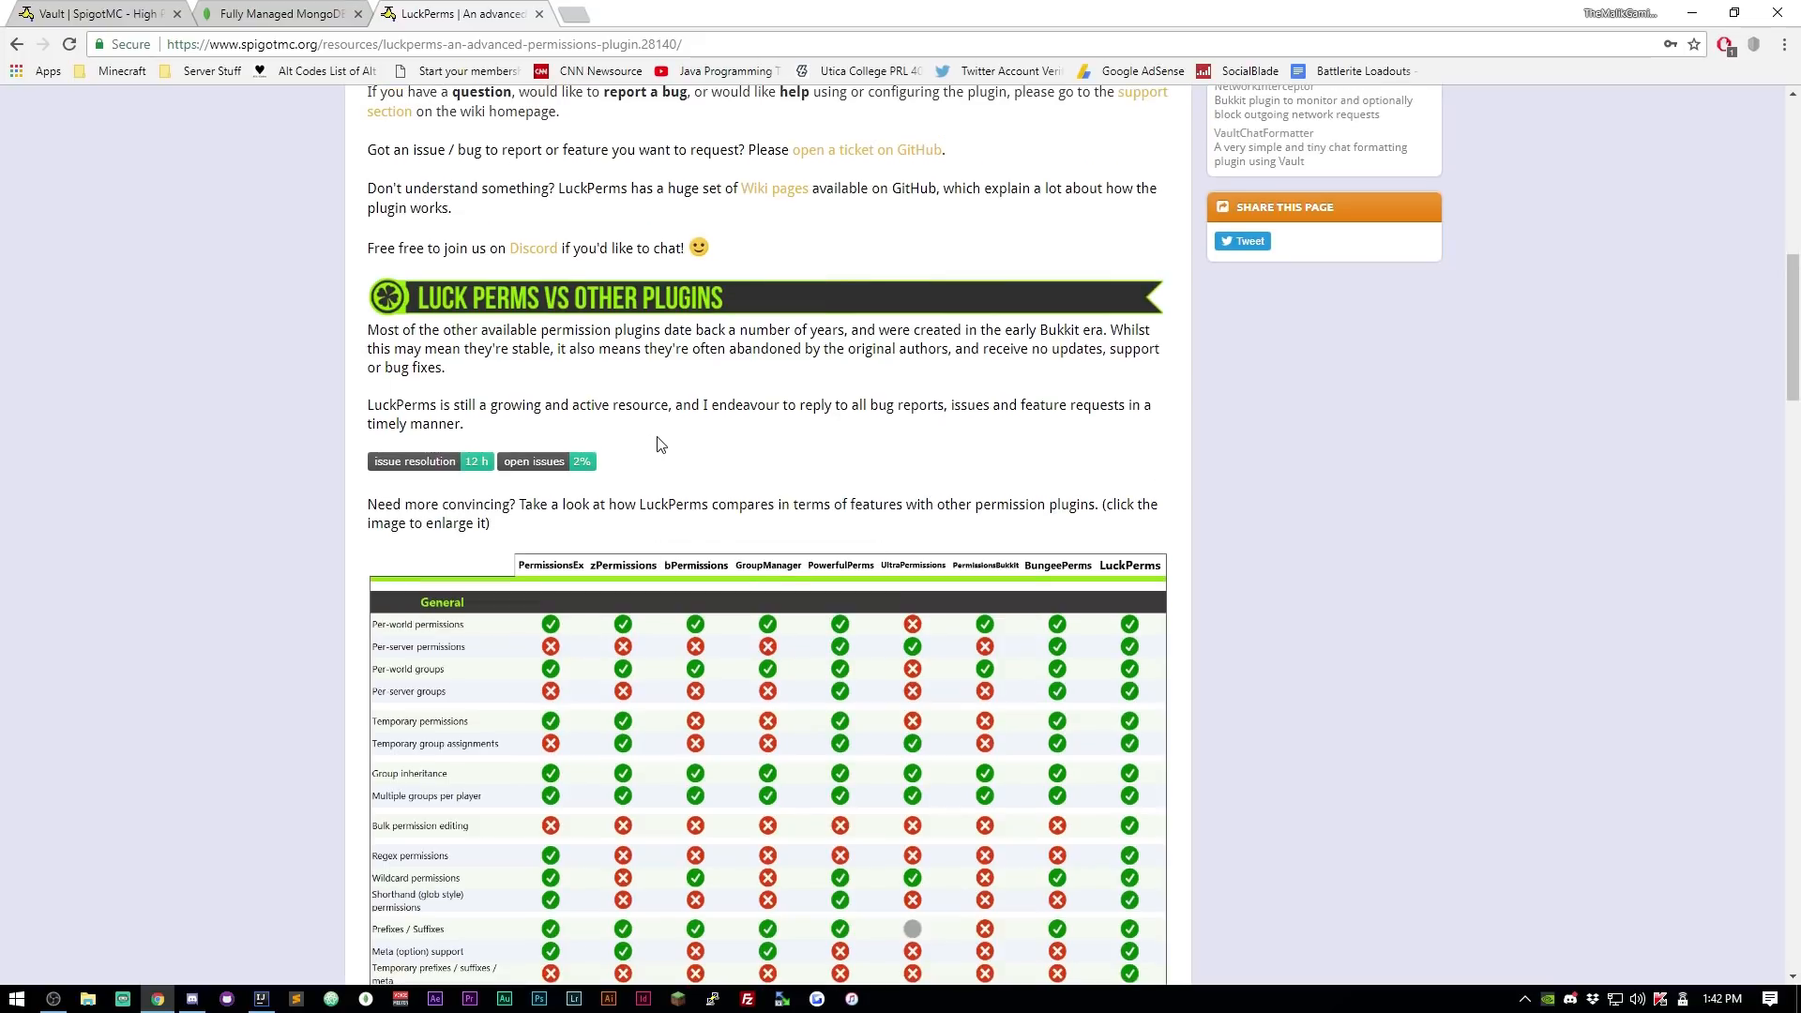
pyautogui.moveTo(1106, 568)
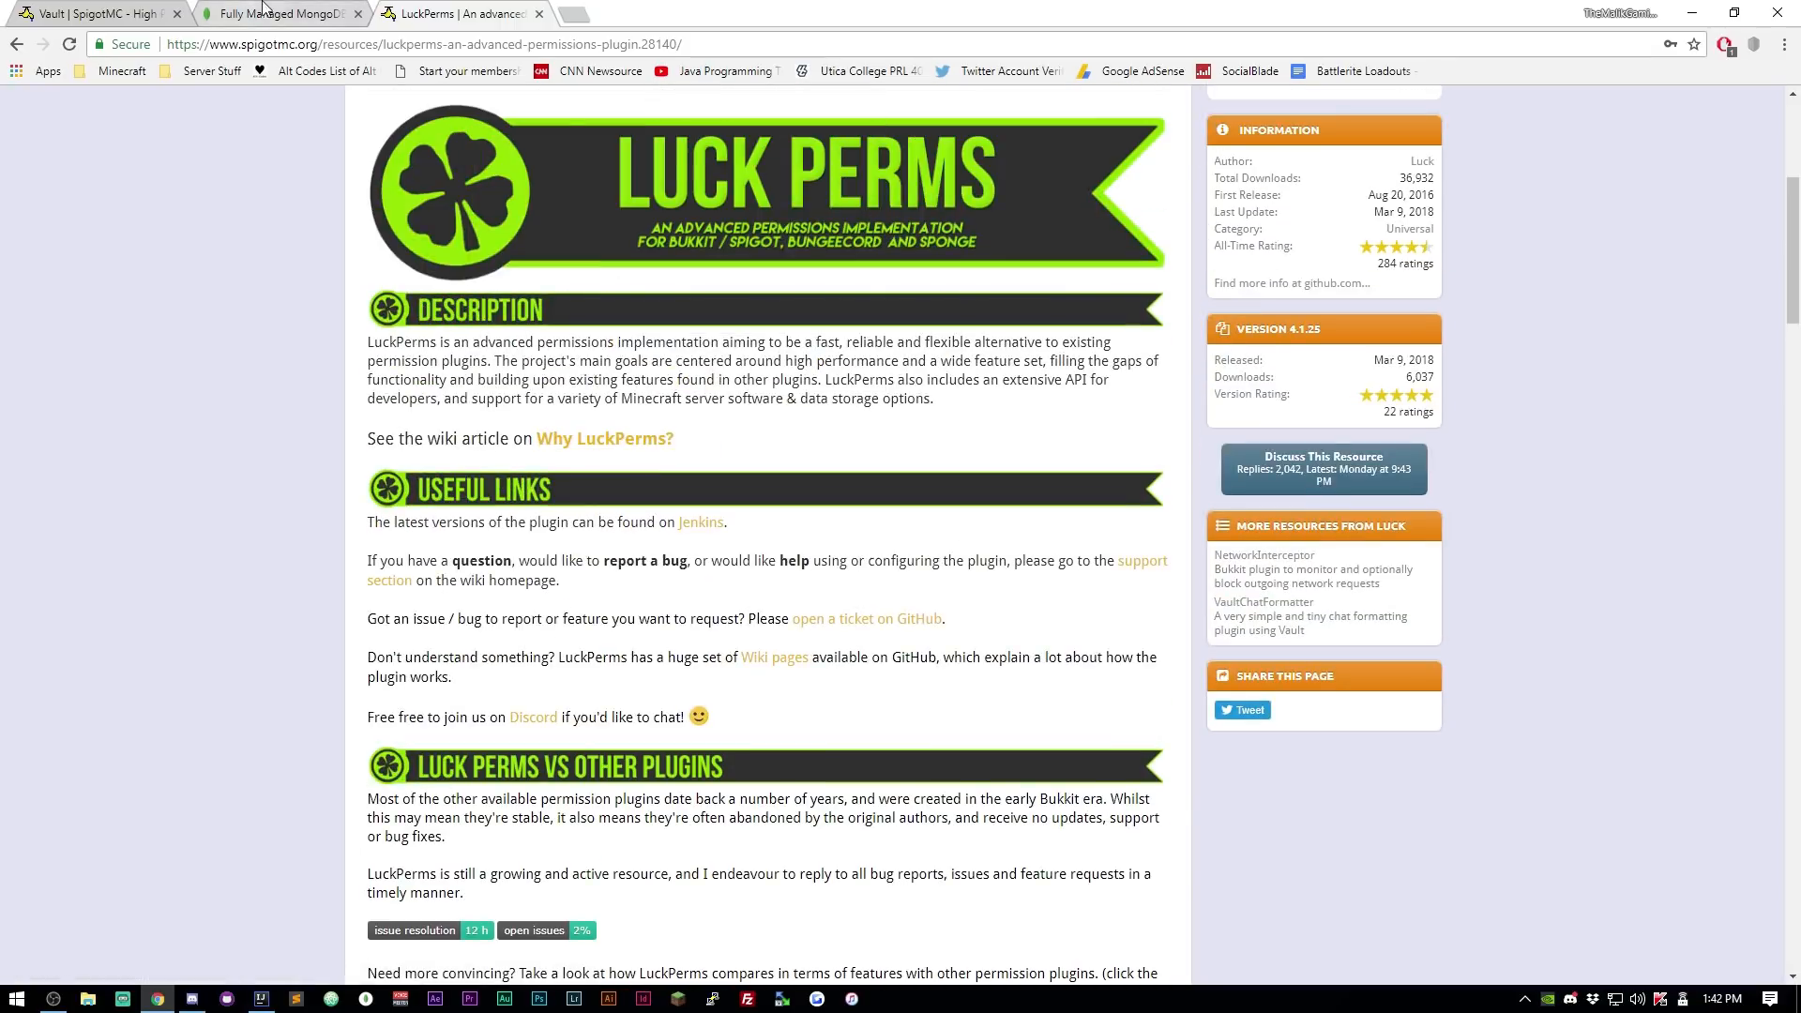
# Show the MongoDB Atlas Get started free form beside the FAQ, with focus in the Email Address box.
pyautogui.click(282, 15)
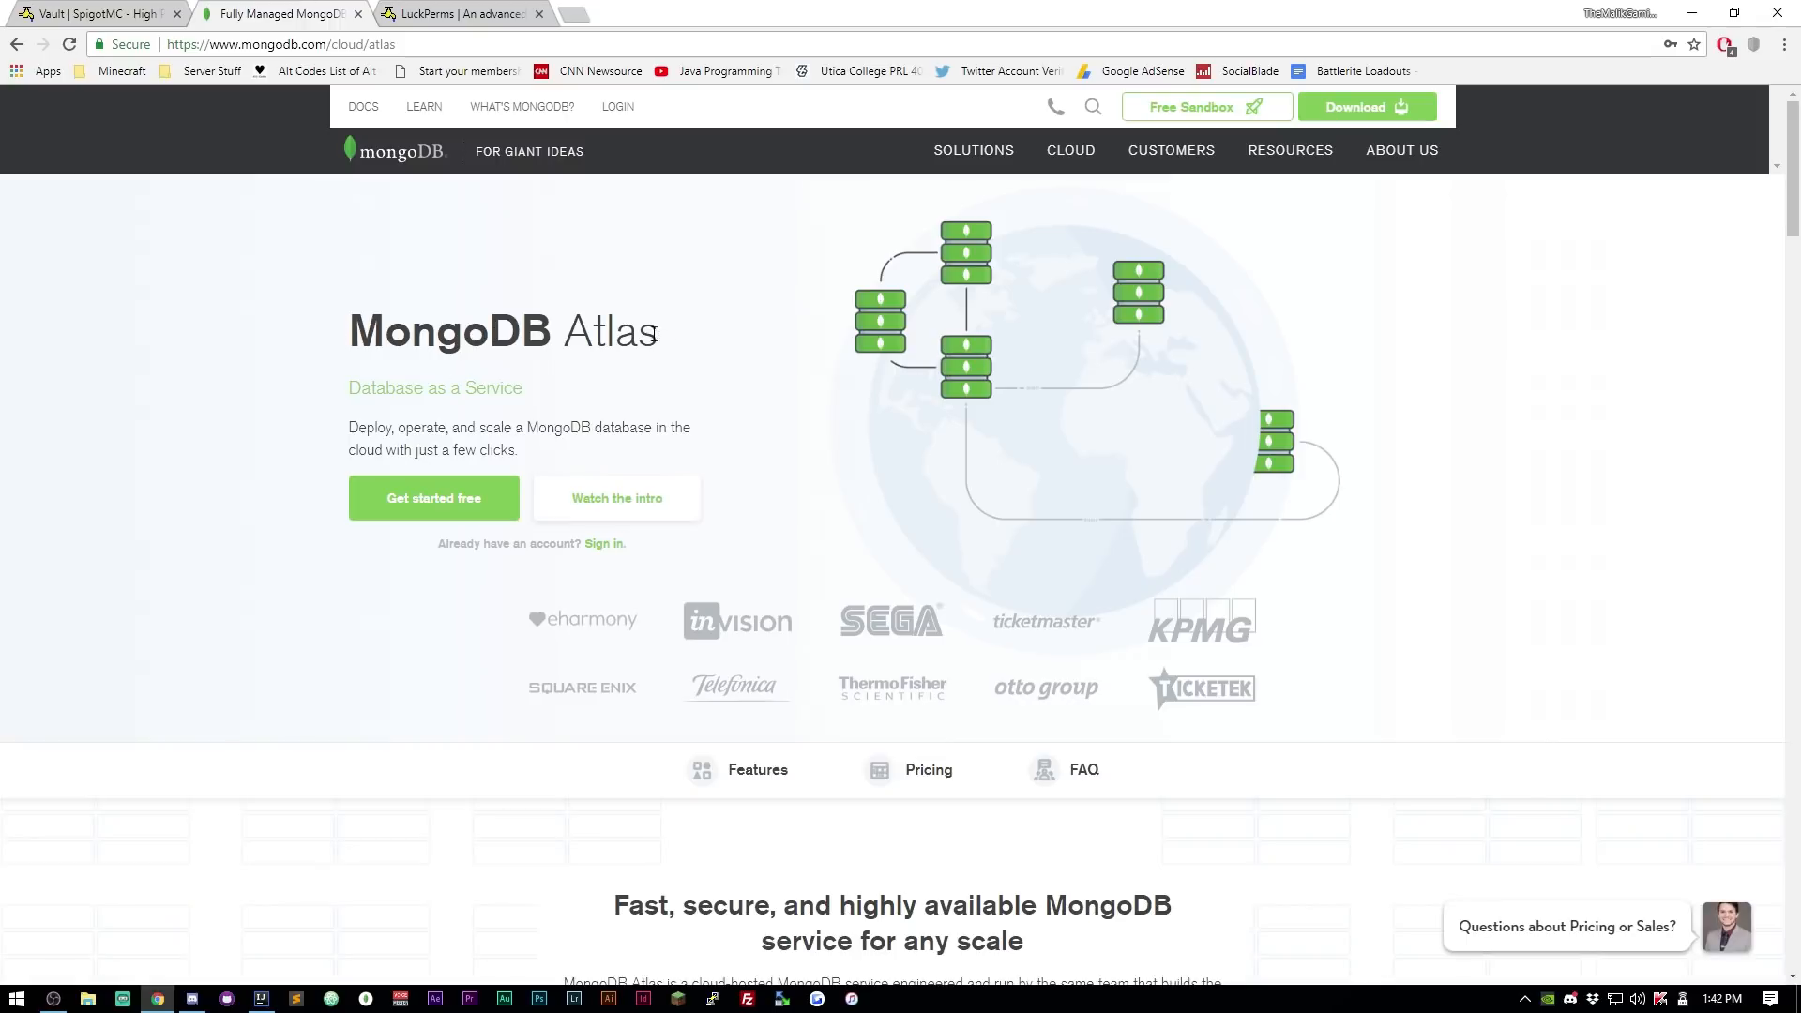
pyautogui.scroll(-3)
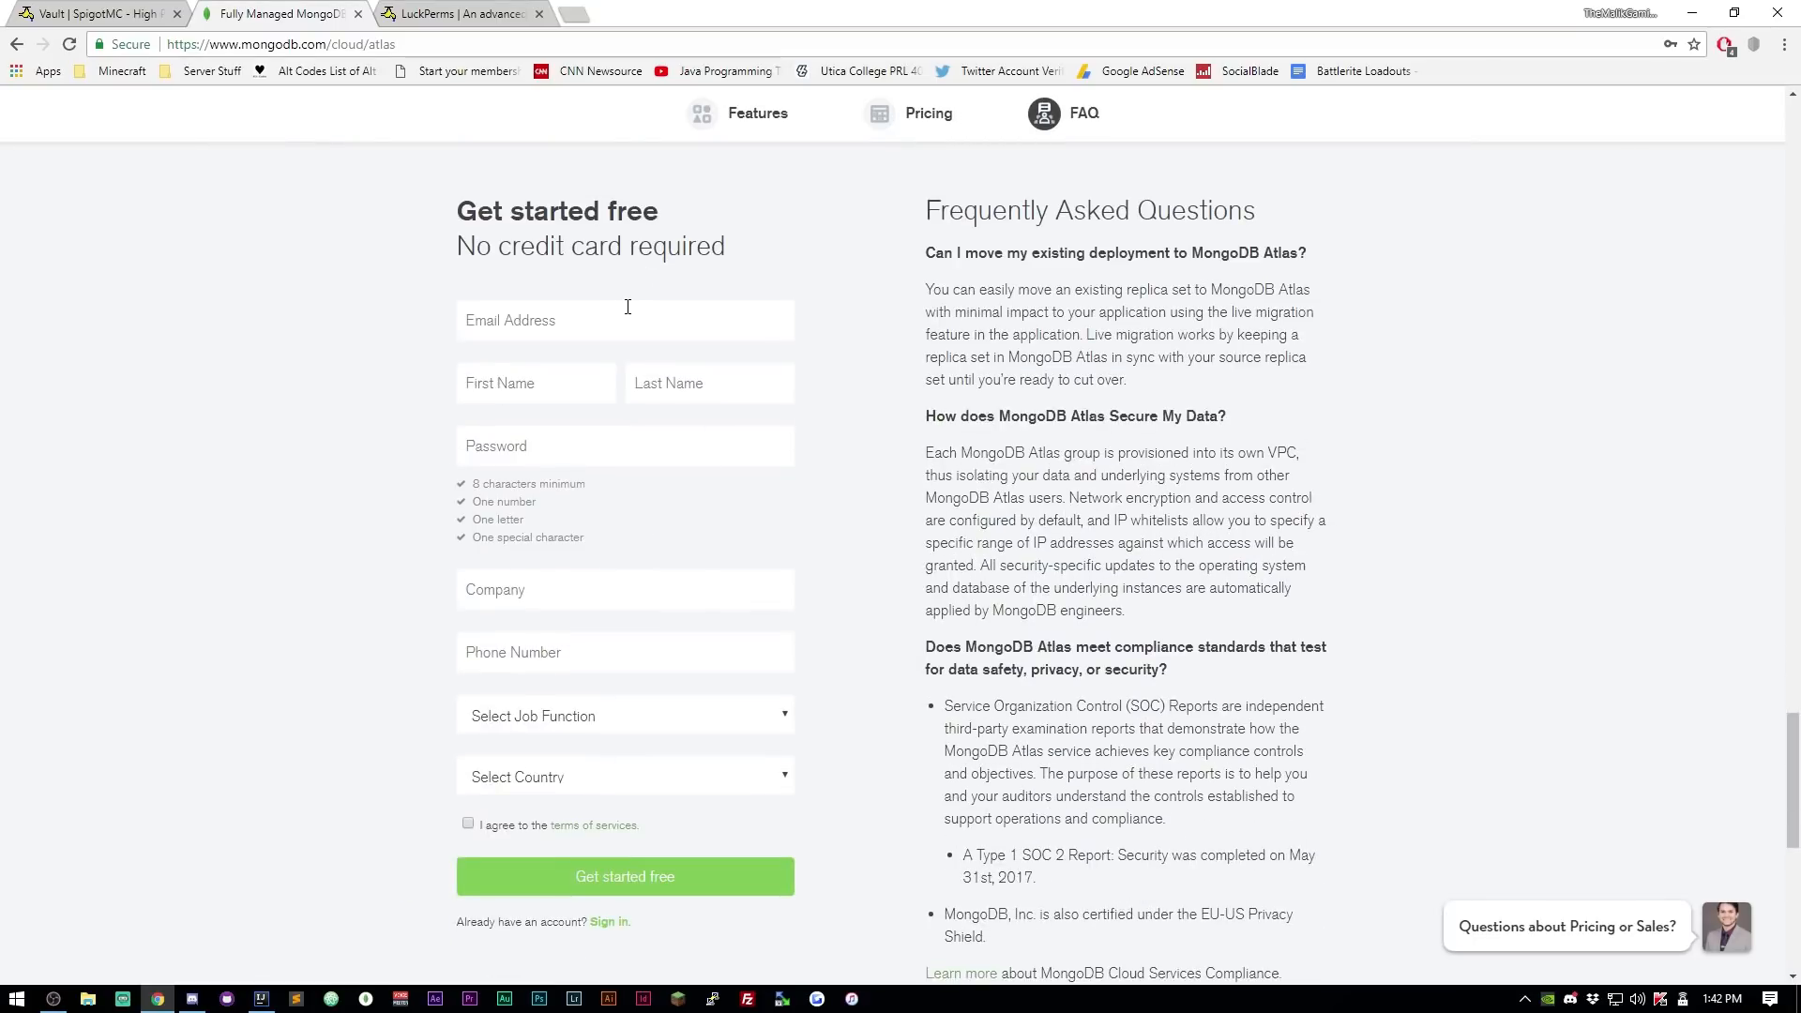
pyautogui.click(625, 318)
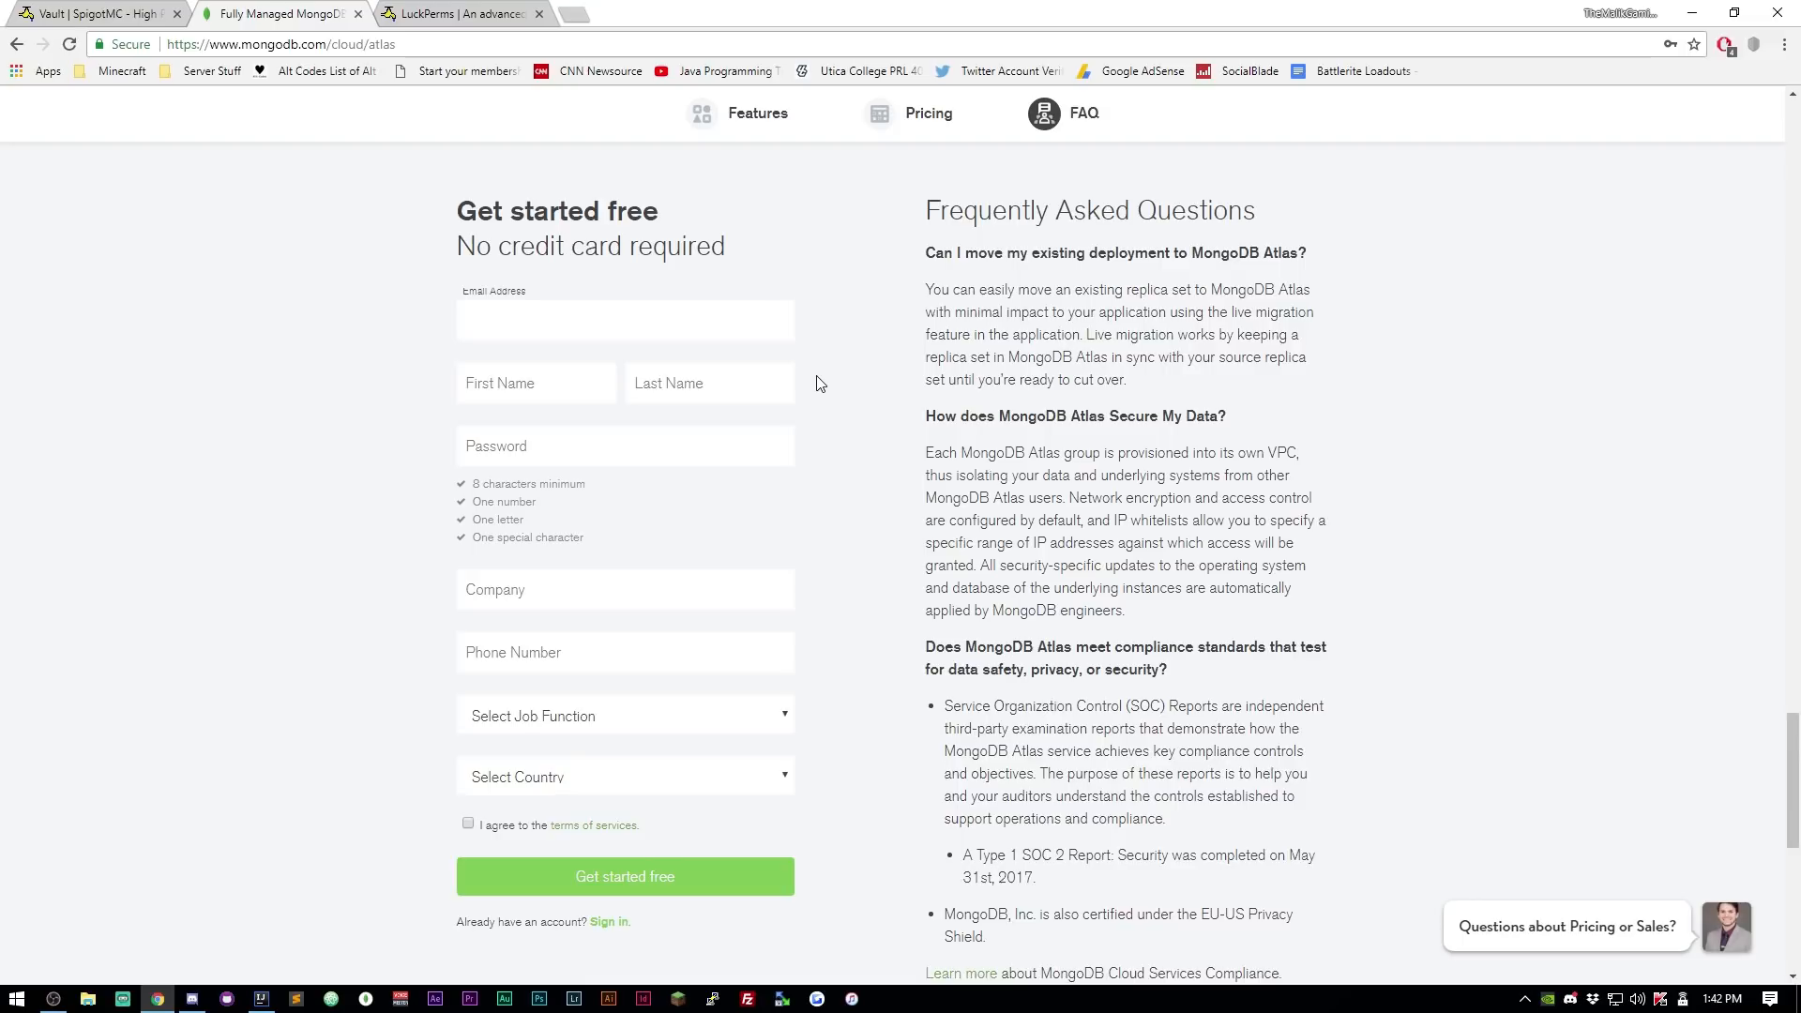
pyautogui.click(649, 323)
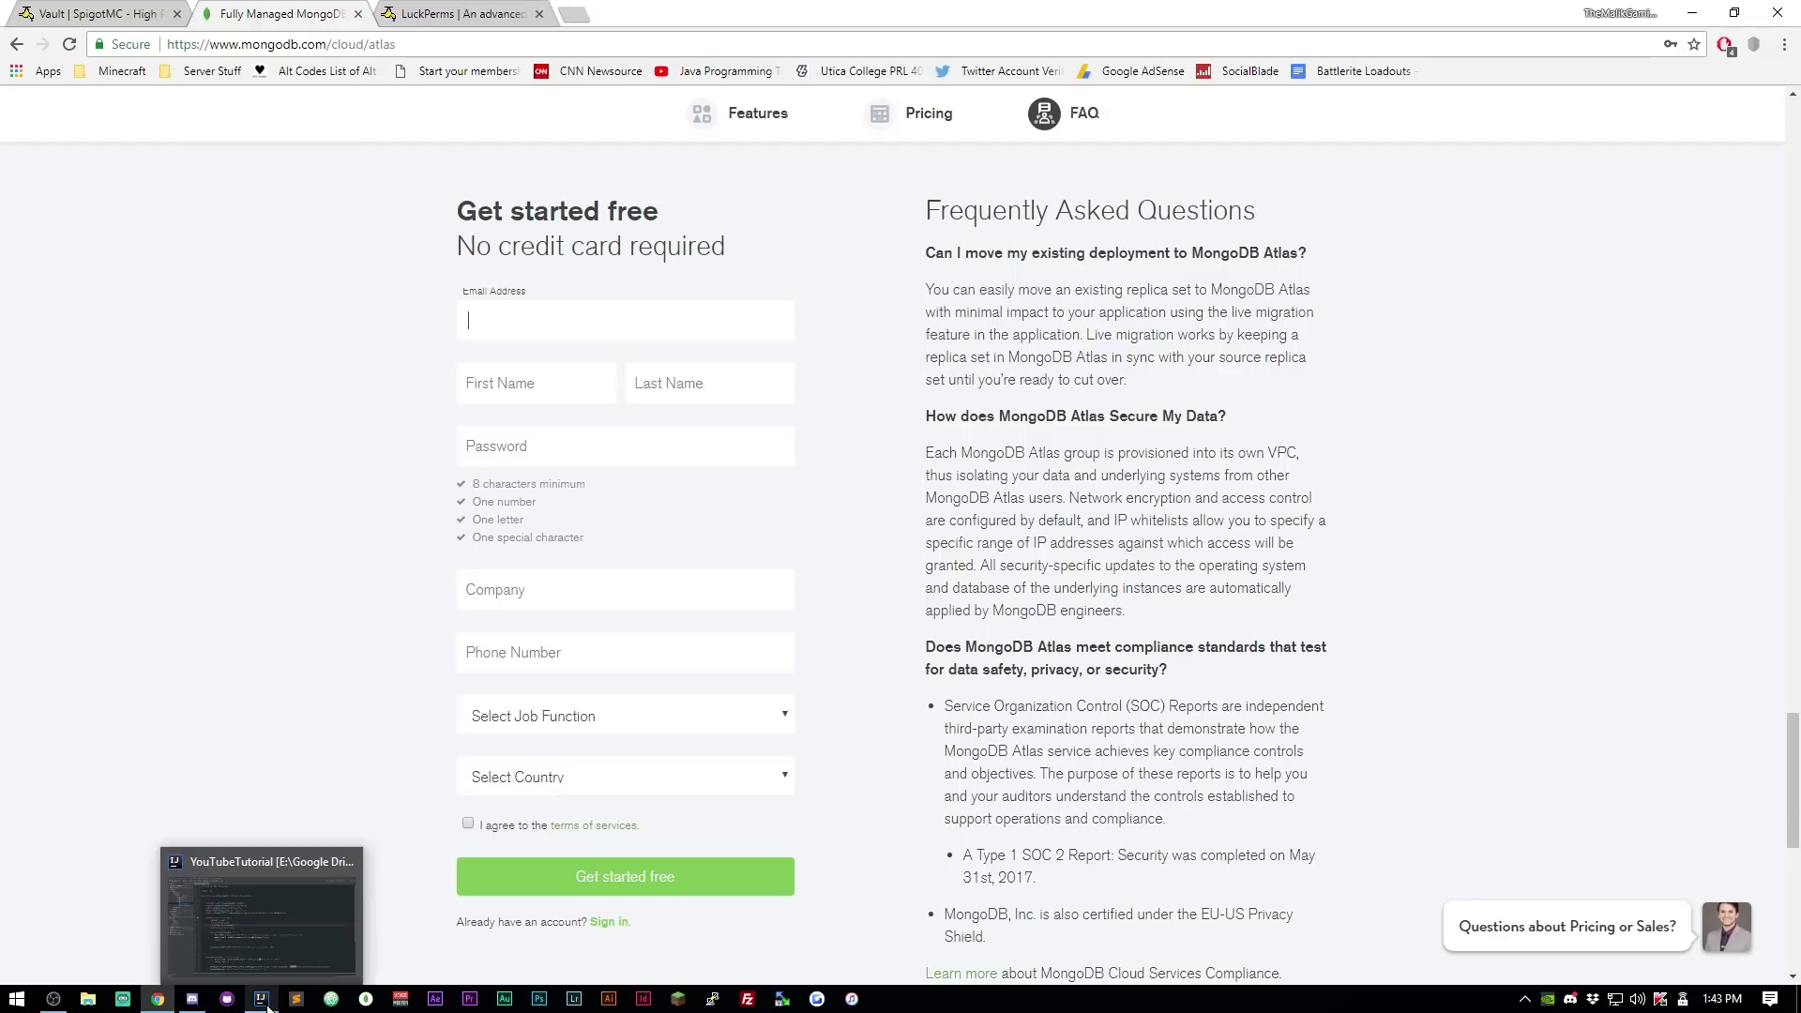
pyautogui.moveTo(267, 998)
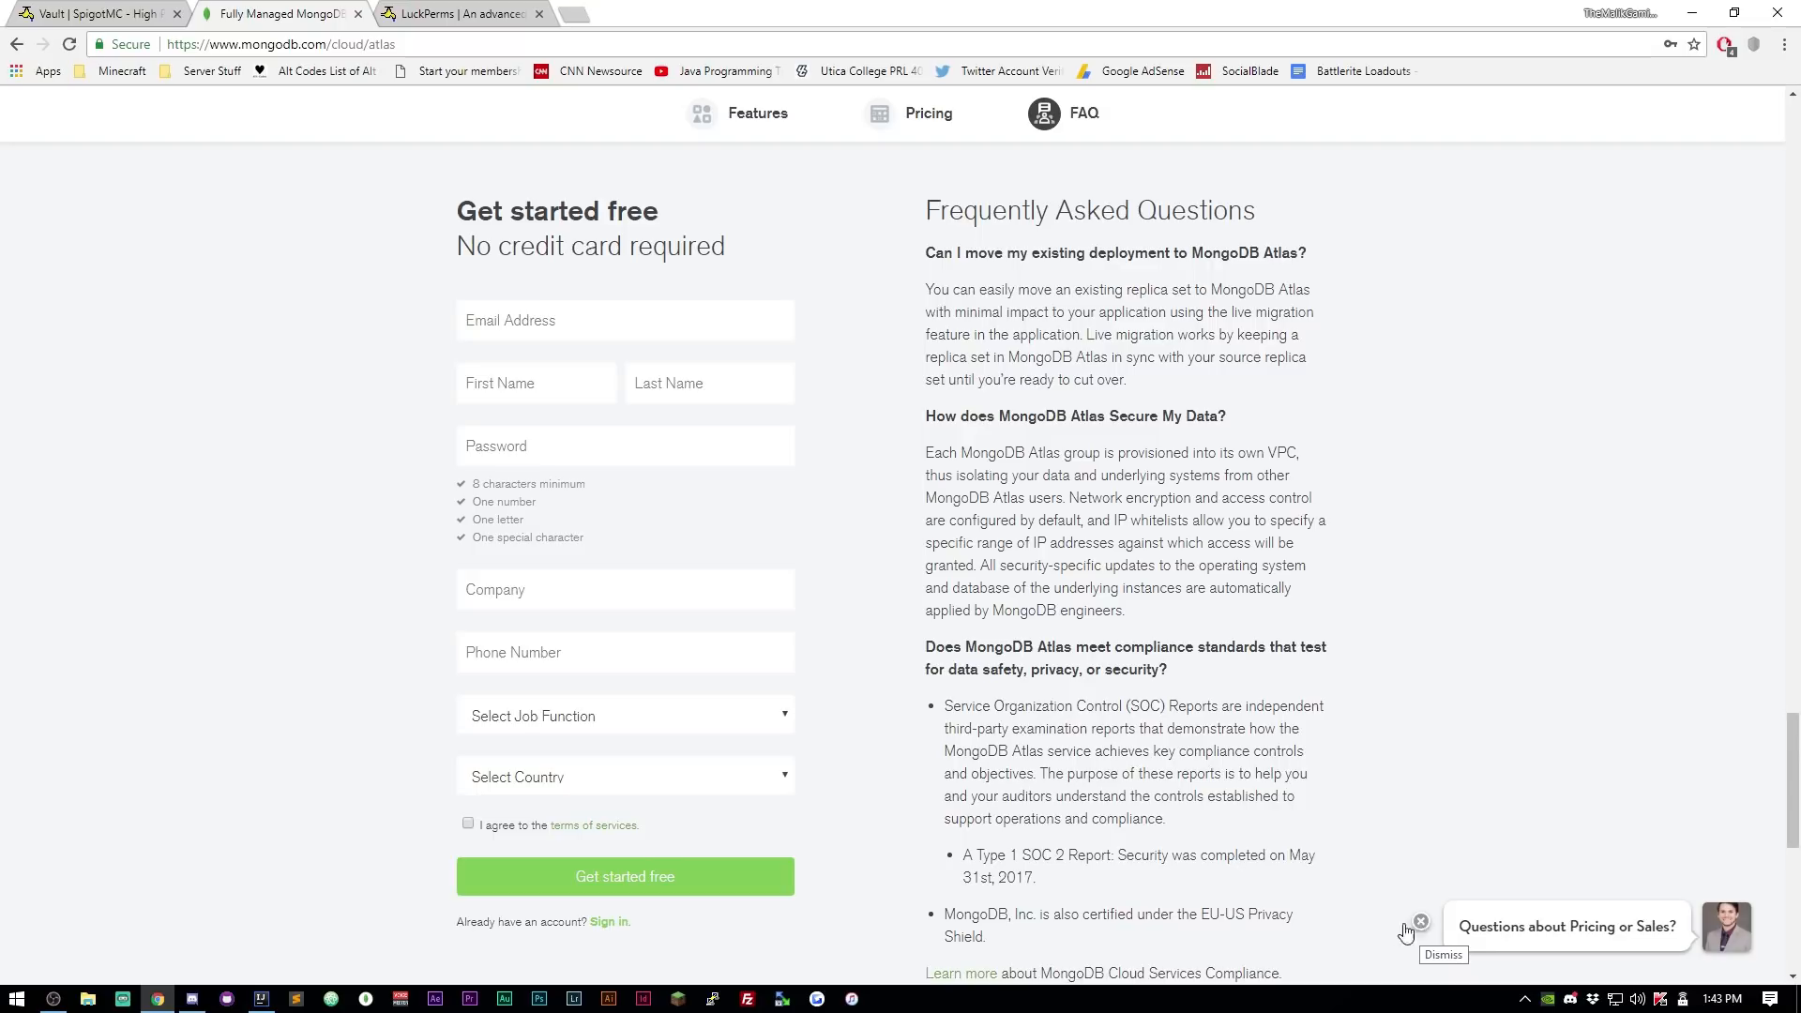
pyautogui.click(1420, 921)
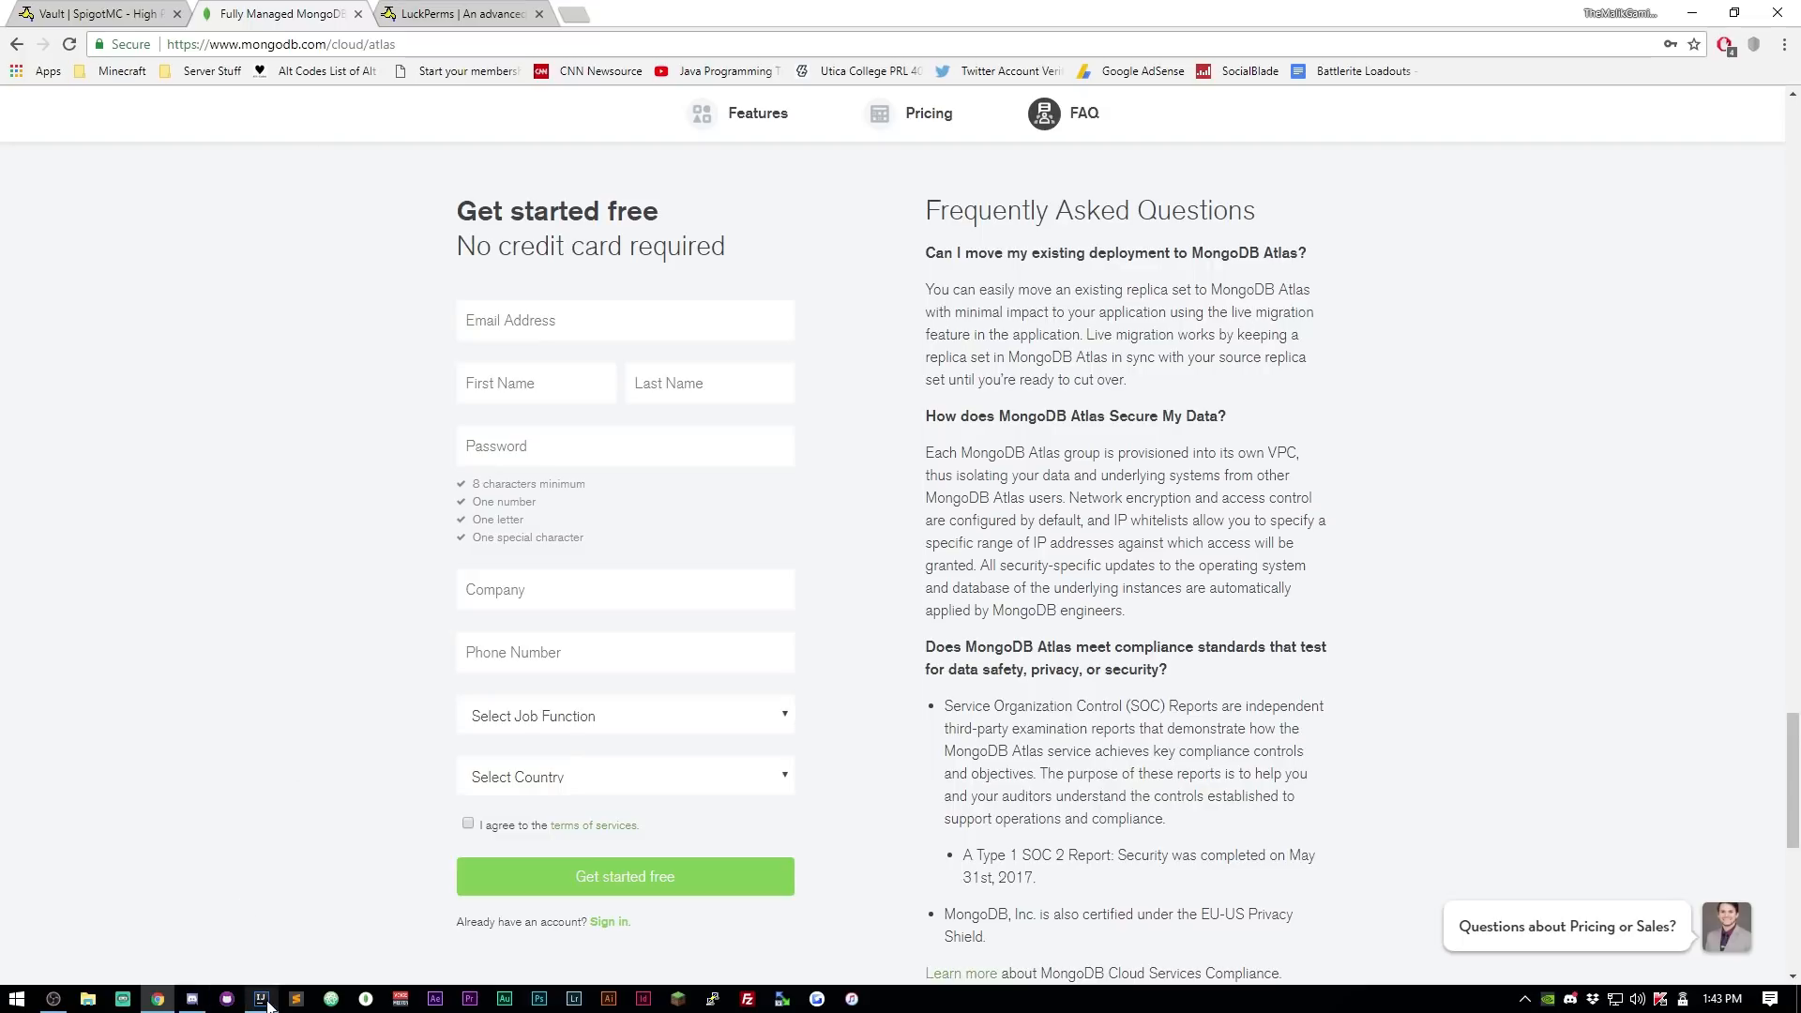
# Load spigotmc.org in a new tab, view the home page and downloads, then return to IntelliJ.
pyautogui.click(600, 13)
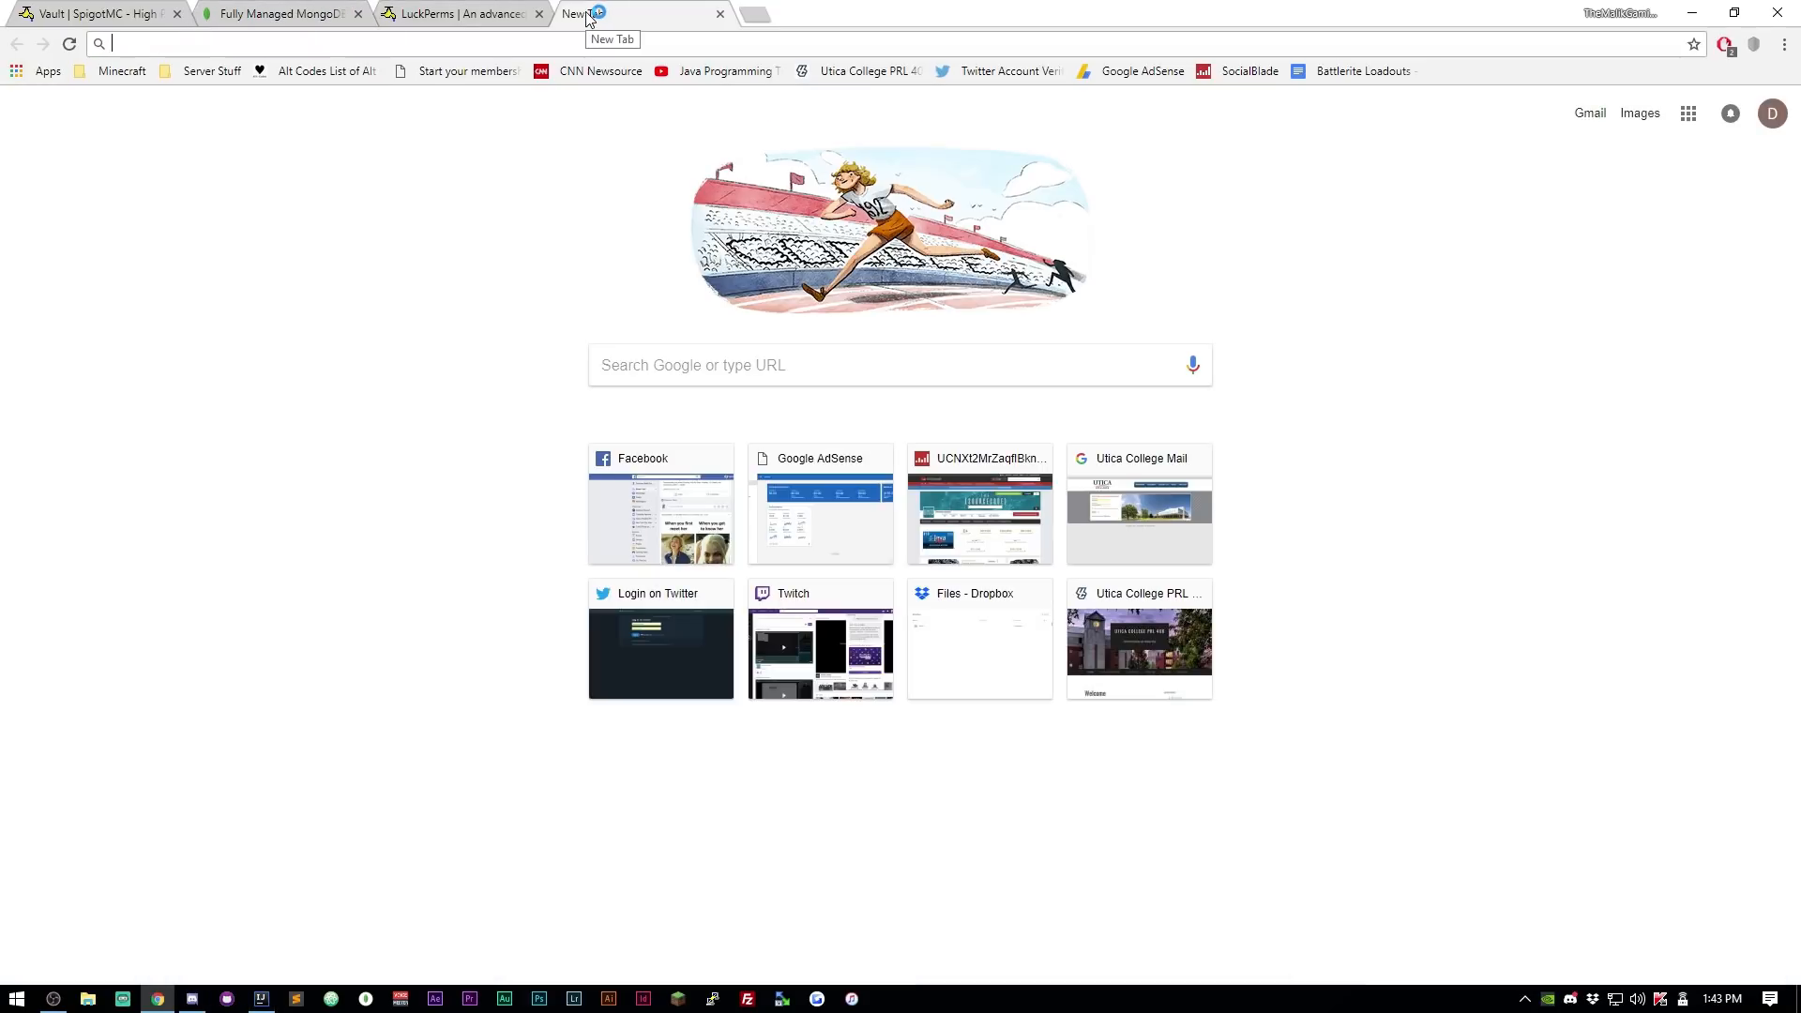
pyautogui.write('https://spigotm.org')
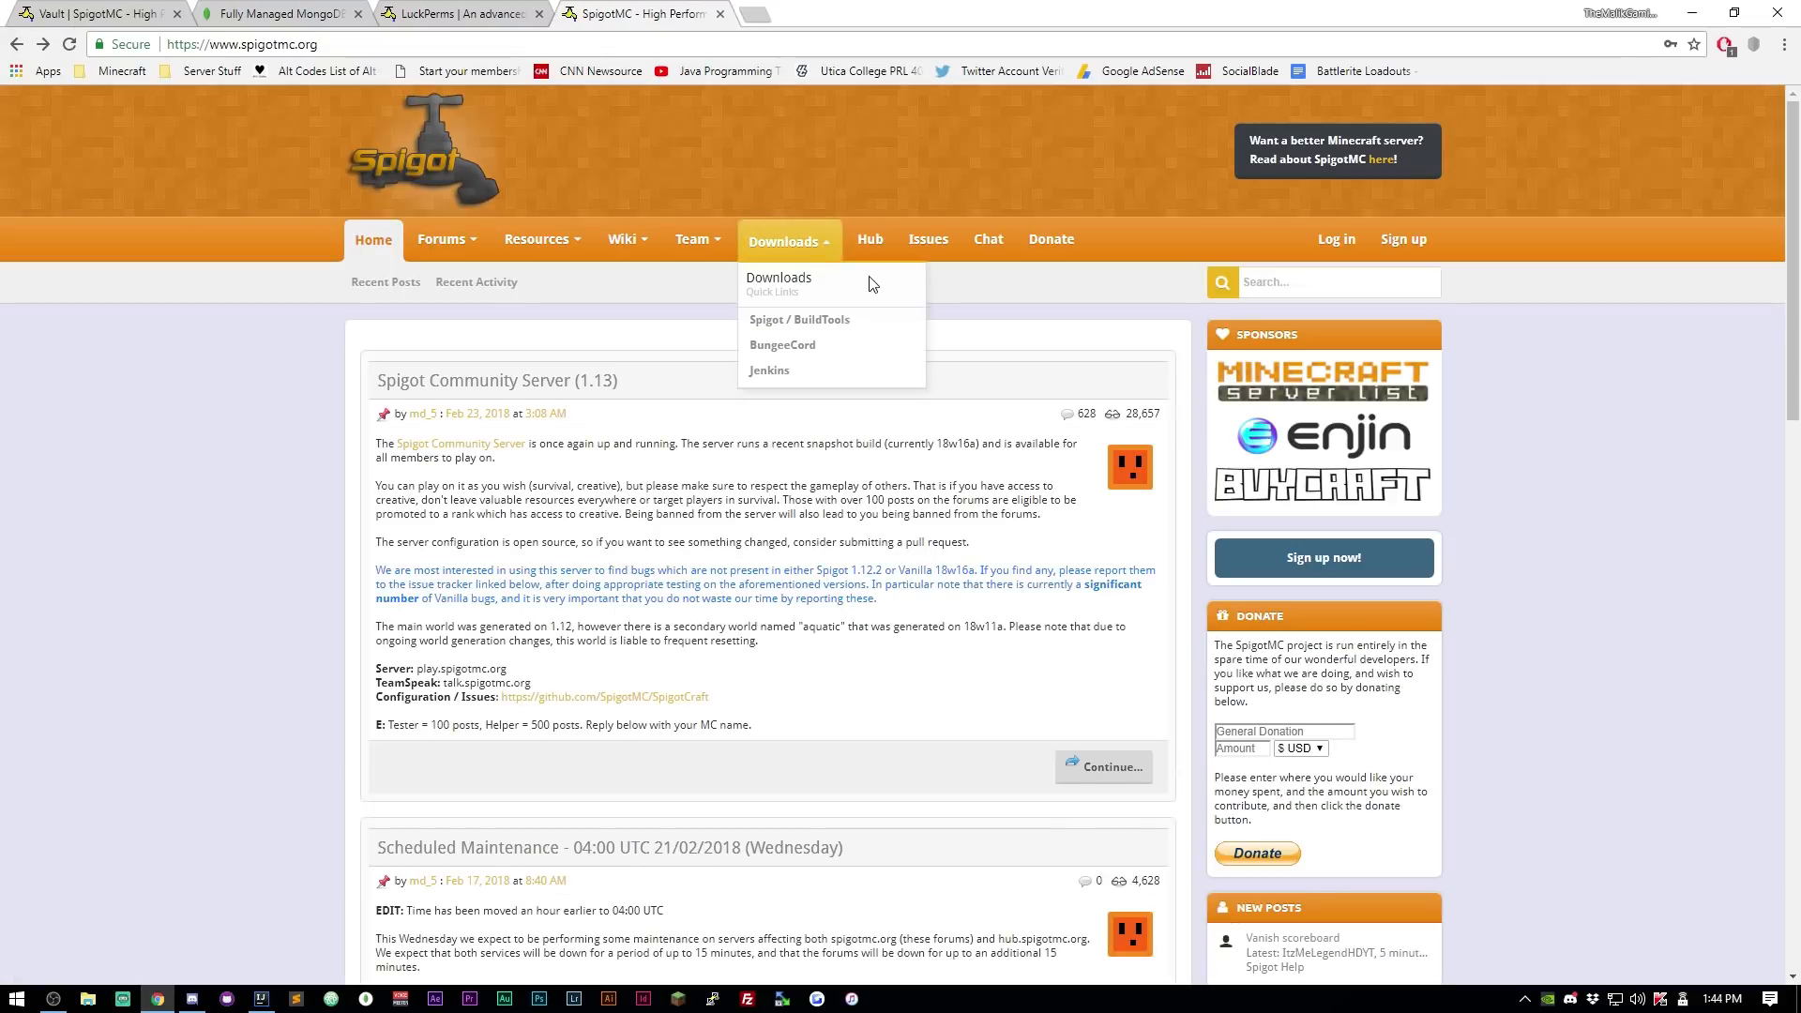
pyautogui.moveTo(810, 248)
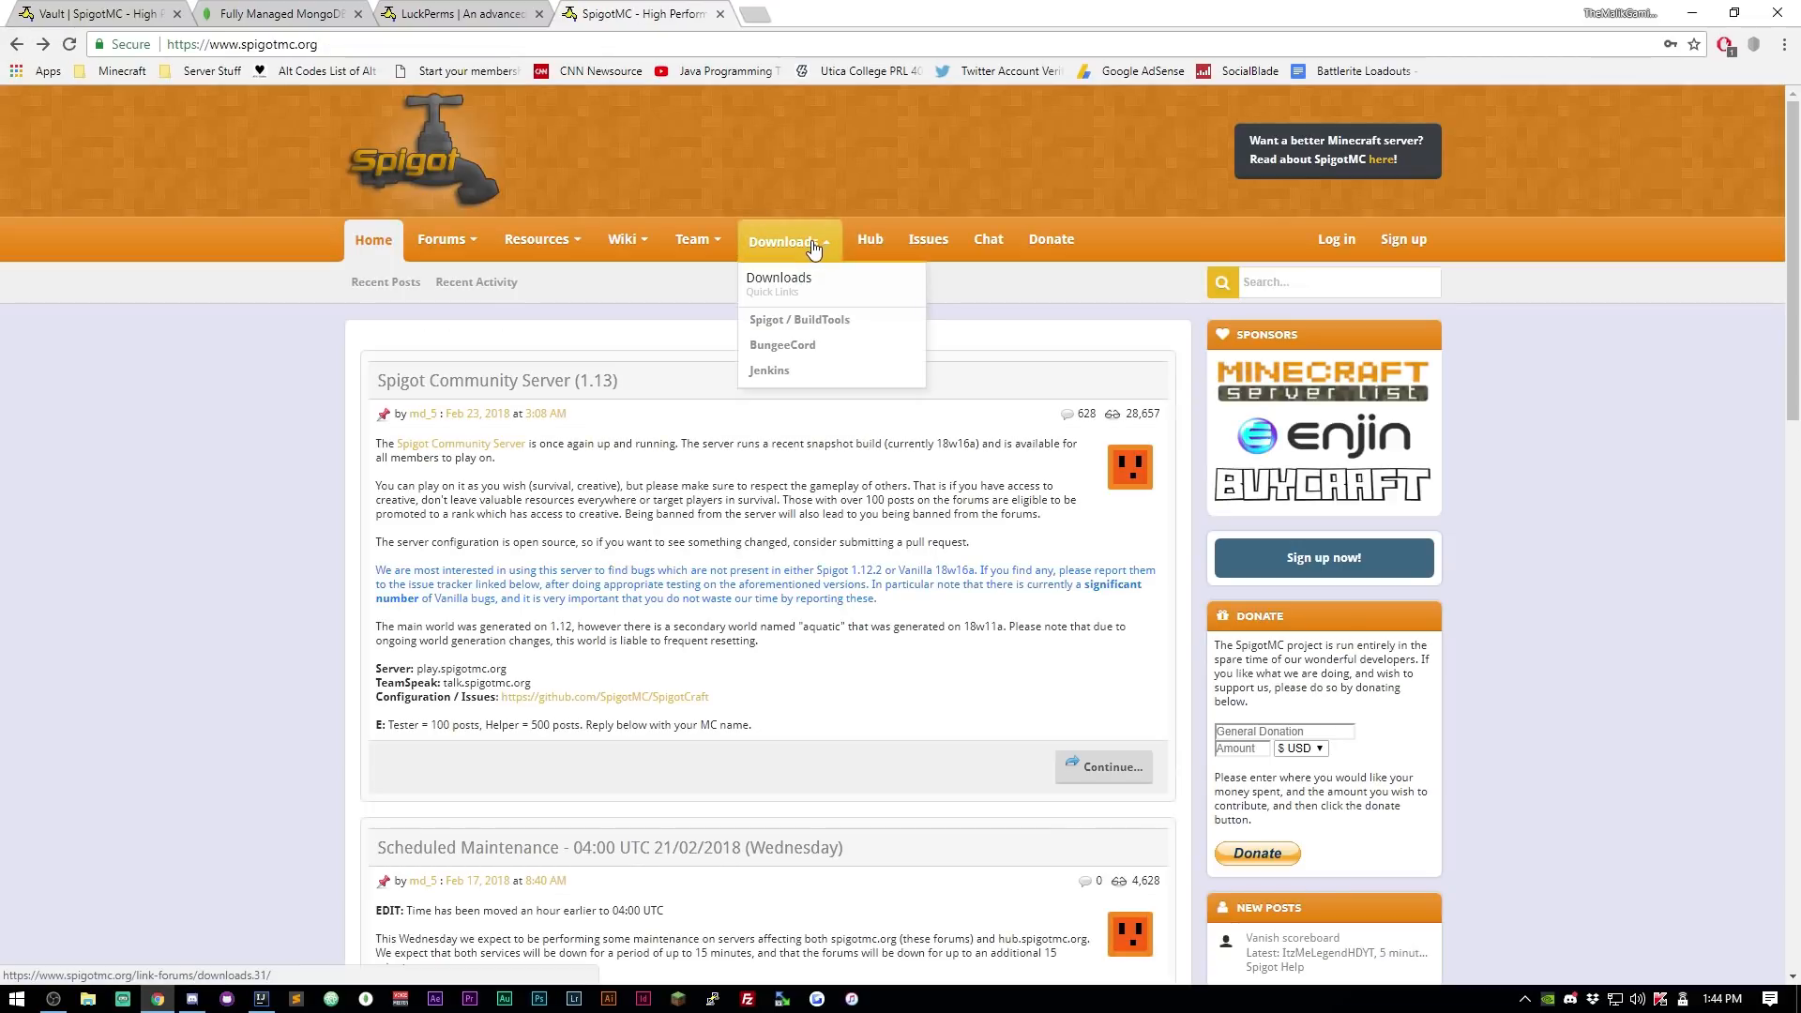
pyautogui.moveTo(663, 383)
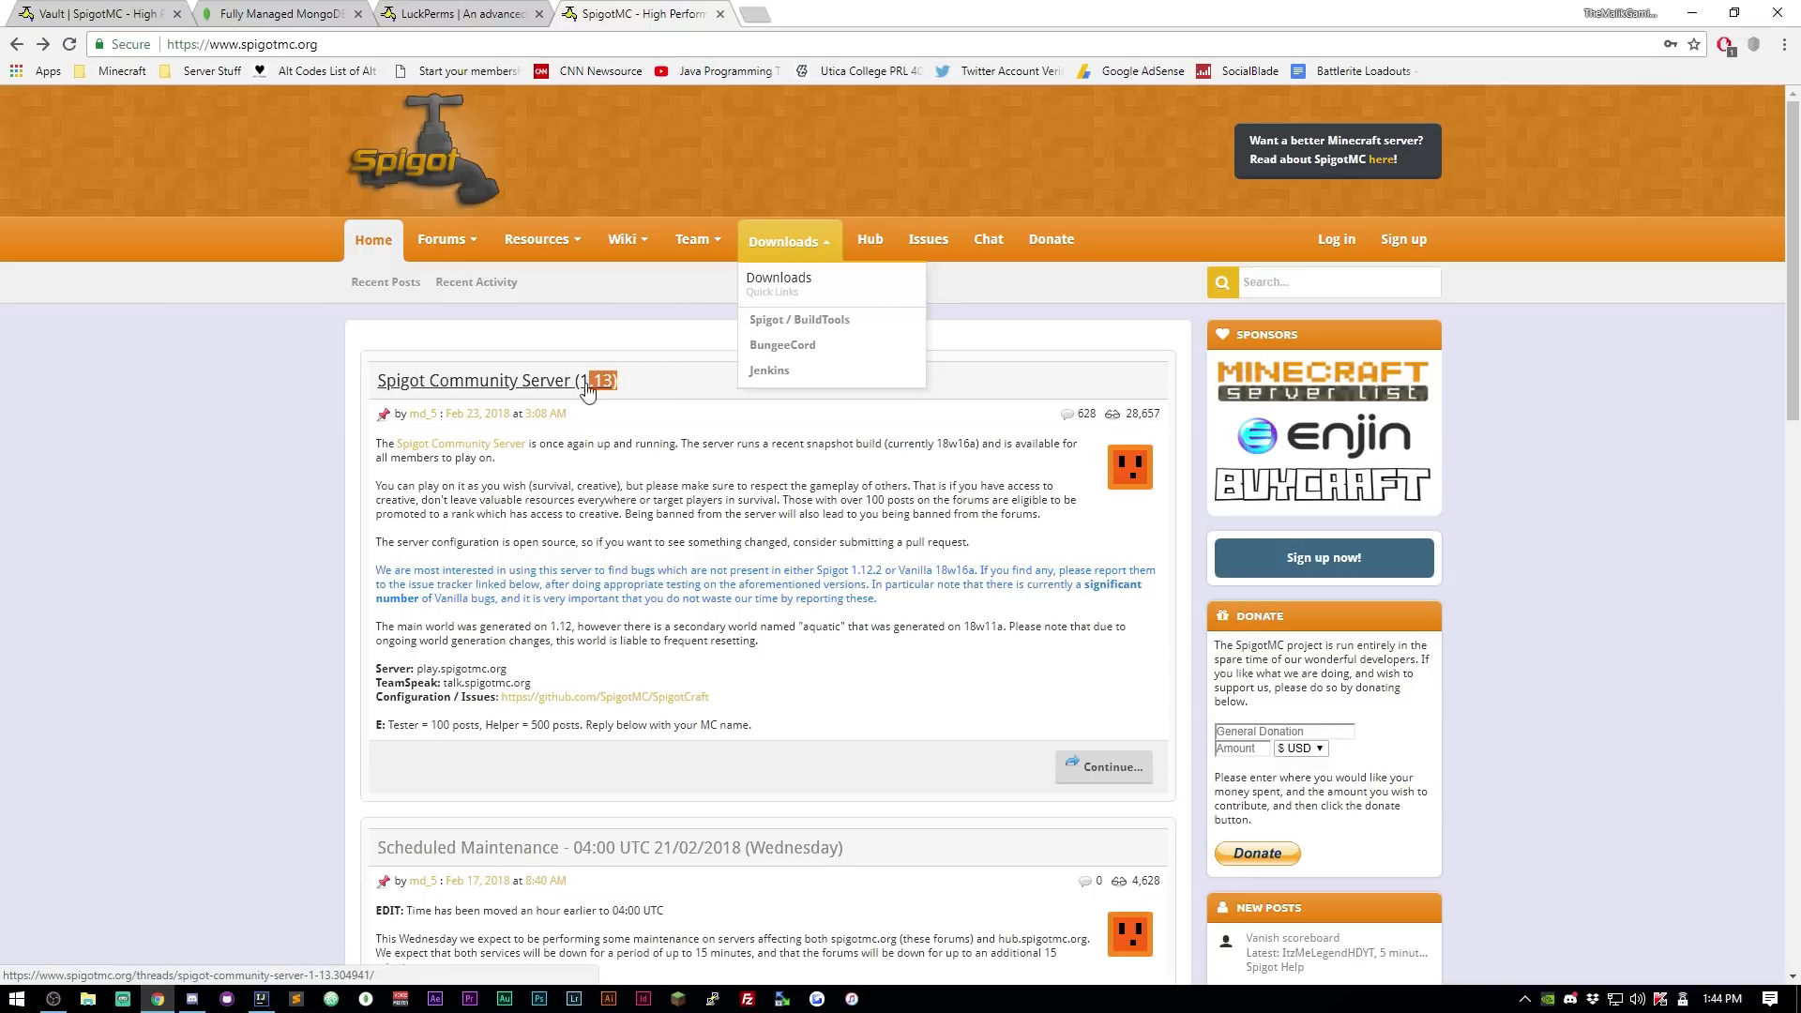
pyautogui.scroll(-3)
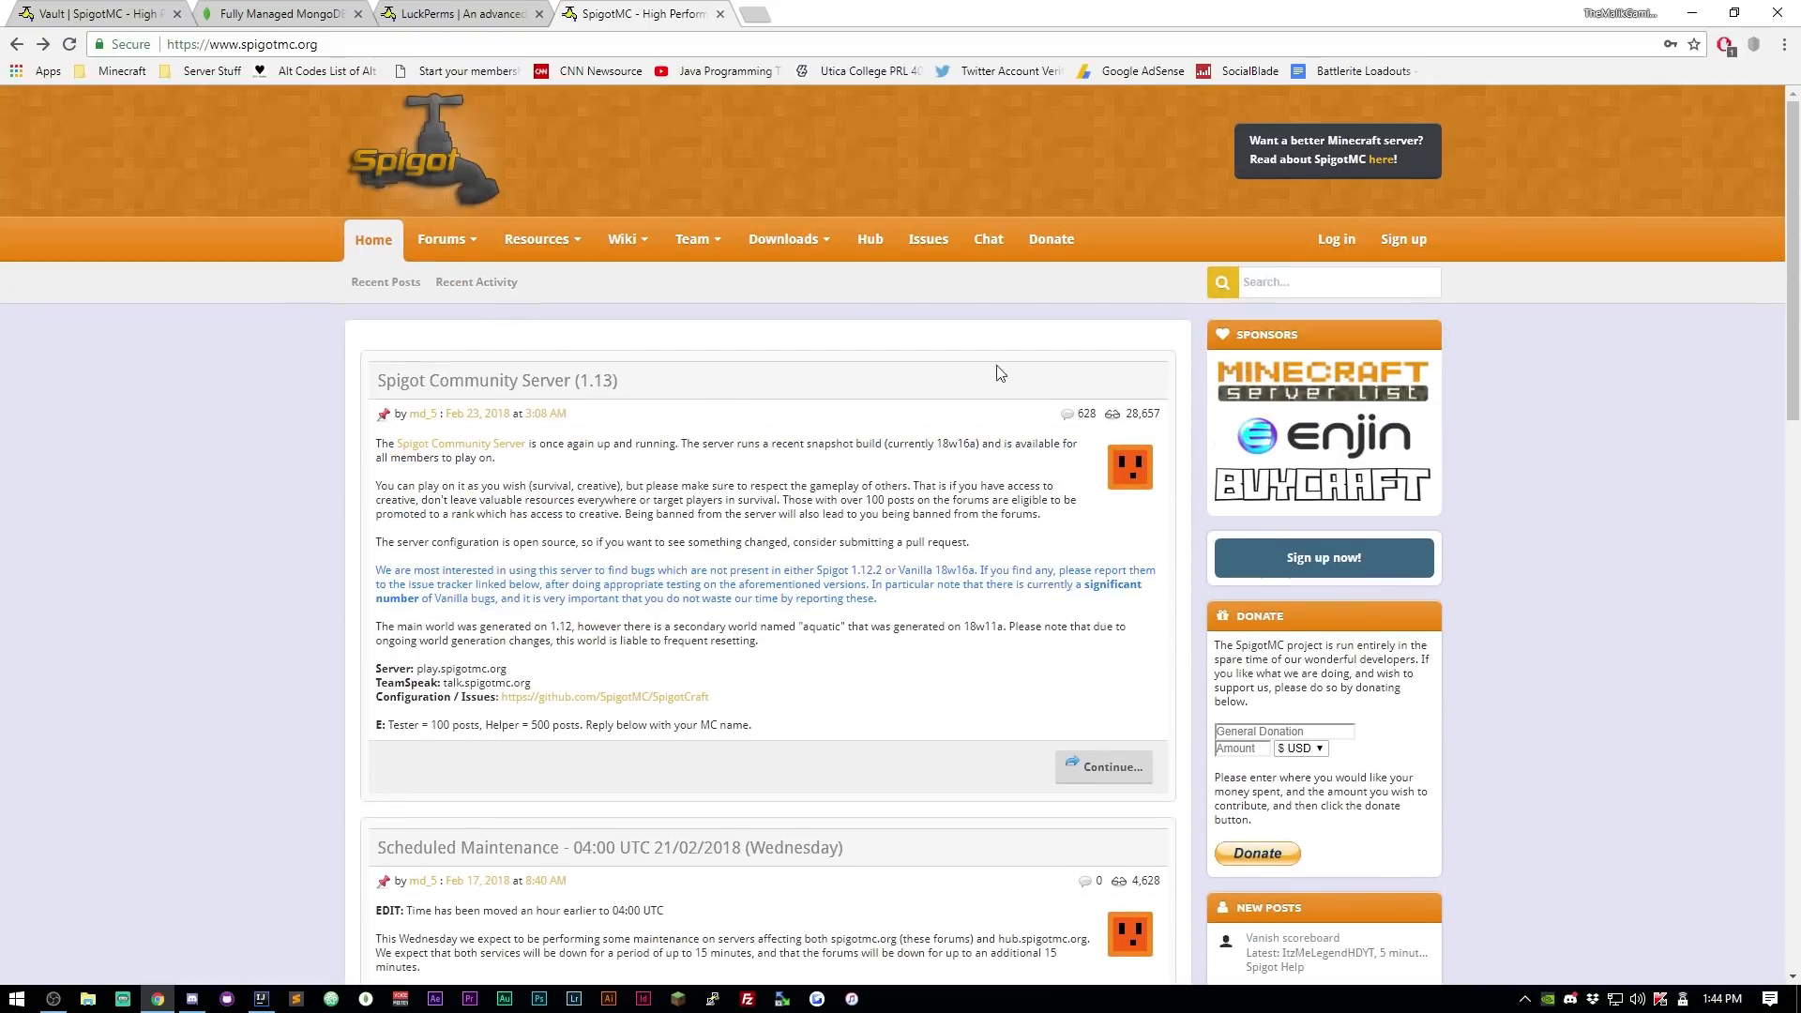
pyautogui.moveTo(1226, 345)
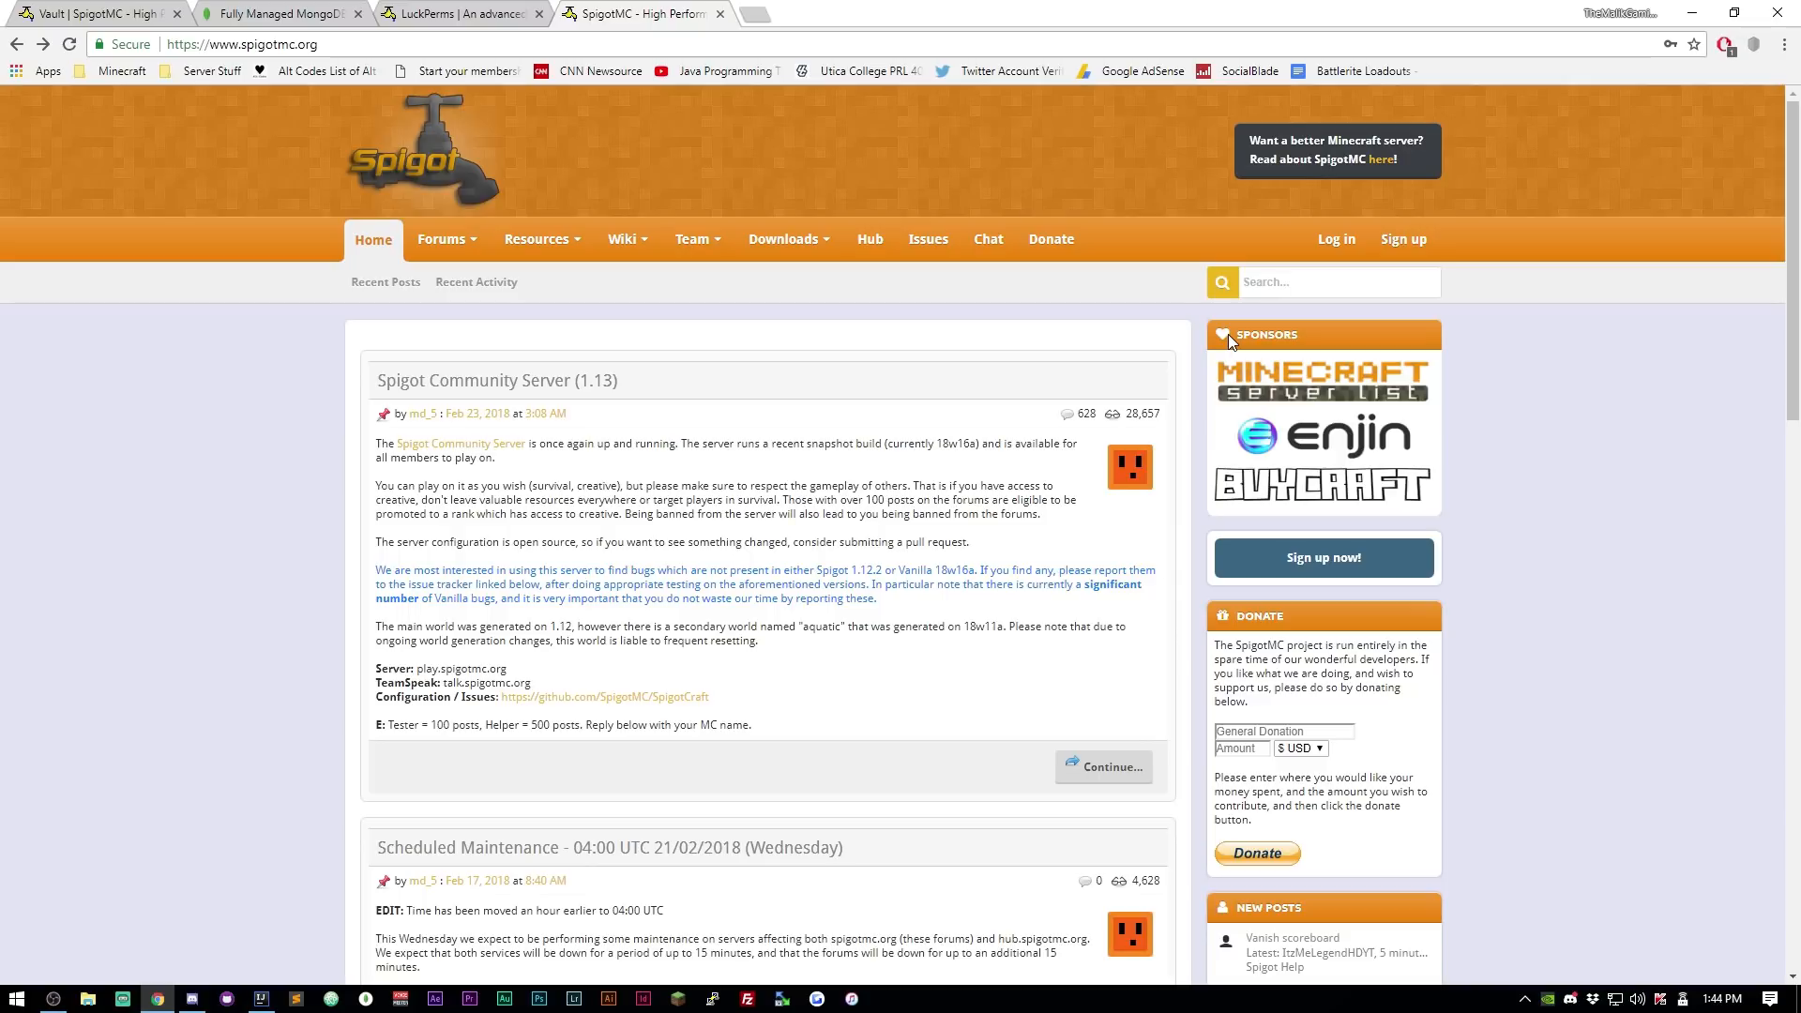
pyautogui.moveTo(922, 473)
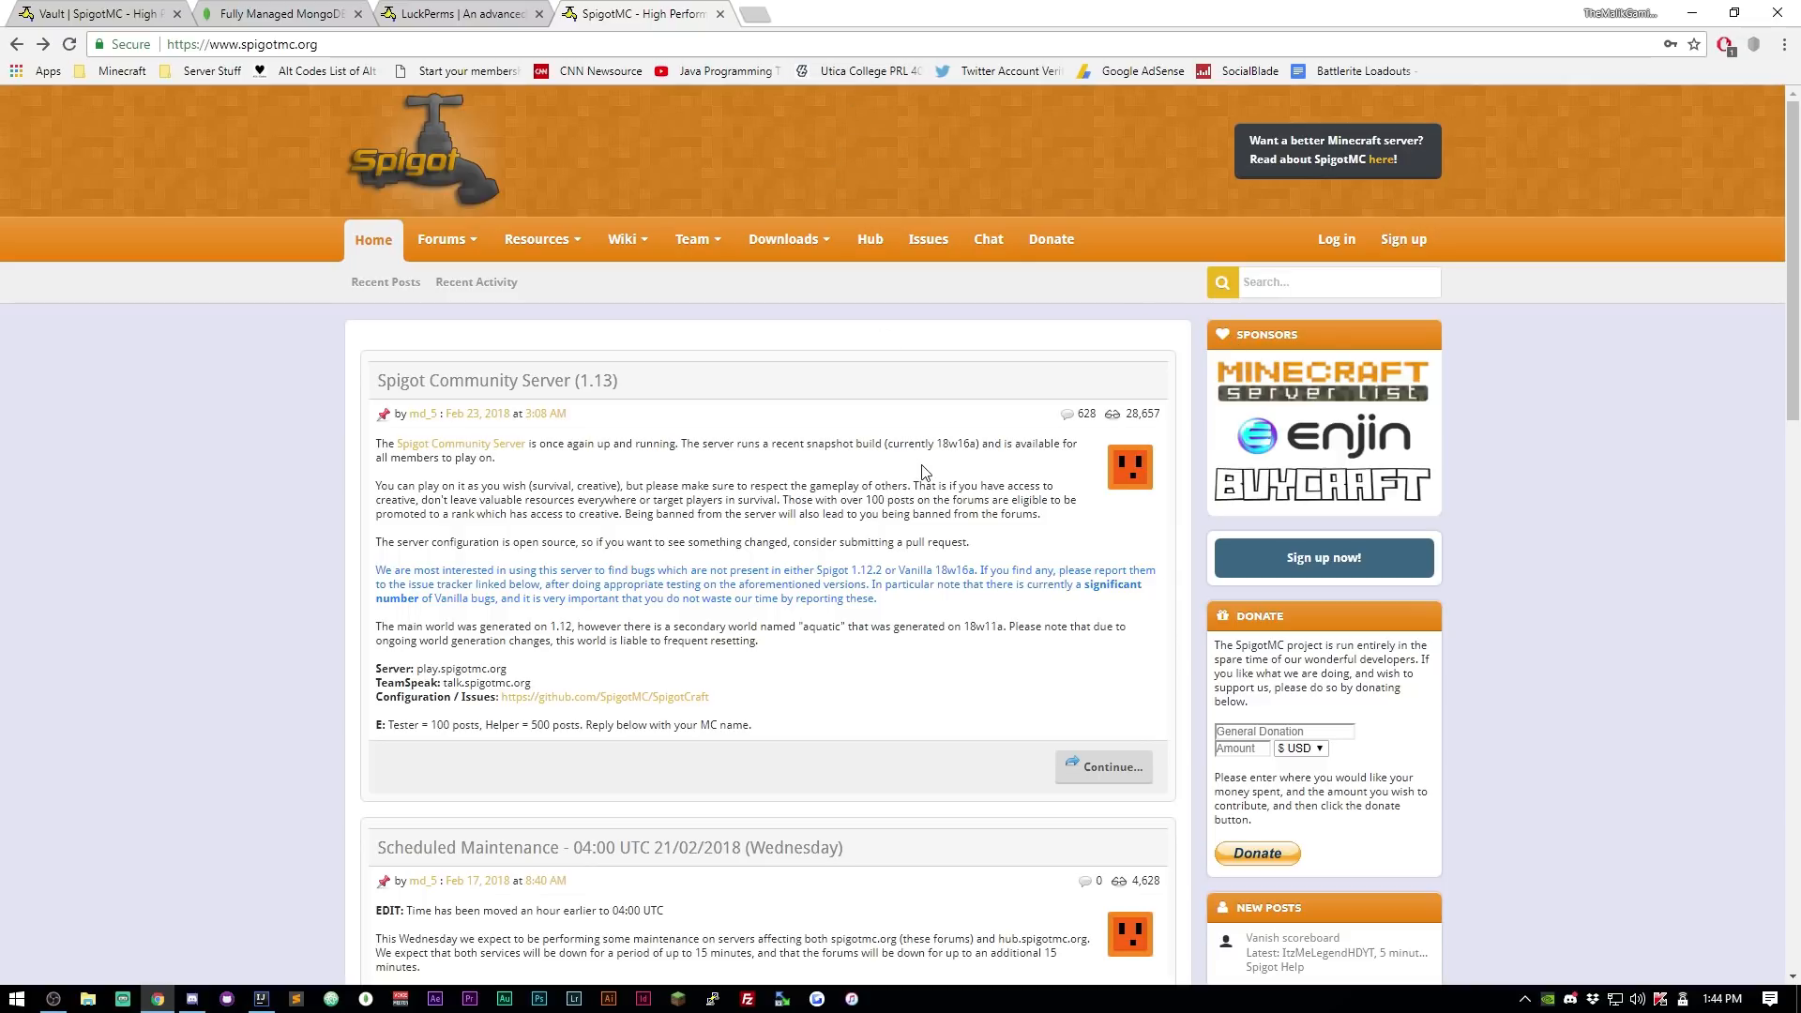
pyautogui.moveTo(1012, 402)
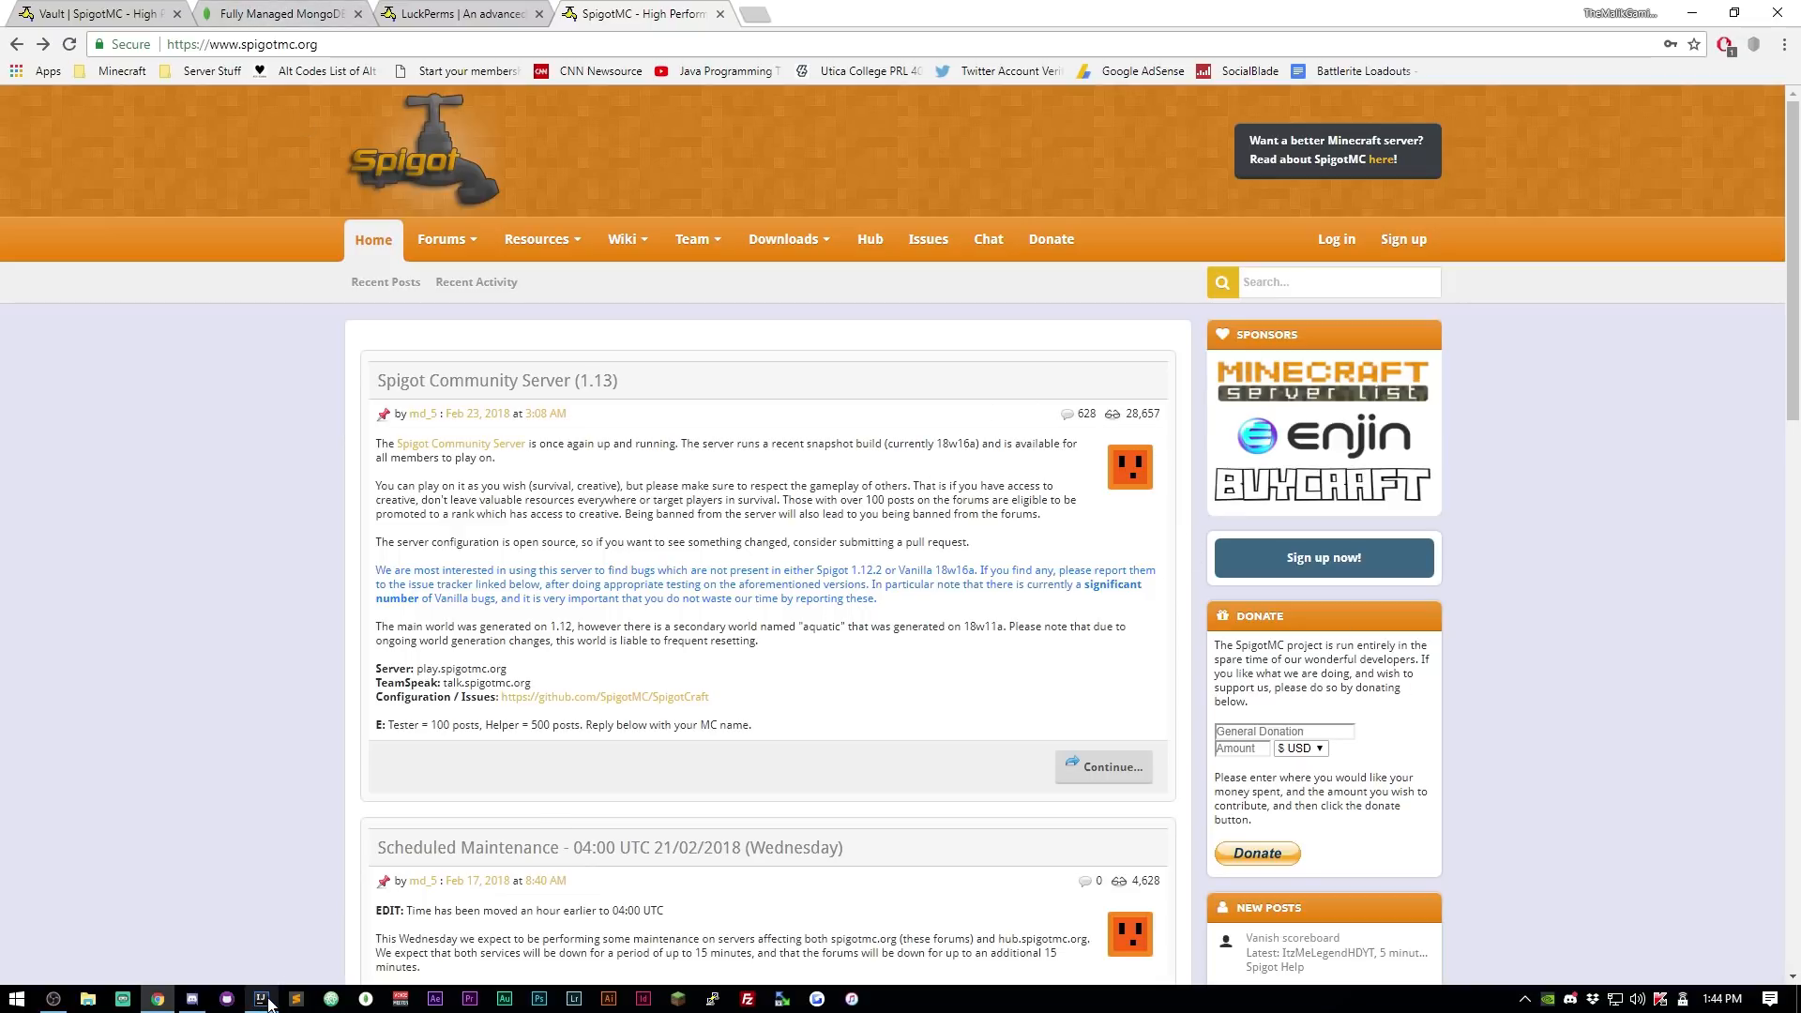
pyautogui.click(261, 998)
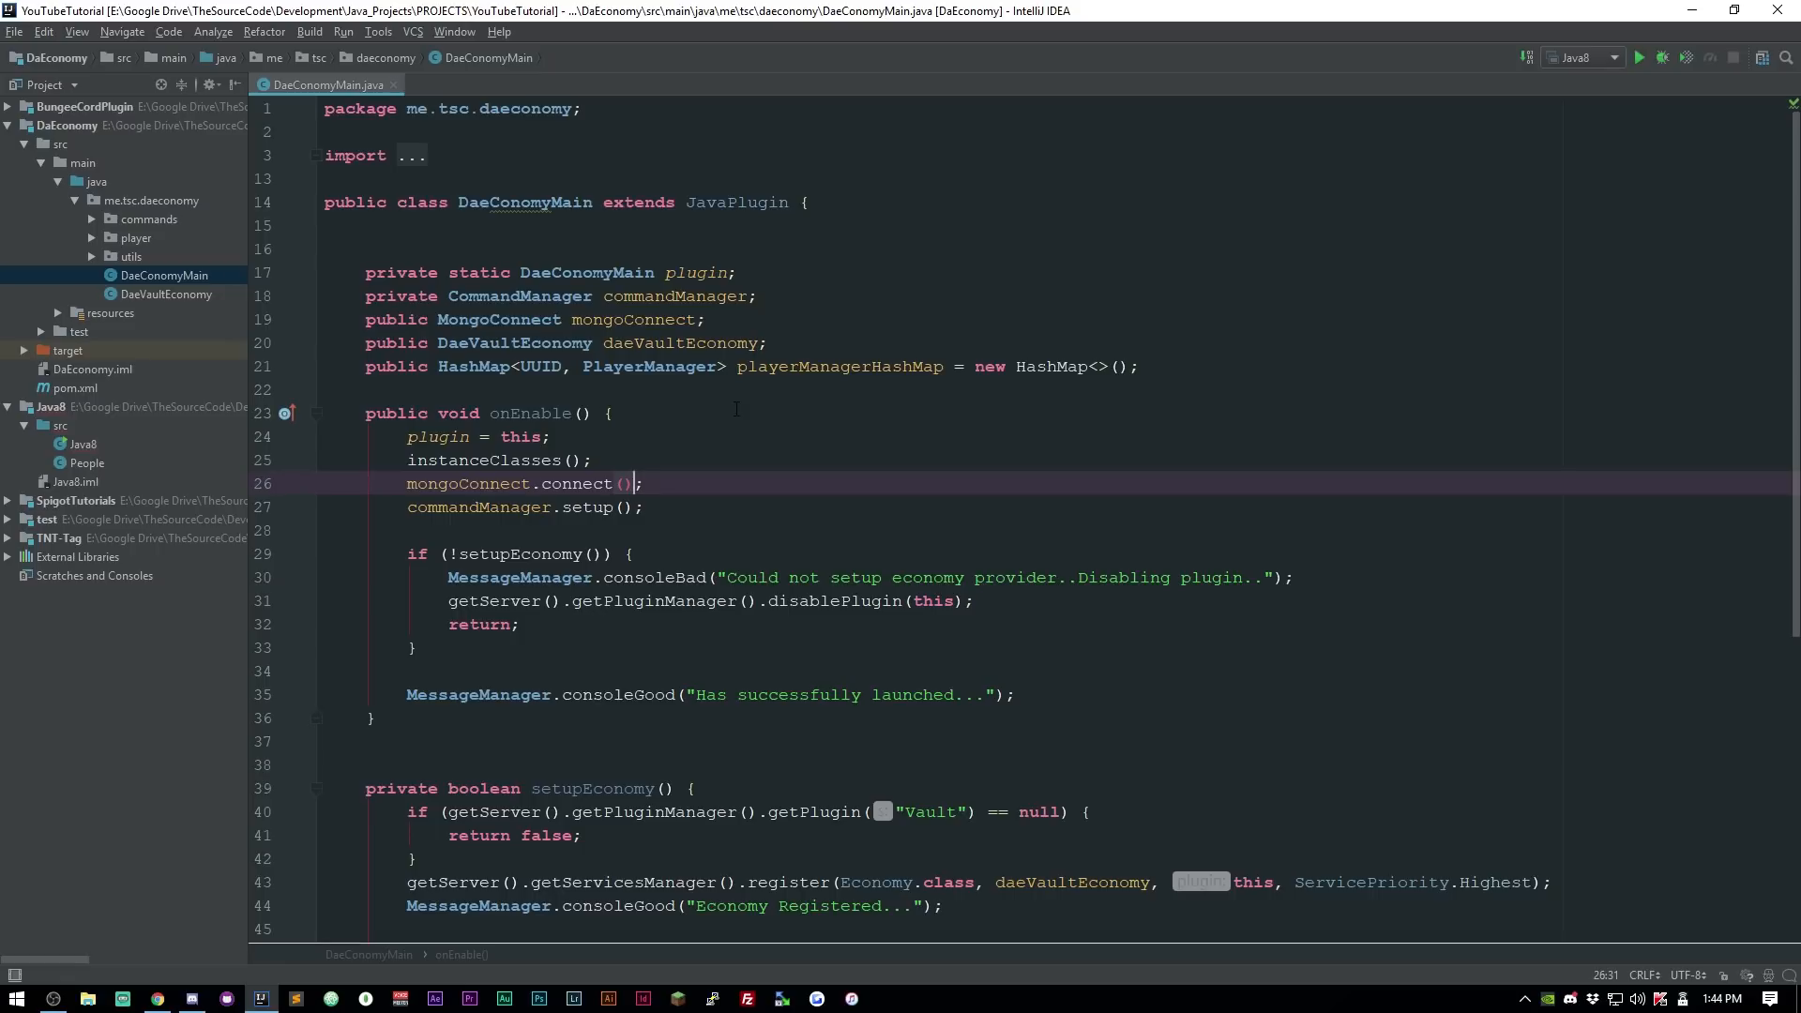
pyautogui.moveTo(102, 249)
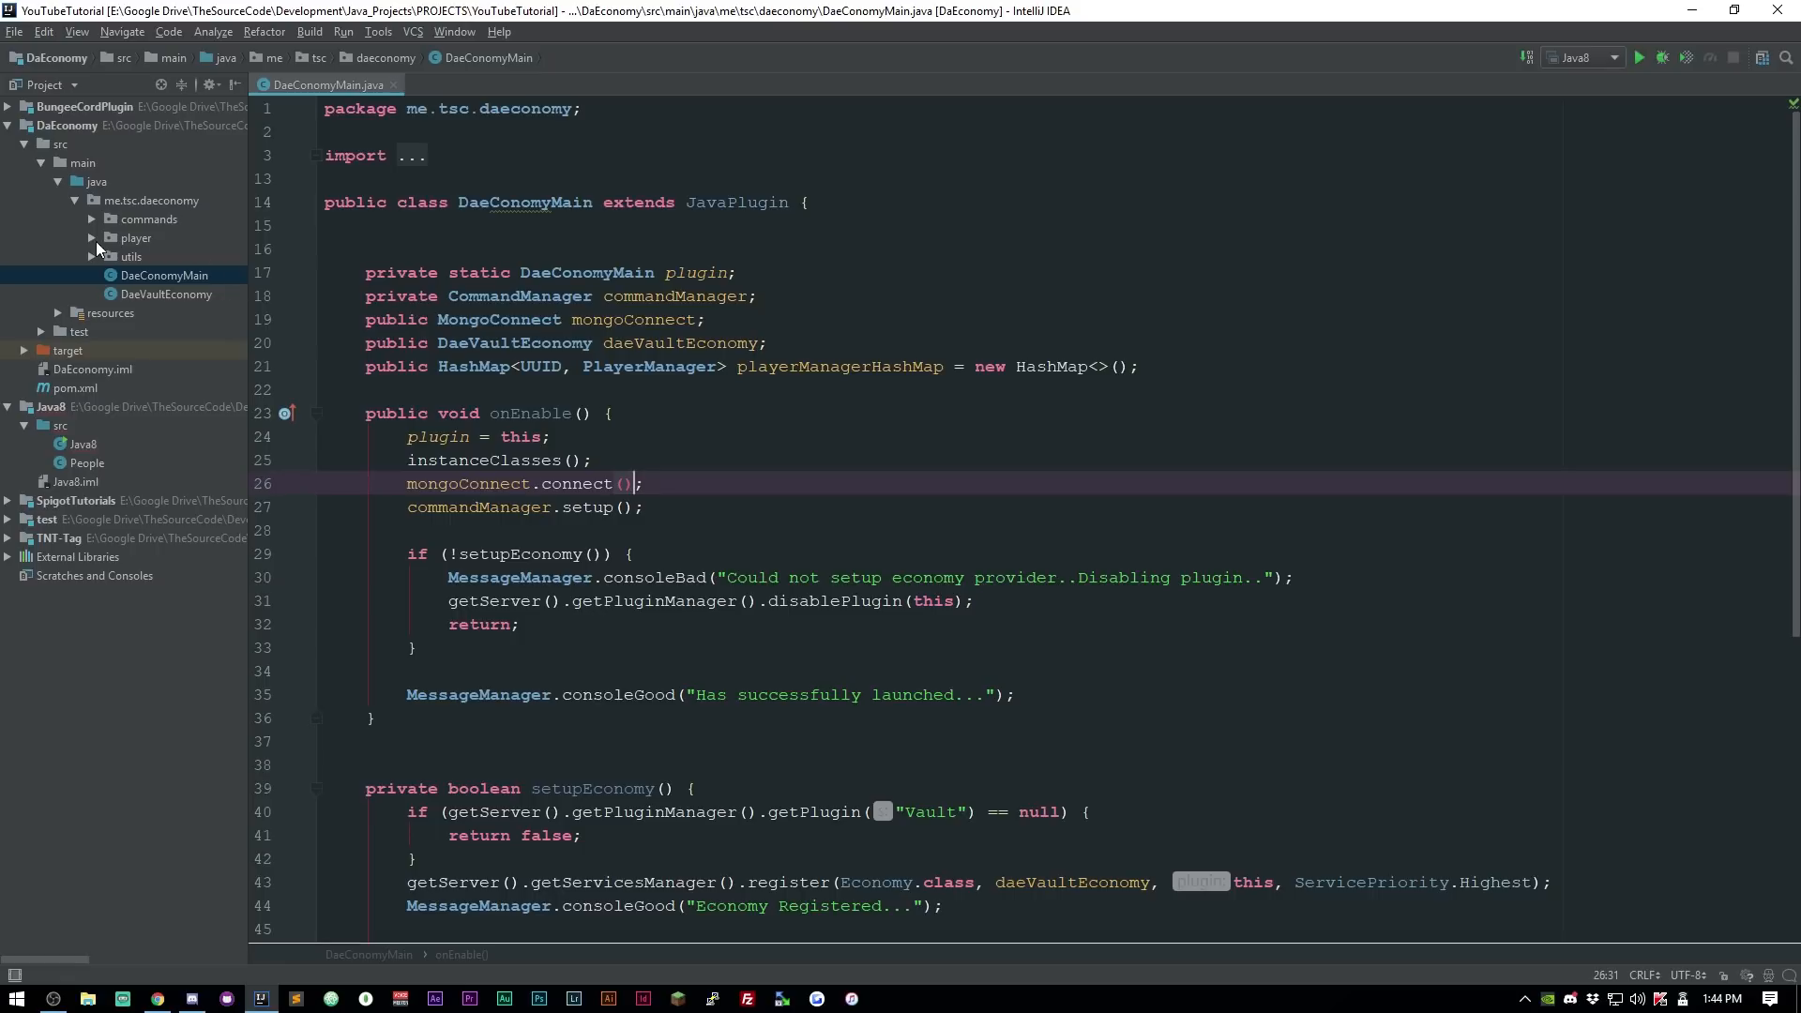
# Expand the player package in the Project tree to reveal the PlayerManager class.
pyautogui.click(90, 238)
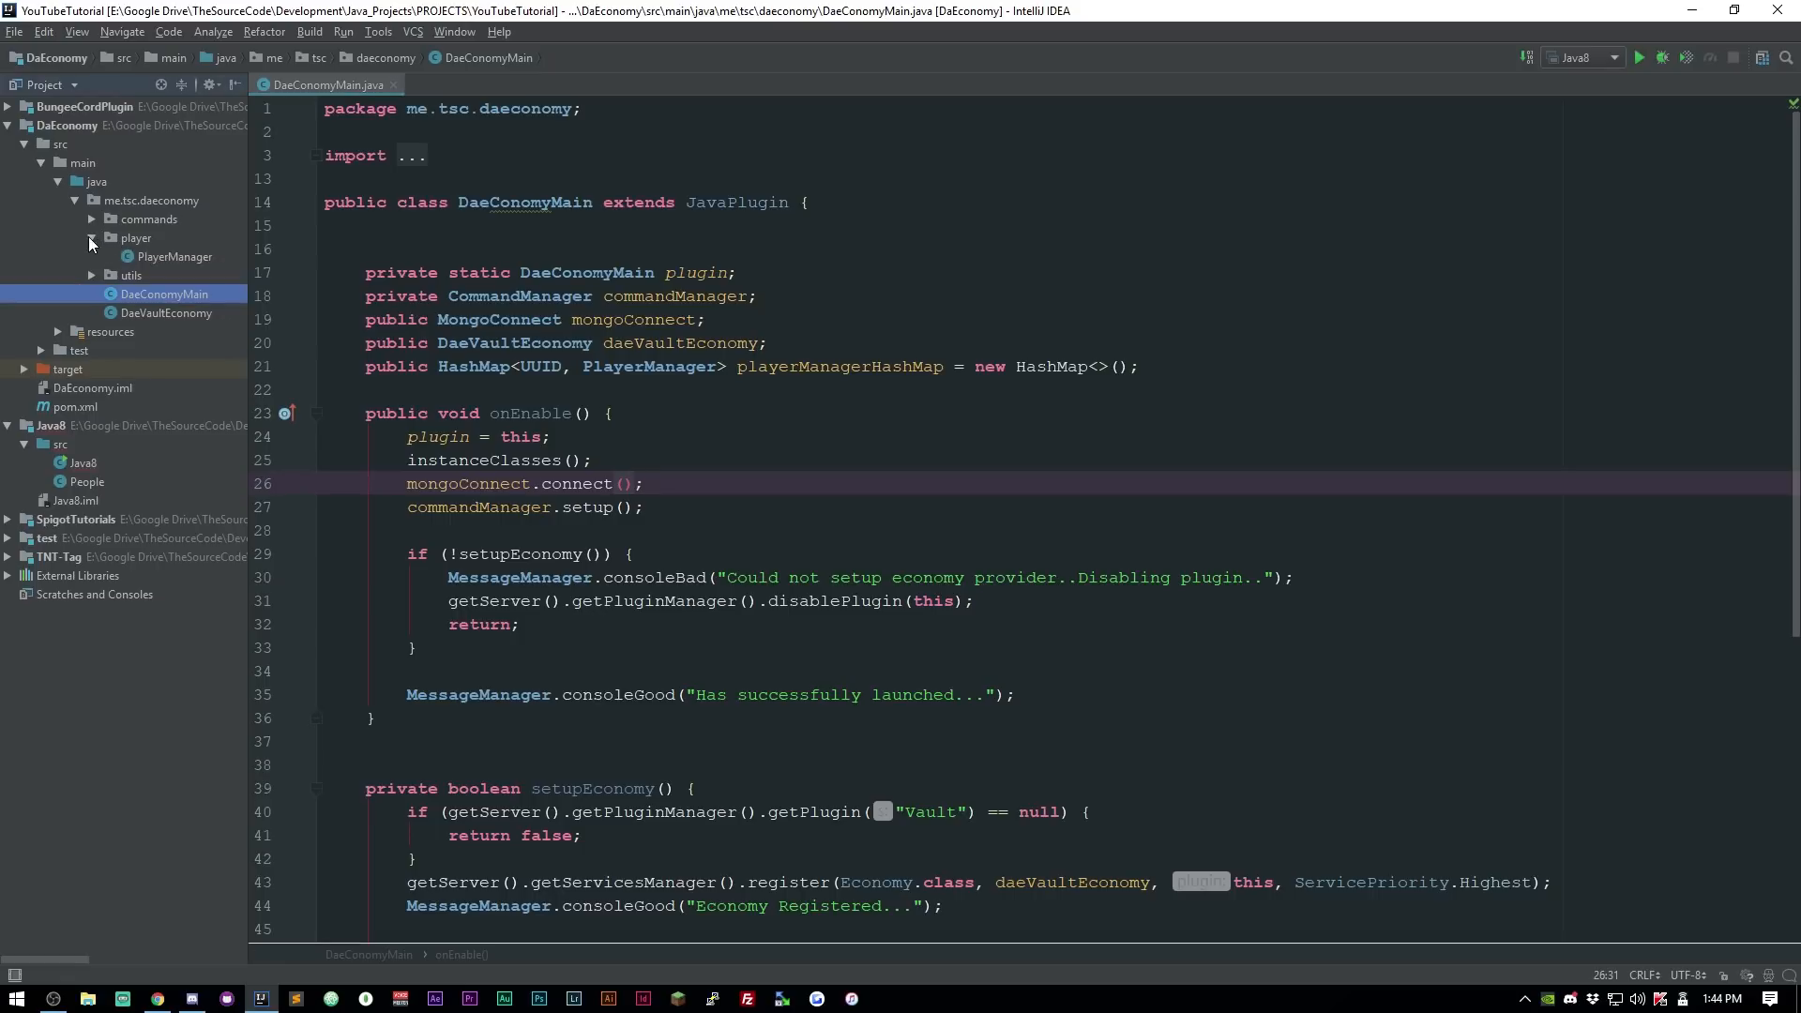